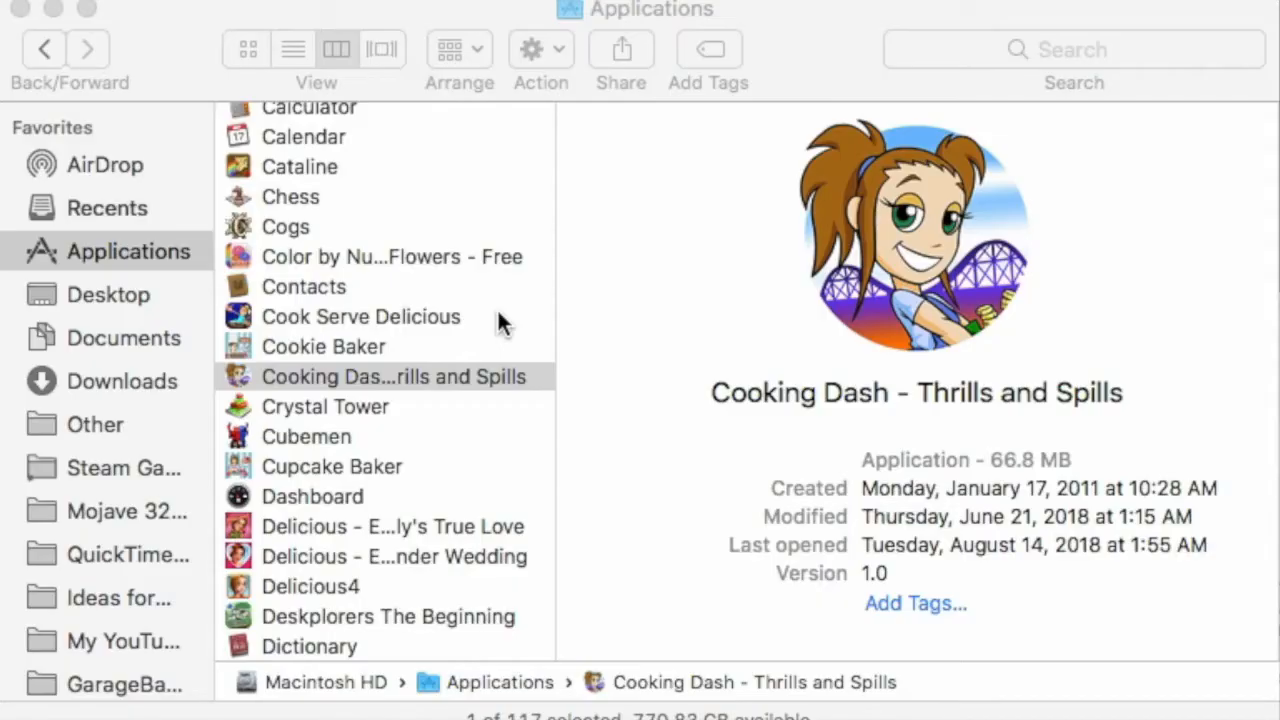
Show the Cooking Dash app's package contents and browse its Contents folder
scroll(down, 3)
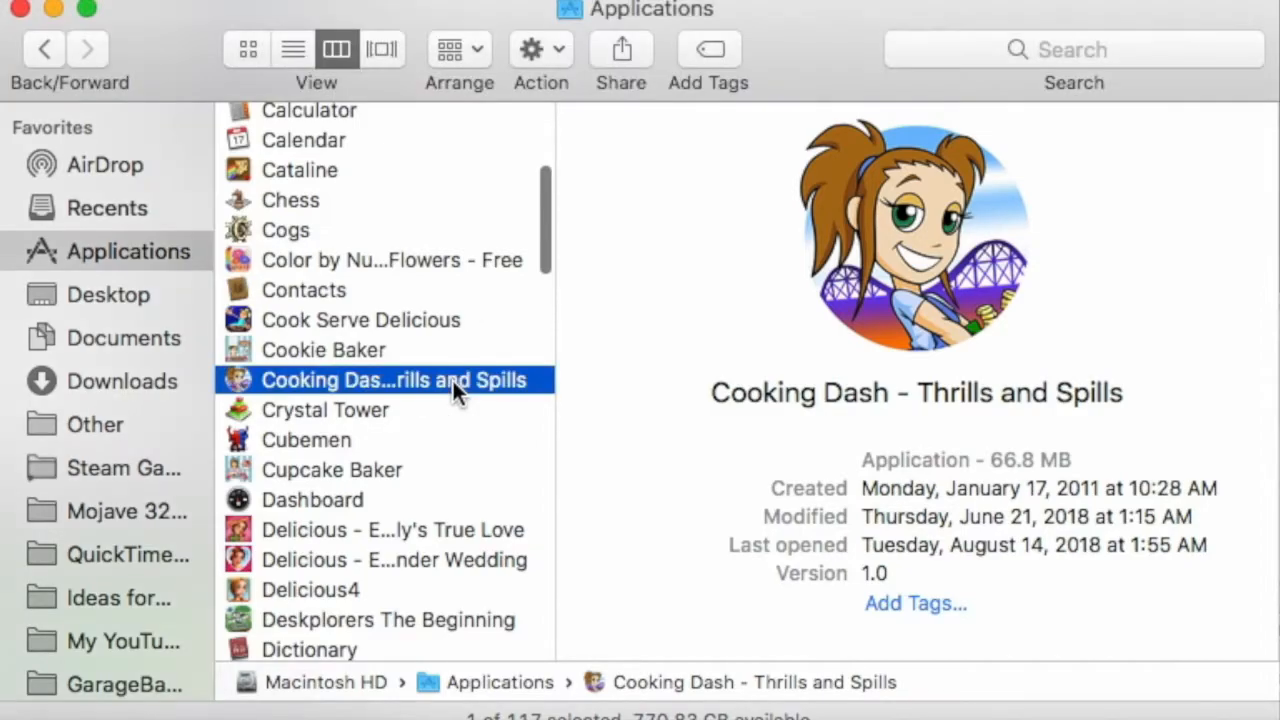
click(390, 380)
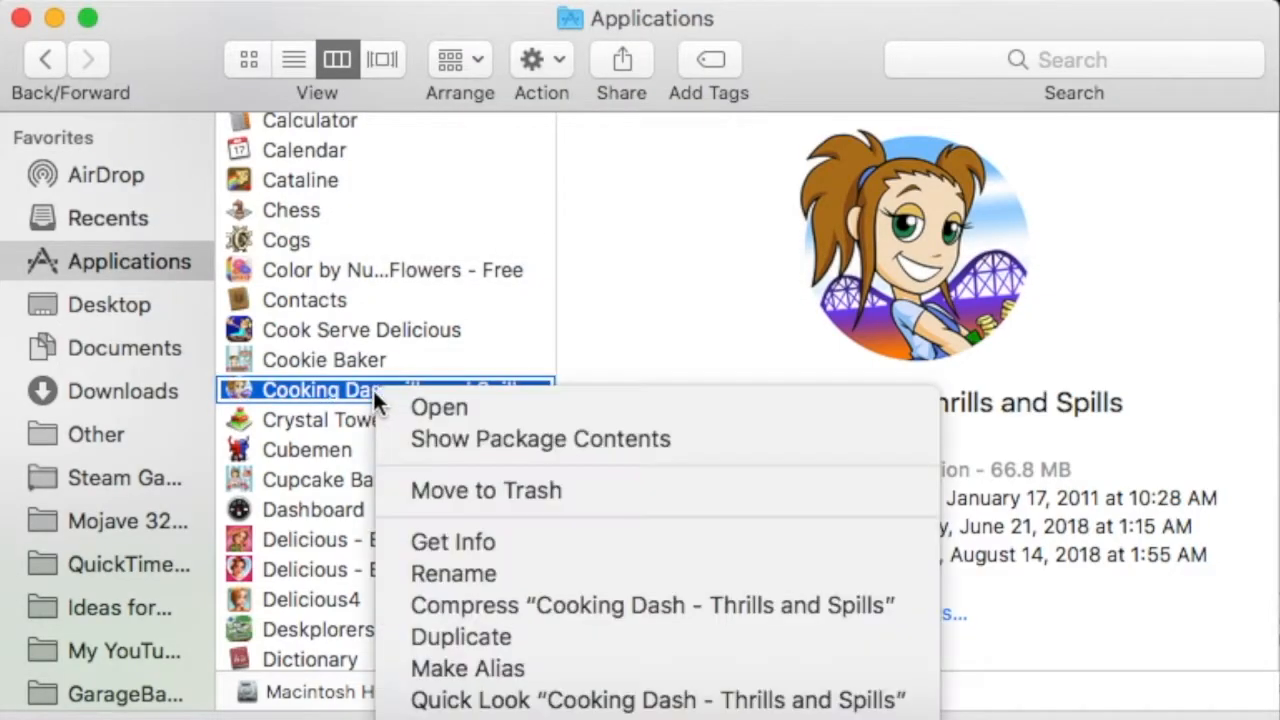
click(540, 438)
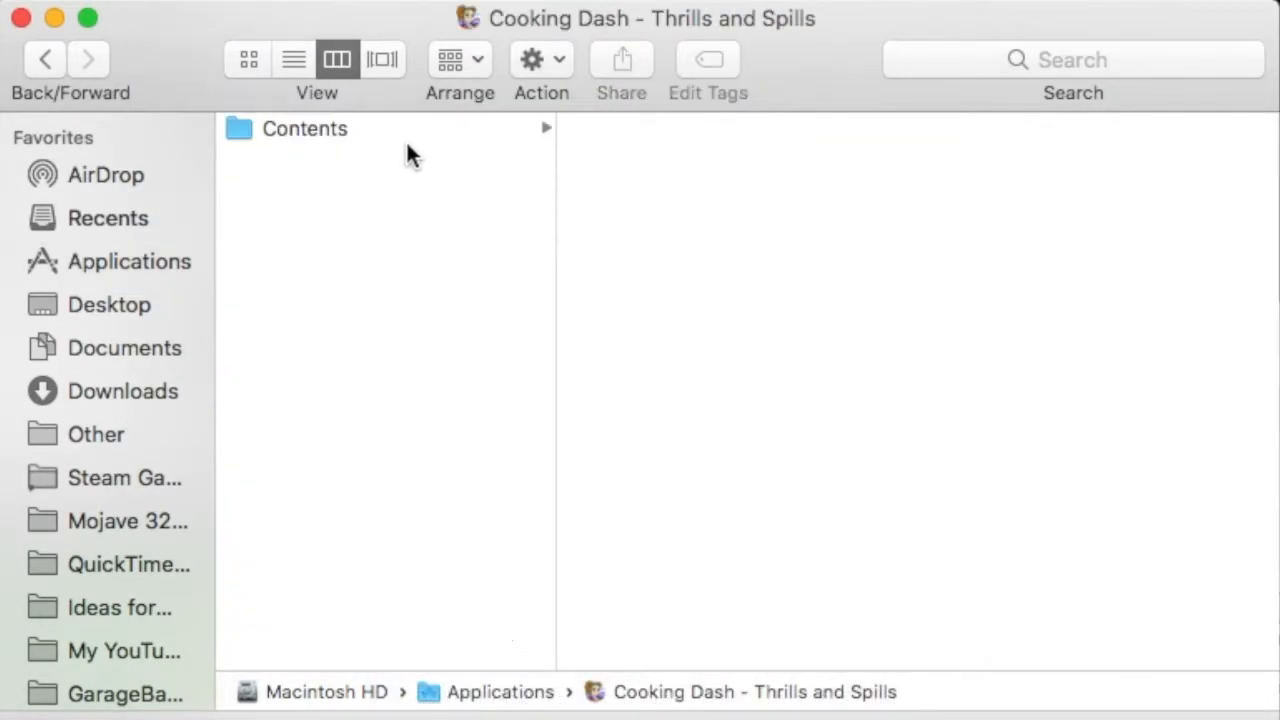
click(304, 128)
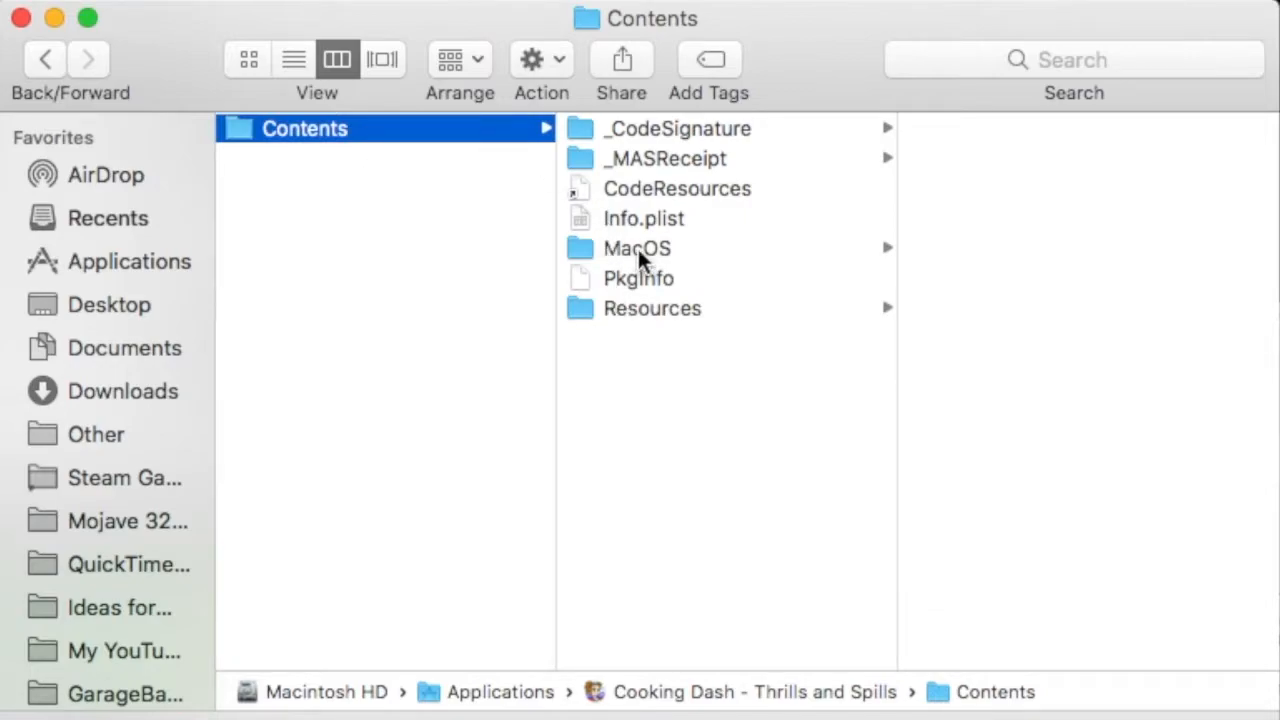
click(637, 248)
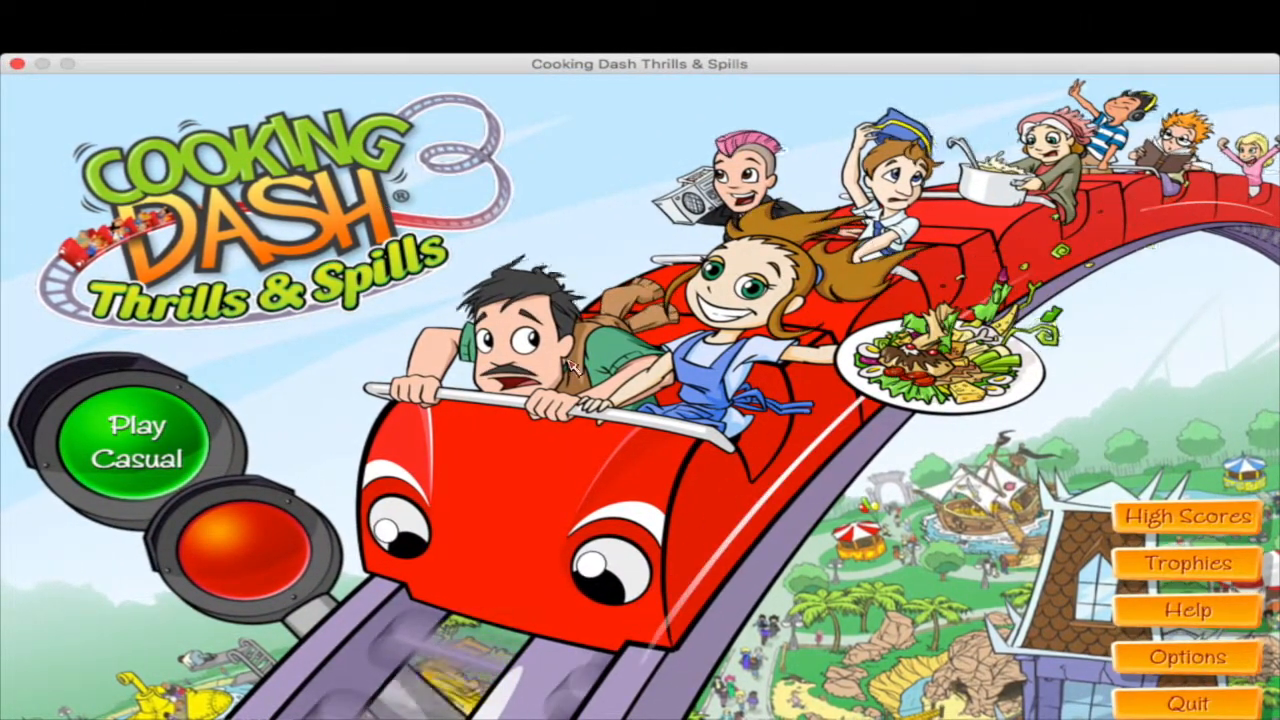
Click through the Cooking Dash Thrills & Spills title screen
click(140, 445)
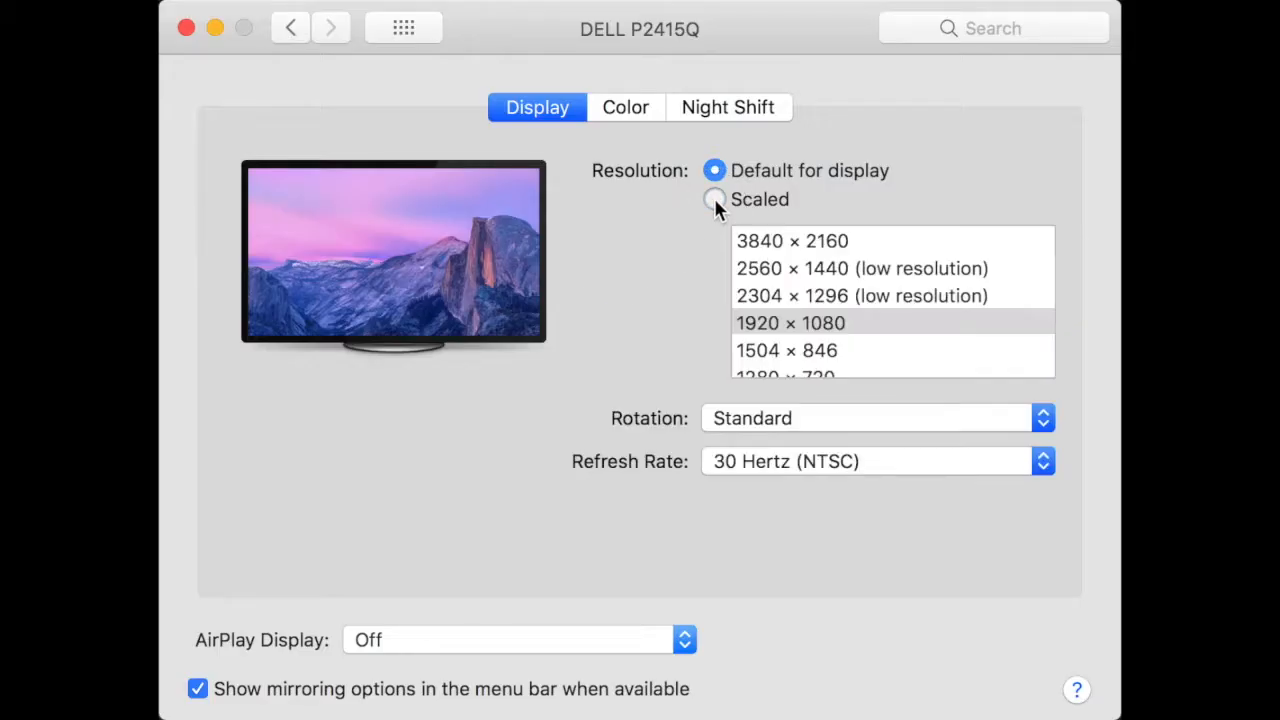
Set the Dell P2415Q resolution option from Default to Scaled
click(714, 199)
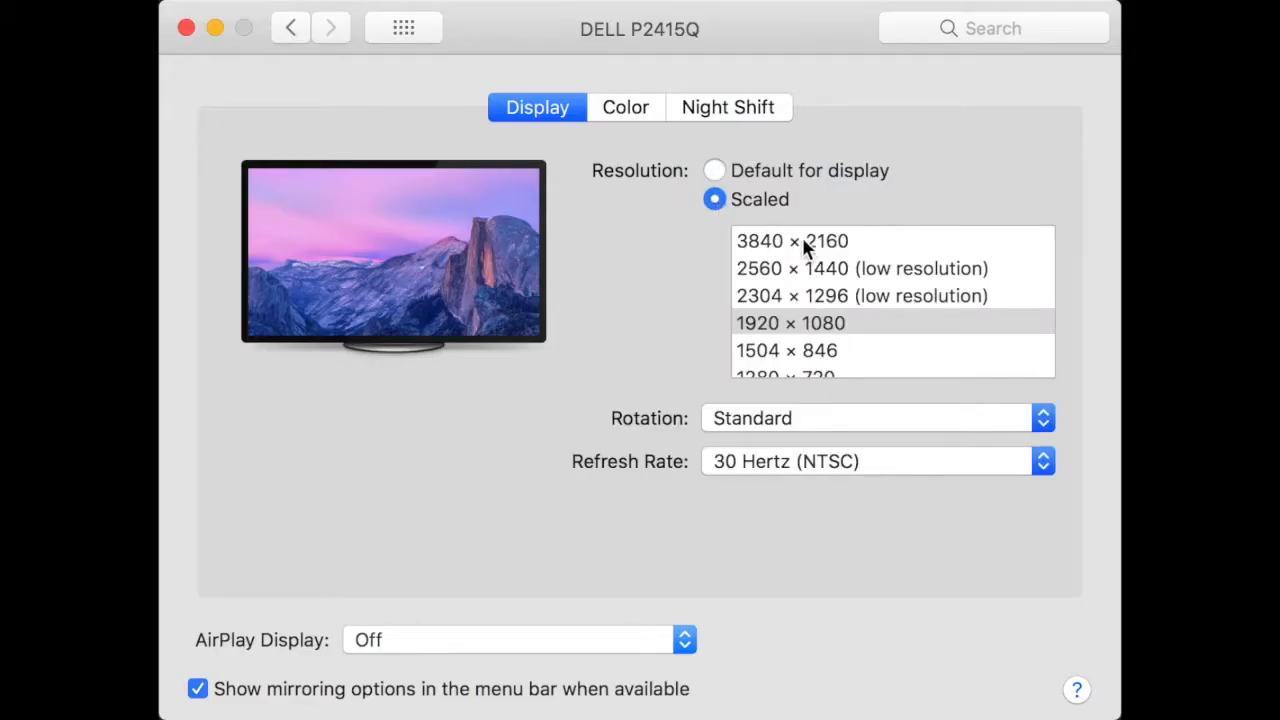
scroll(down, 3)
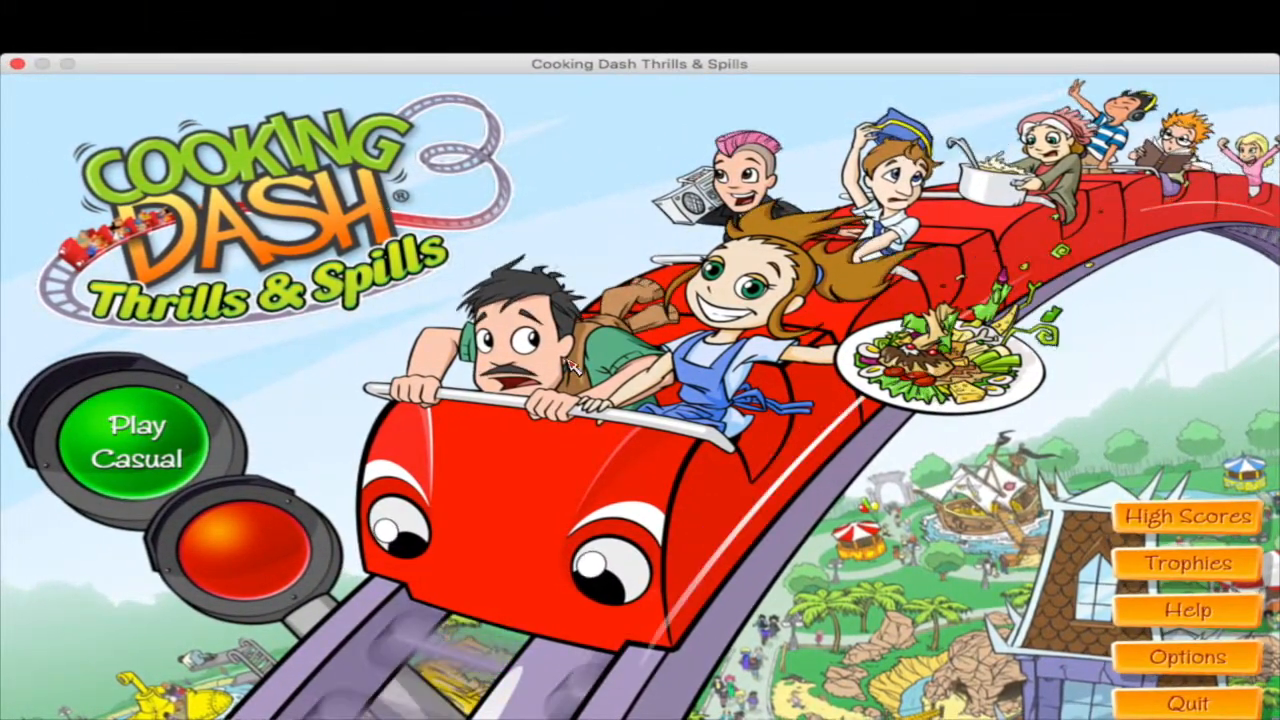
click(140, 445)
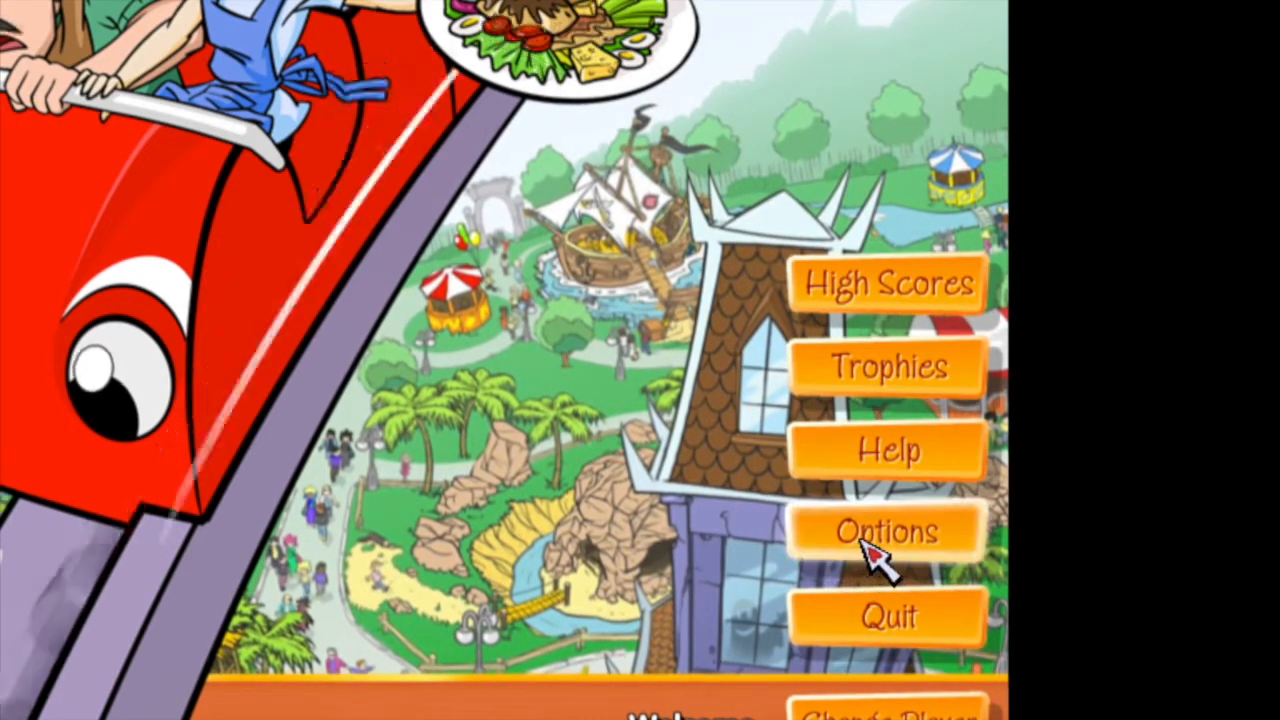
click(884, 531)
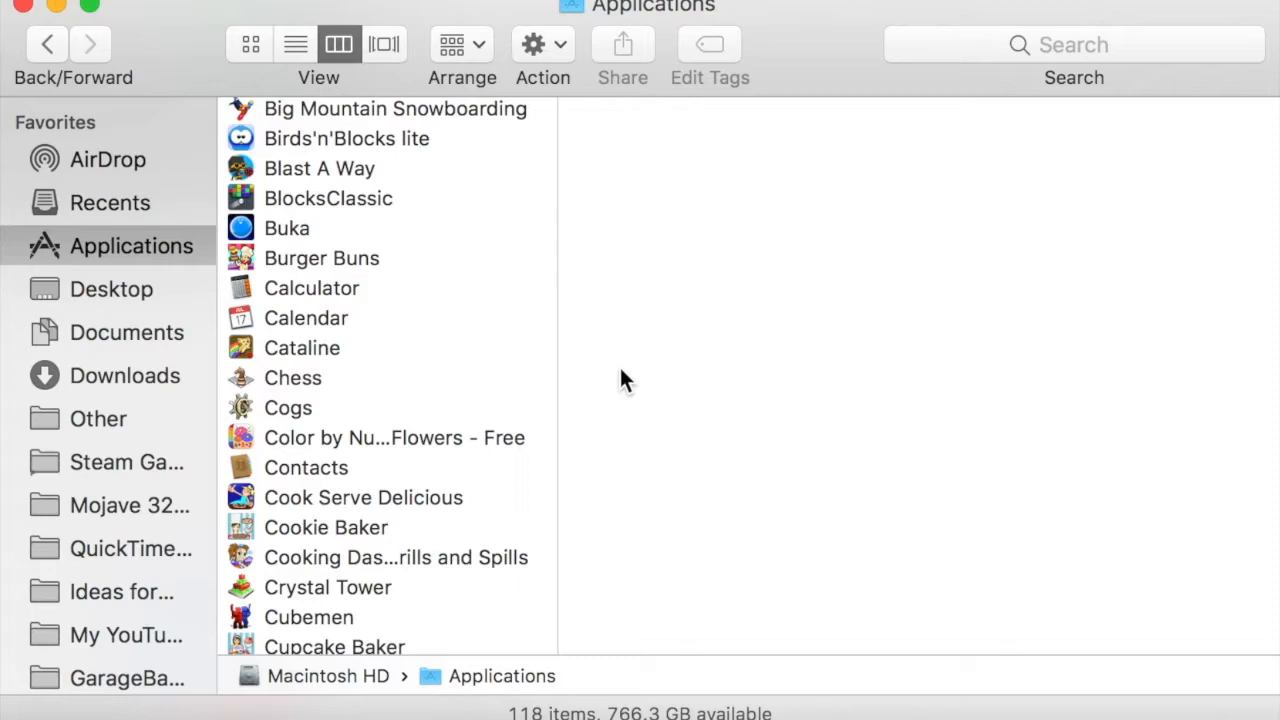
Browse Resources > assets > credits and scroll through the credits.txt preview
scroll(down, 3)
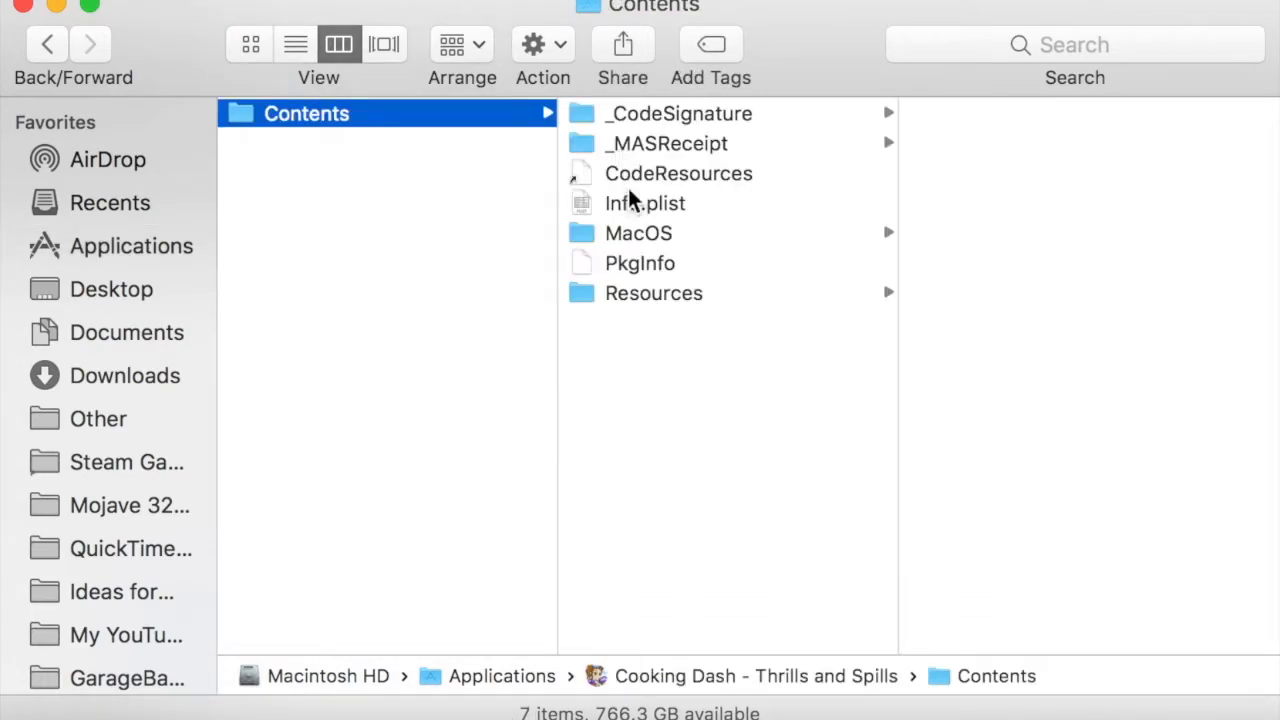
click(654, 293)
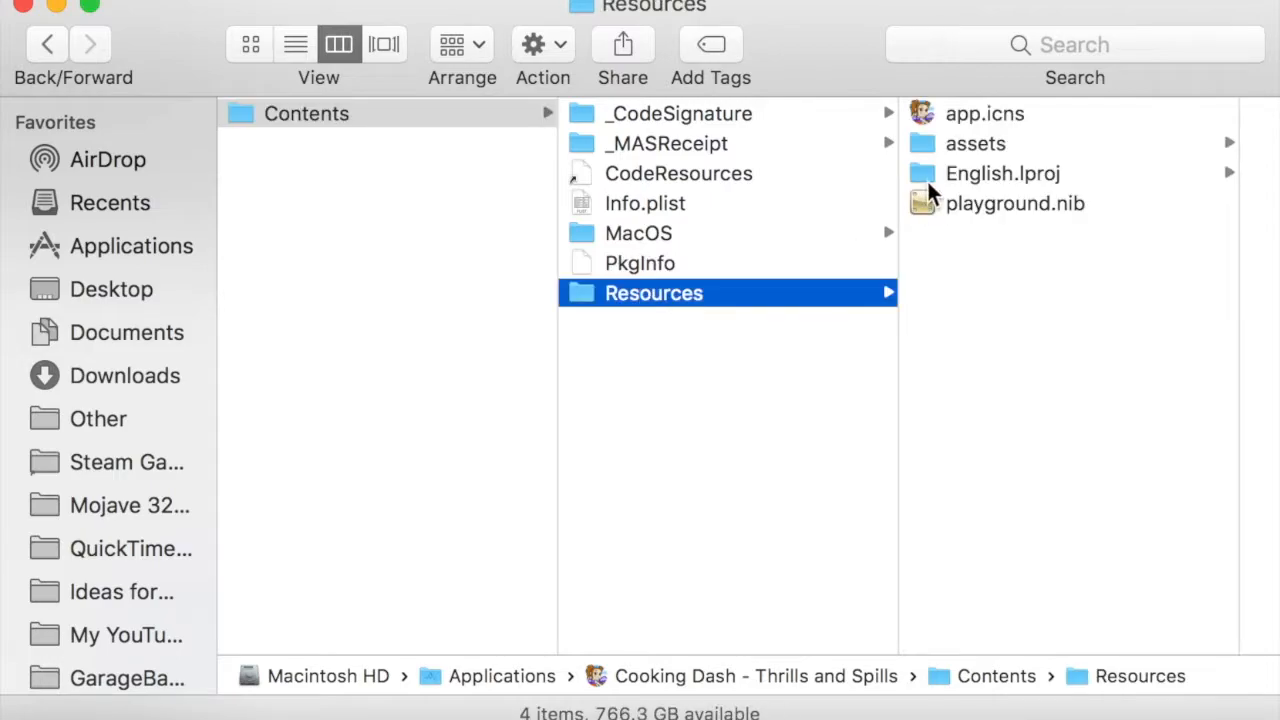
click(975, 143)
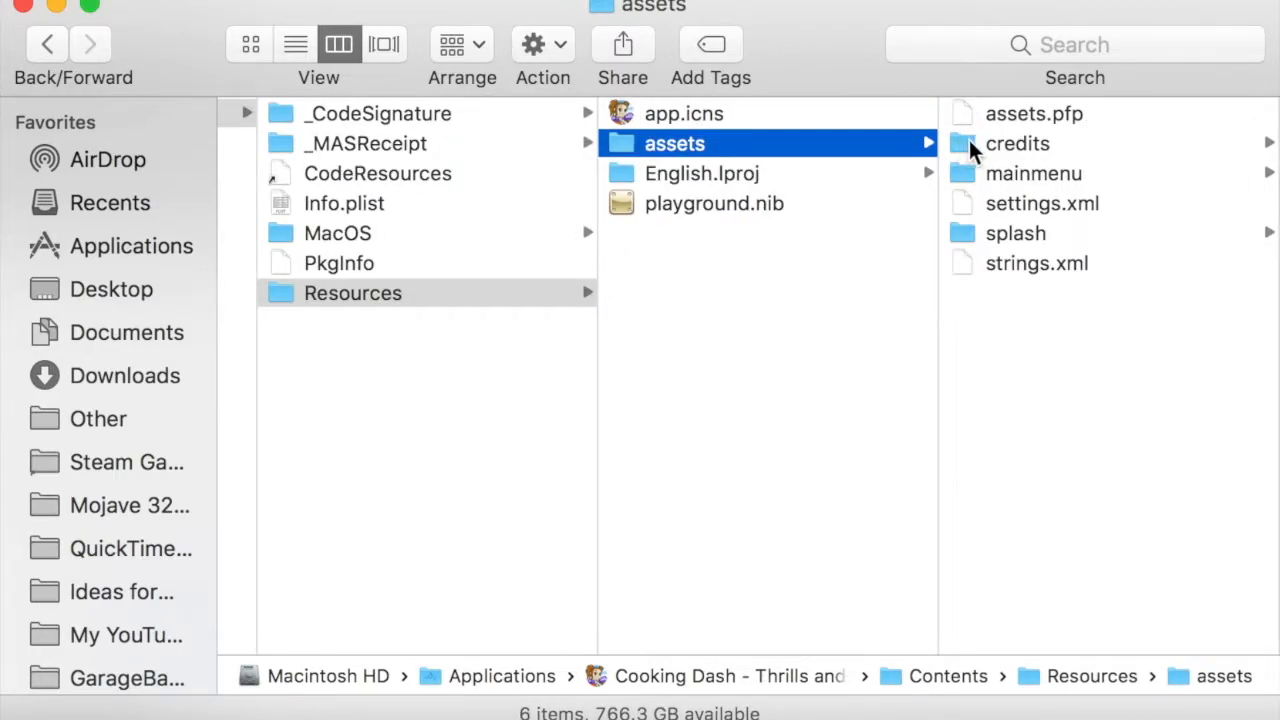
mouse_move(980, 155)
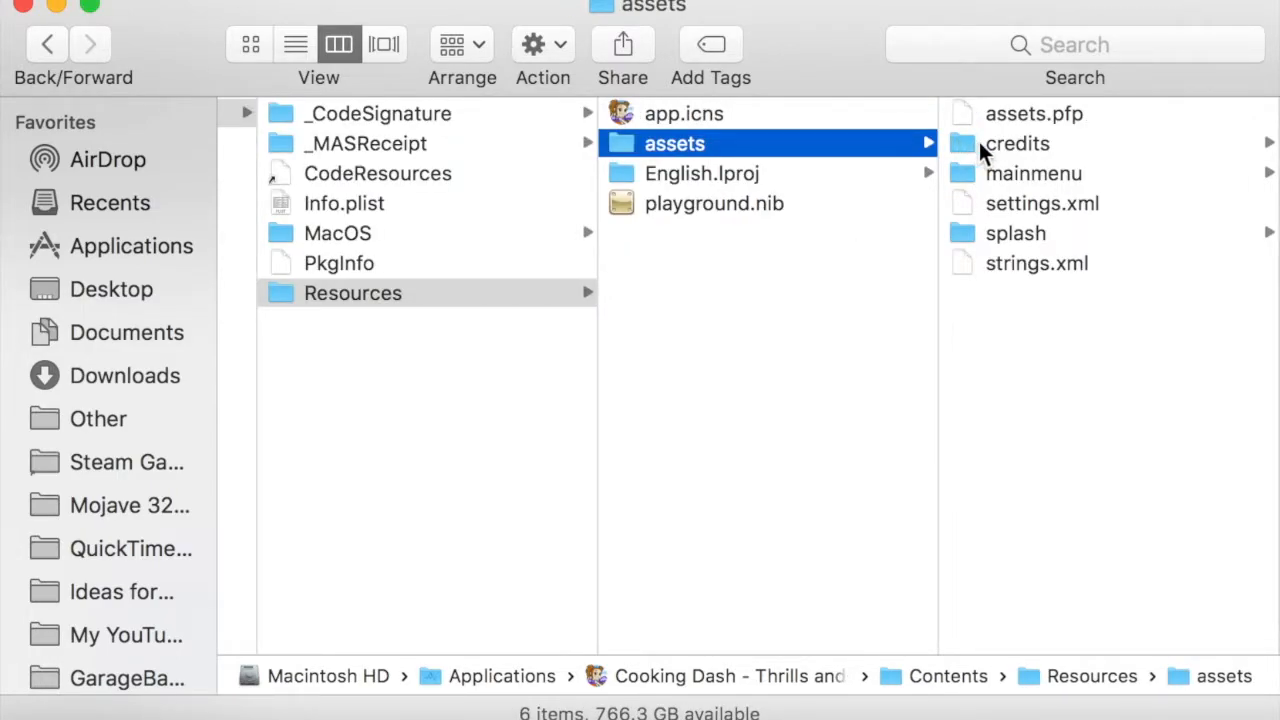
click(1017, 143)
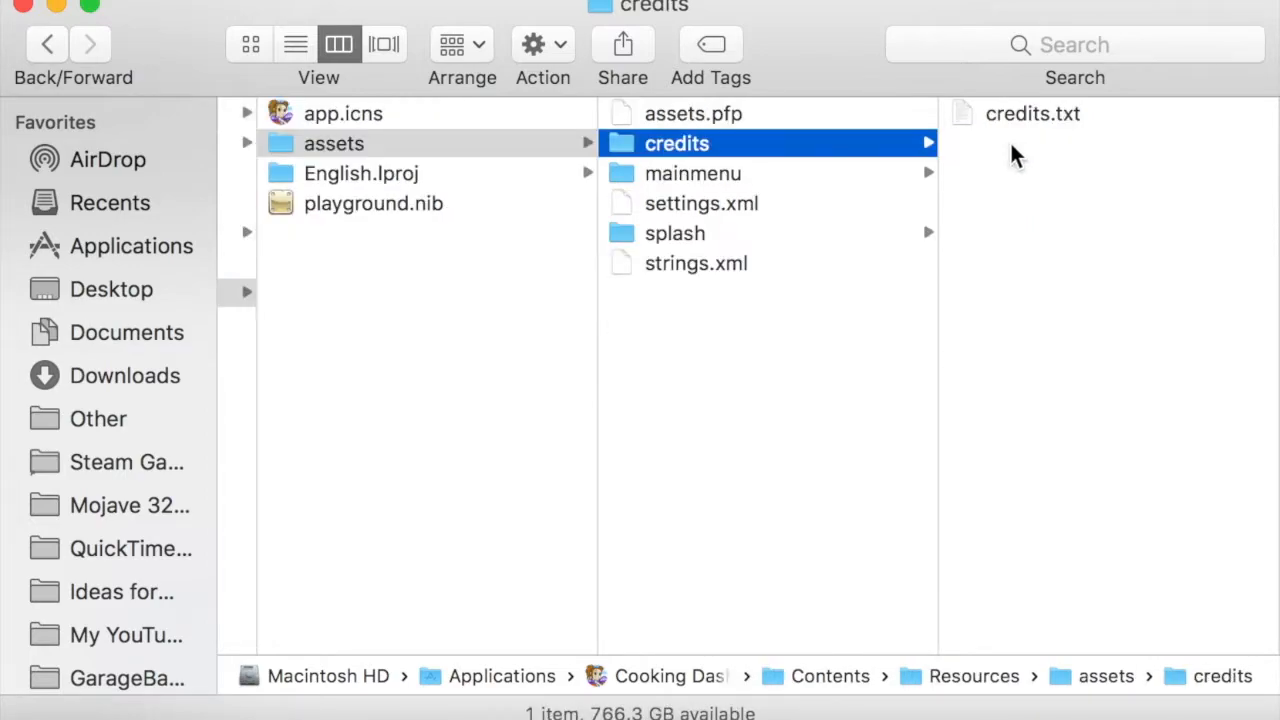
click(1032, 113)
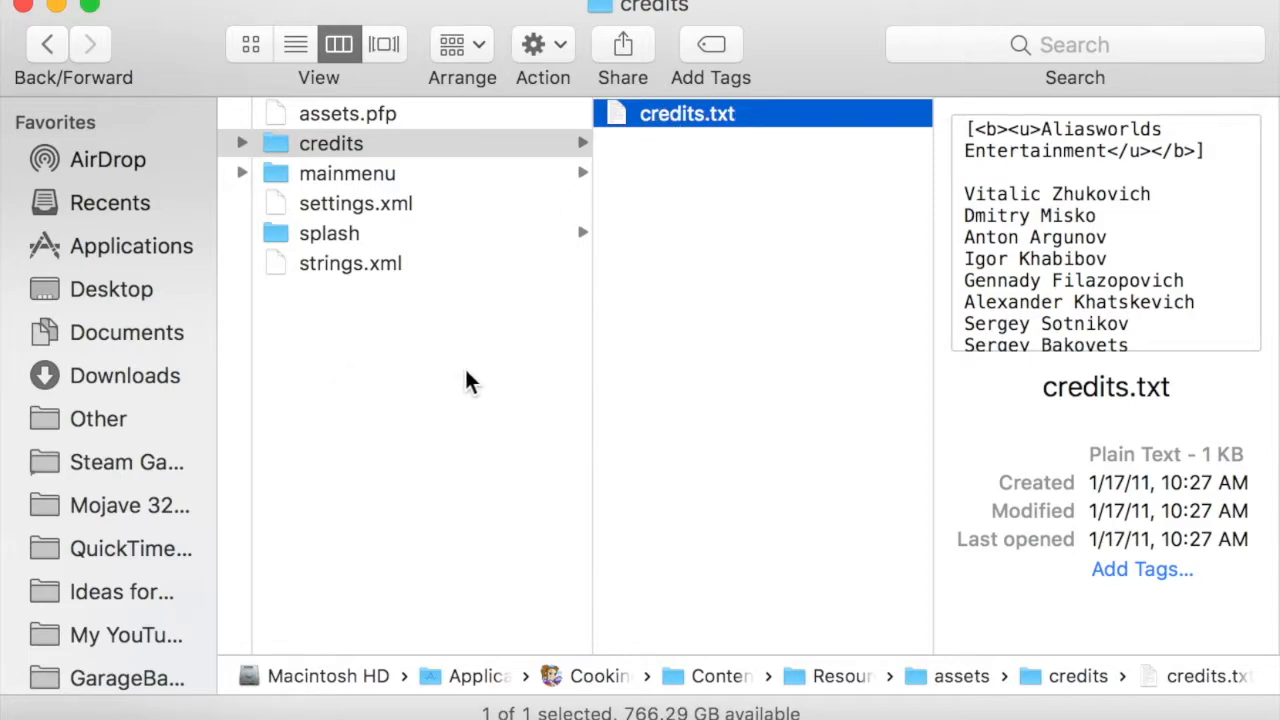
mouse_move(593, 138)
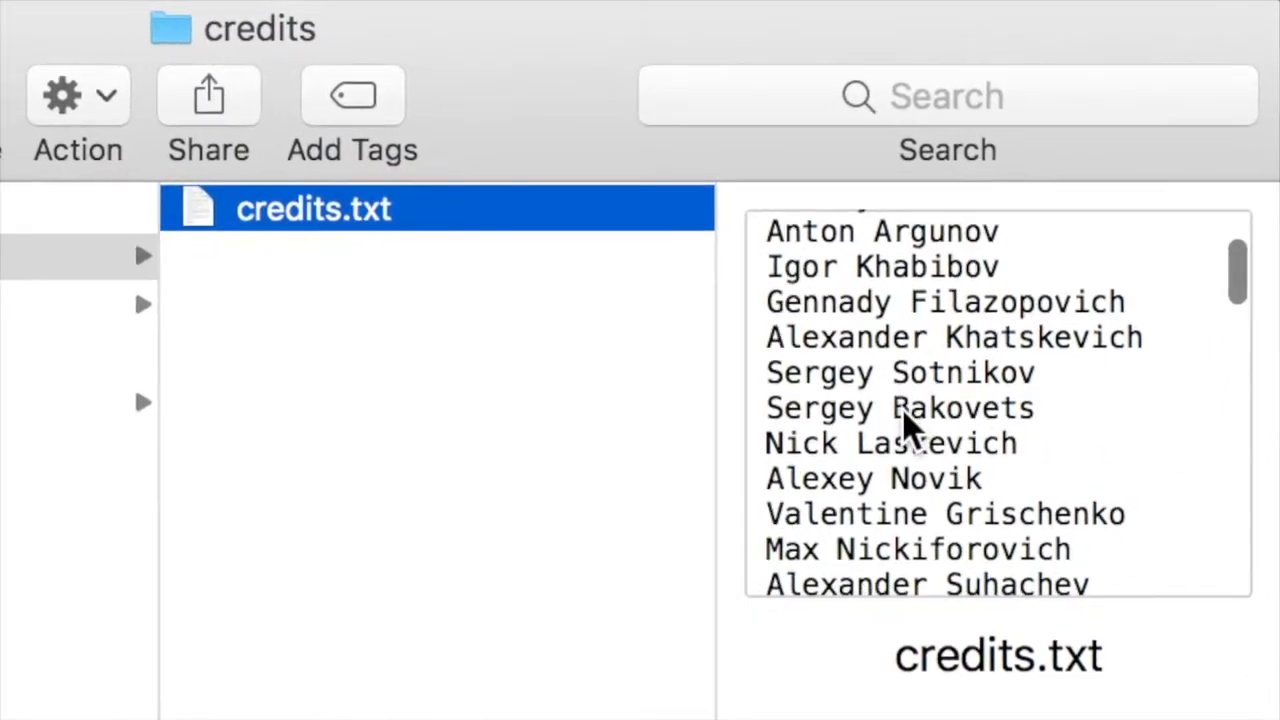
scroll(down, 3)
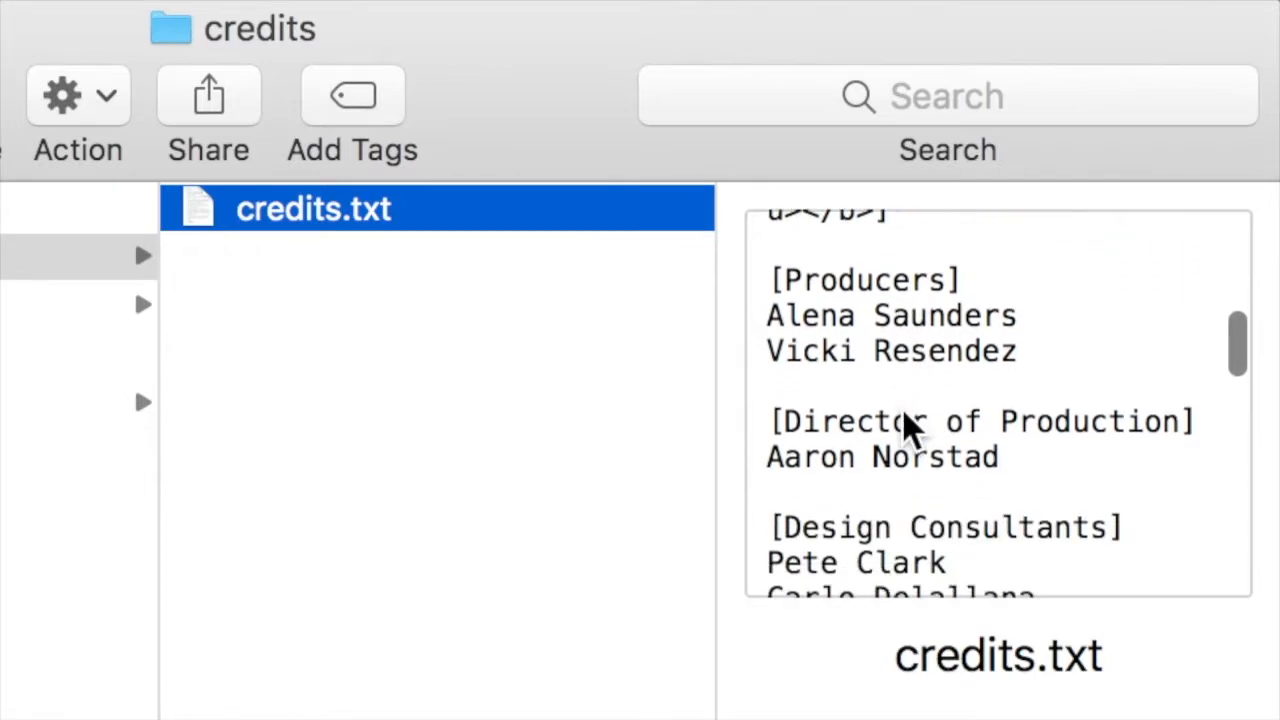
scroll(down, 3)
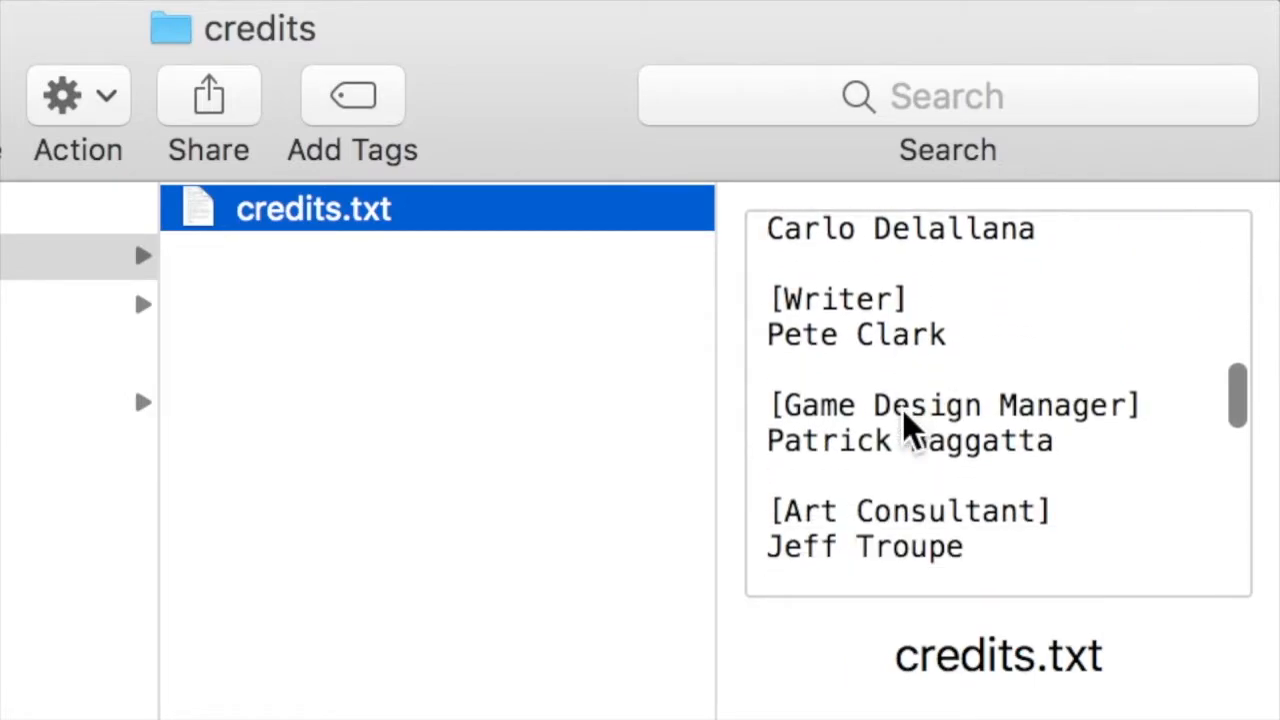
scroll(down, 3)
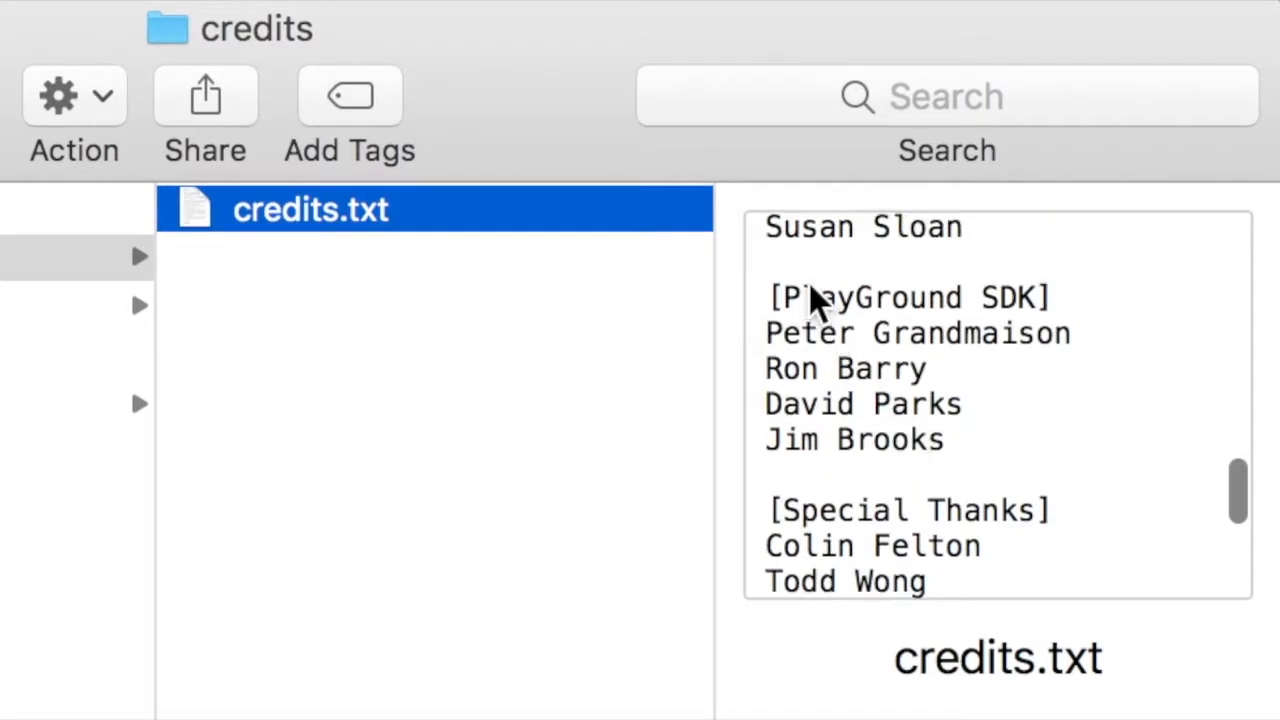
mouse_move(1005, 360)
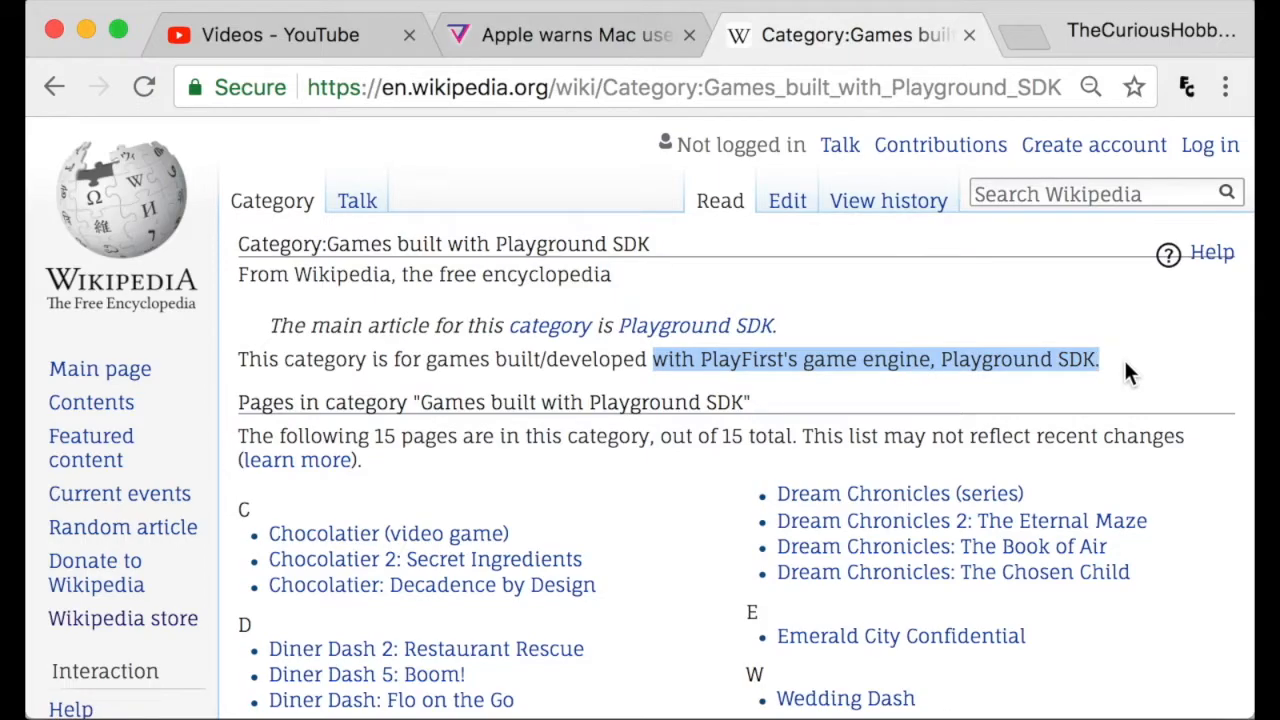
click(285, 515)
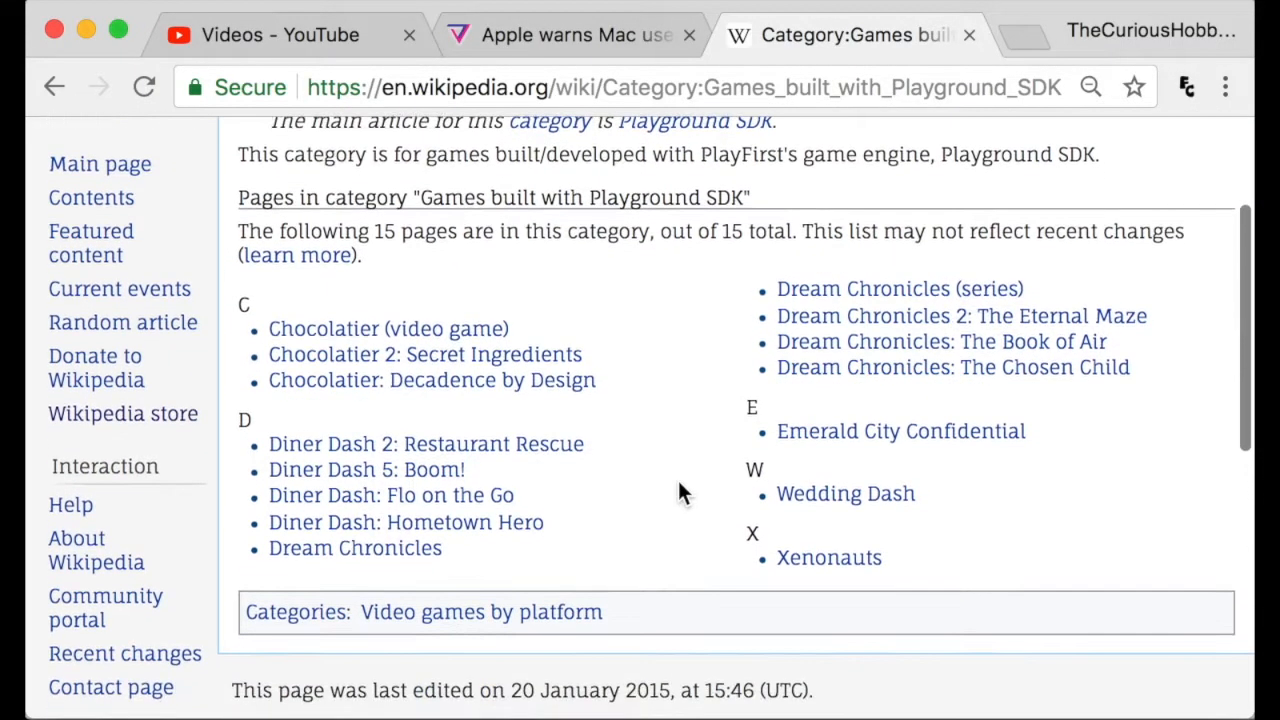
mouse_move(455, 268)
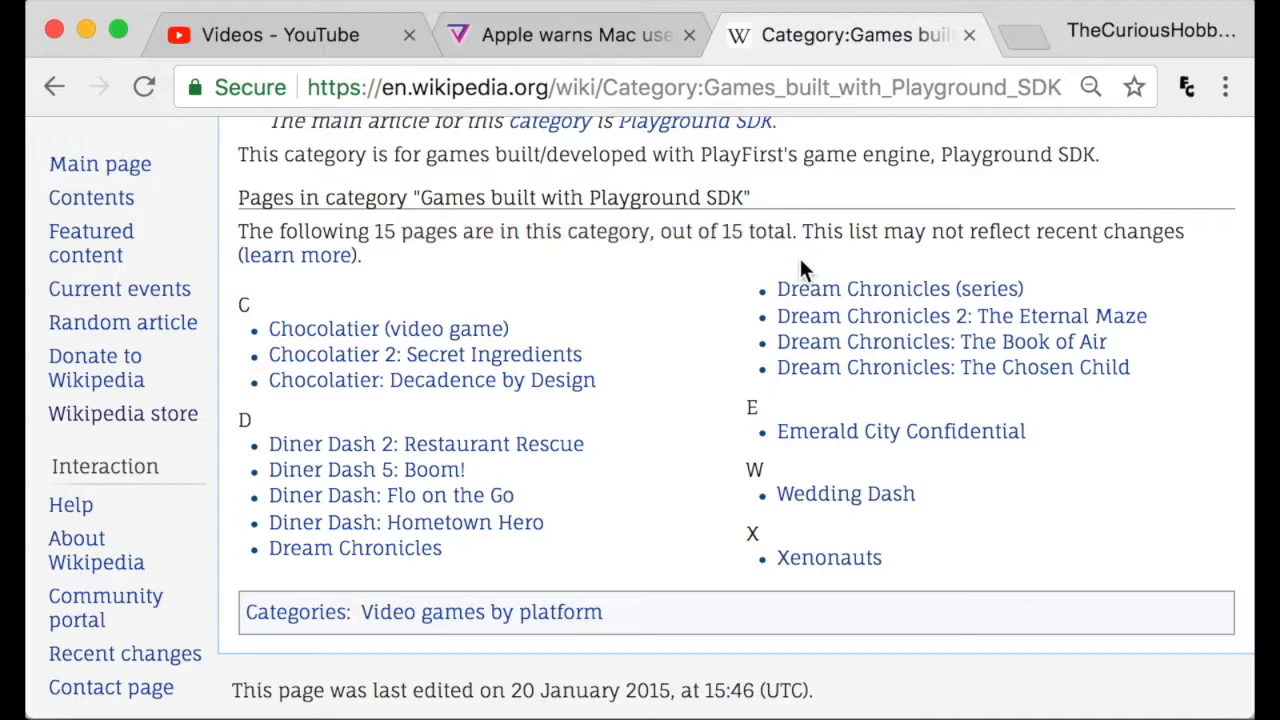
mouse_move(488, 390)
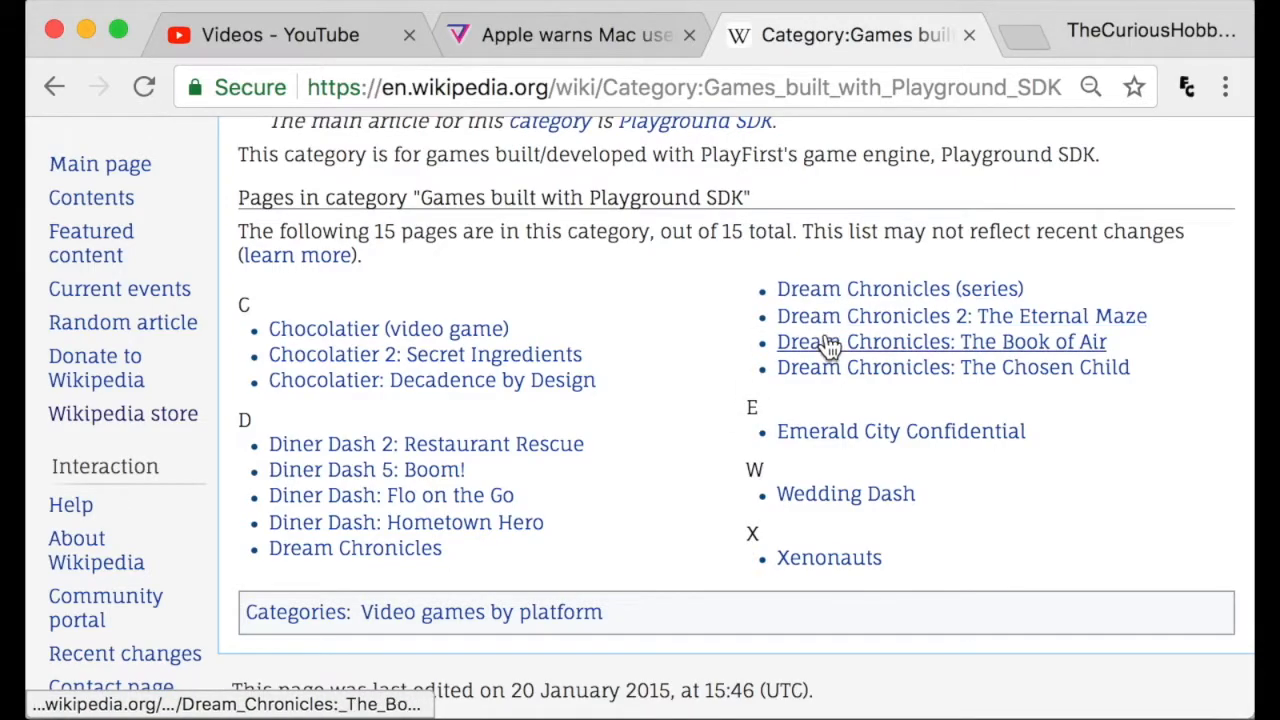
mouse_move(828, 557)
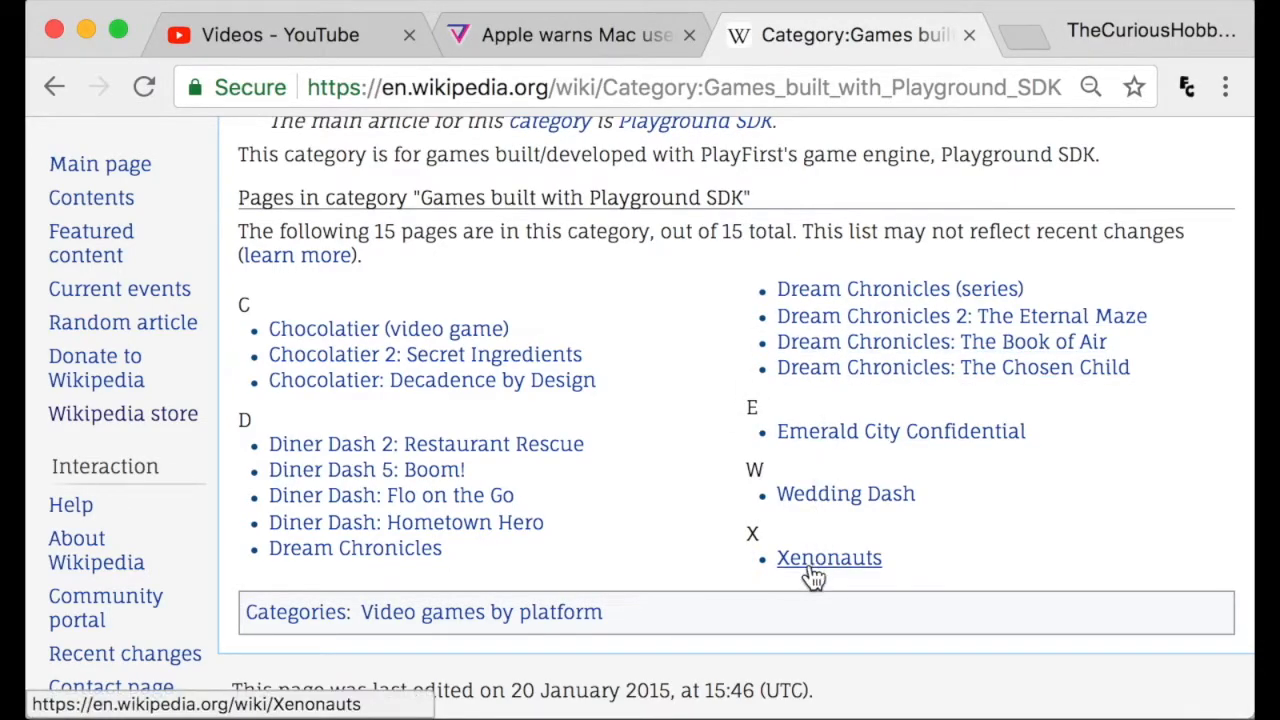
mouse_move(1047, 570)
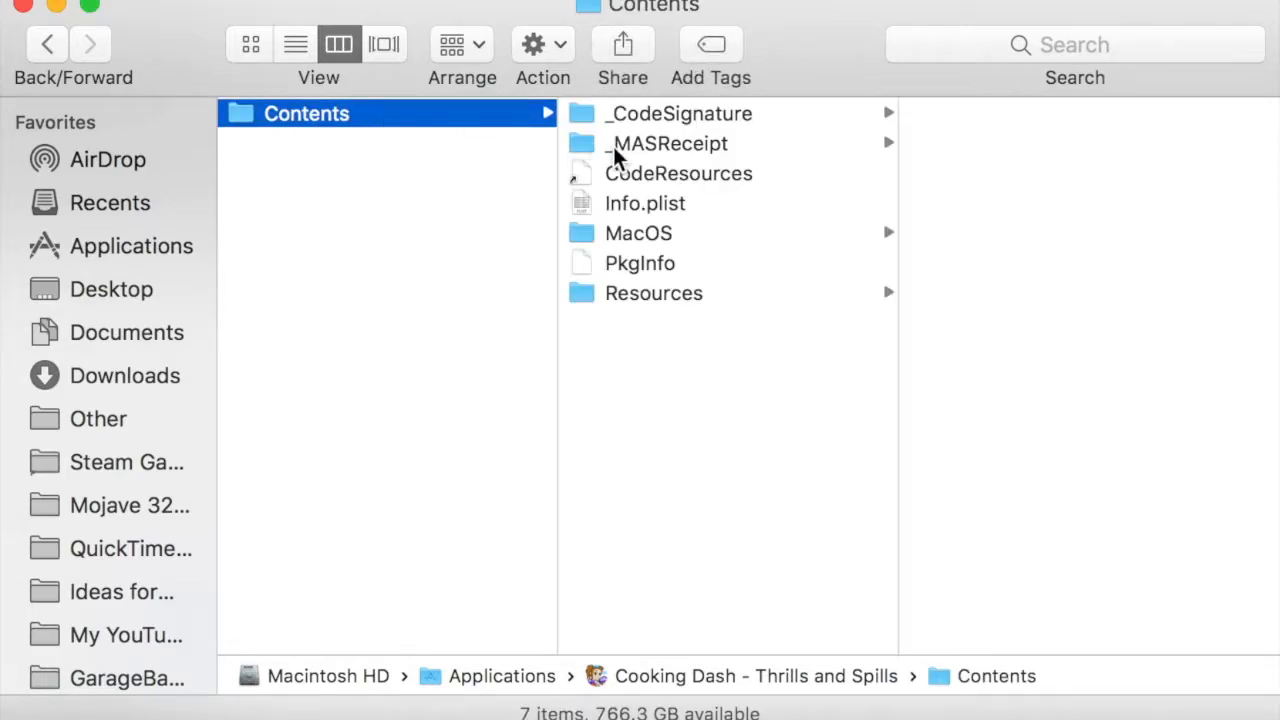
Navigate to Resources > assets > credits and preview the credits text file
click(654, 293)
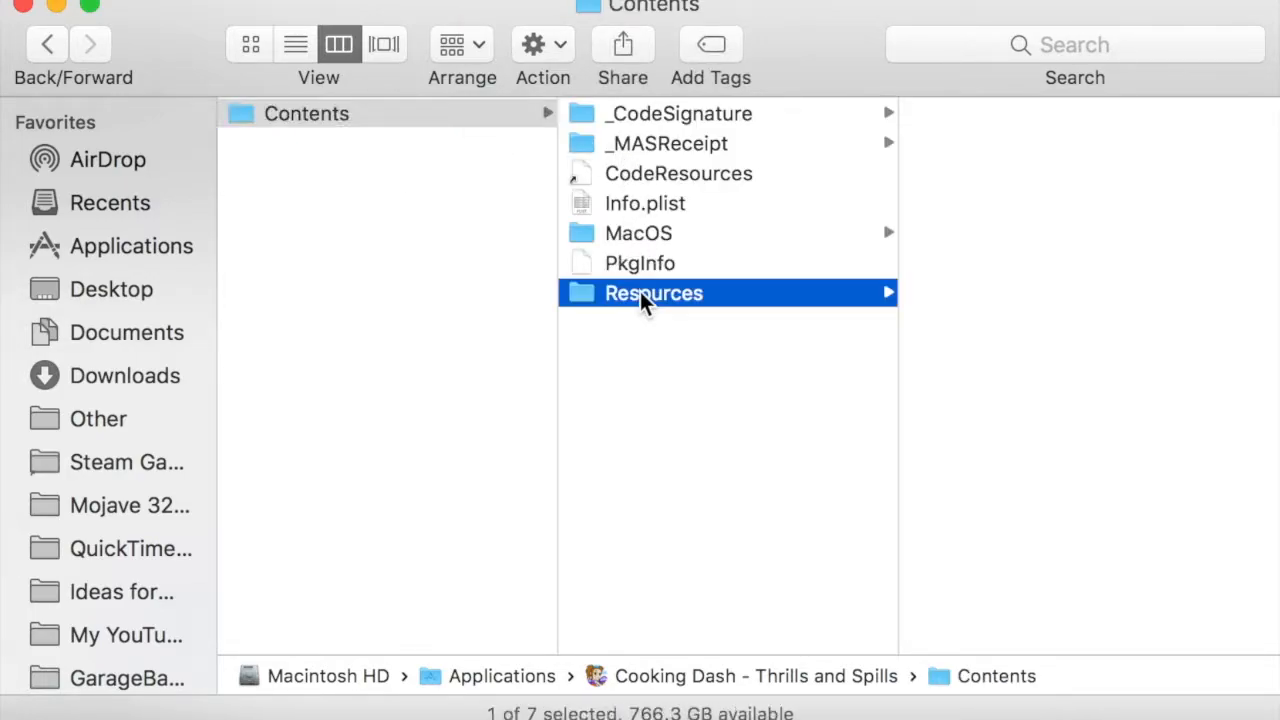
click(654, 292)
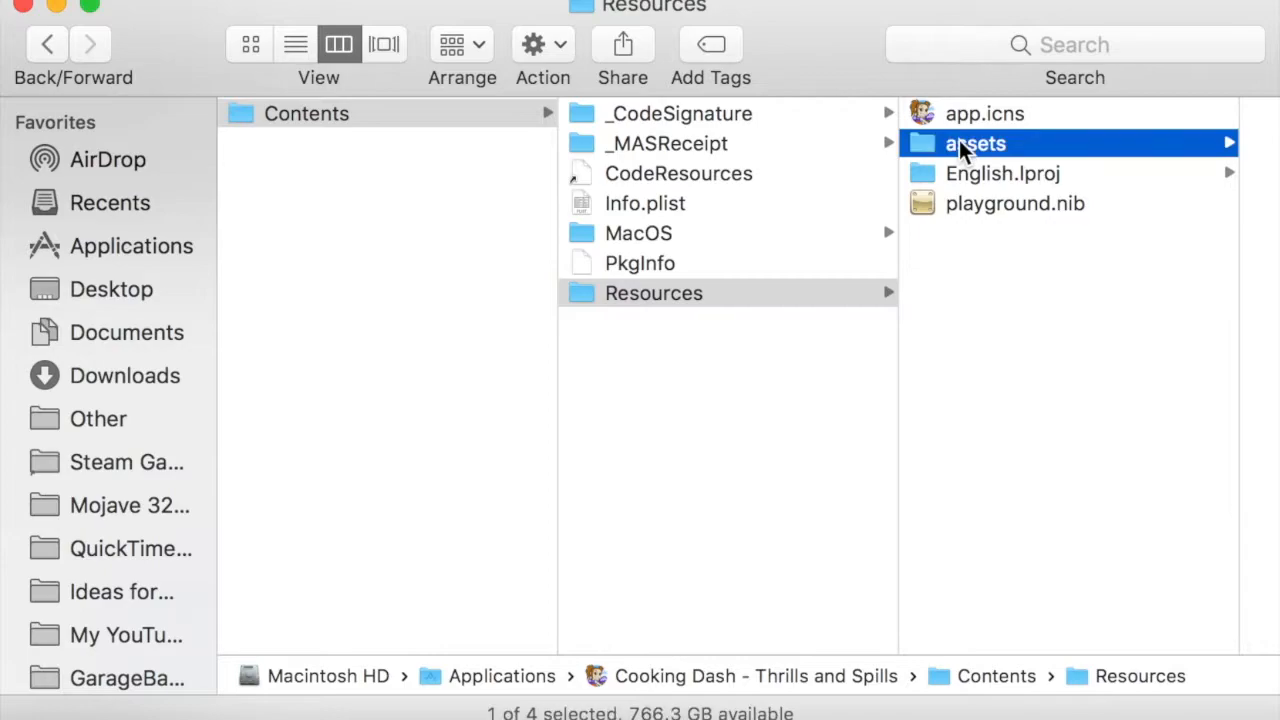
click(975, 143)
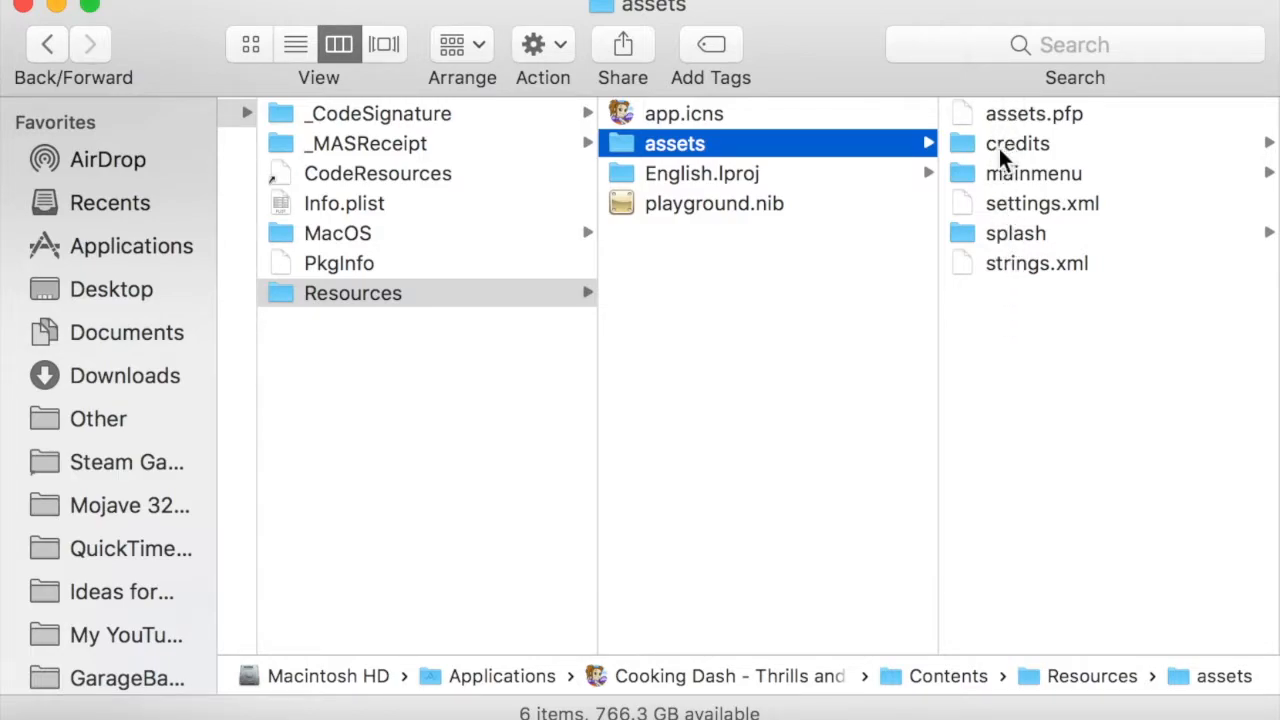
mouse_move(1022, 160)
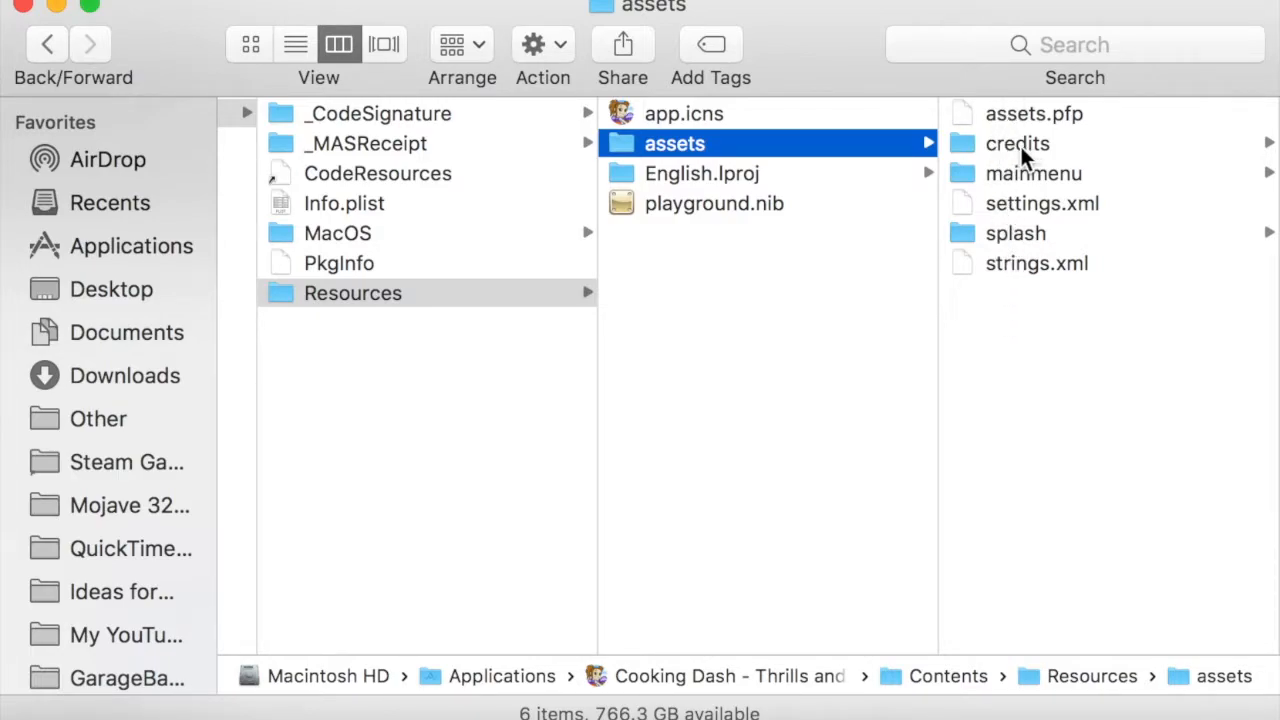
click(1017, 143)
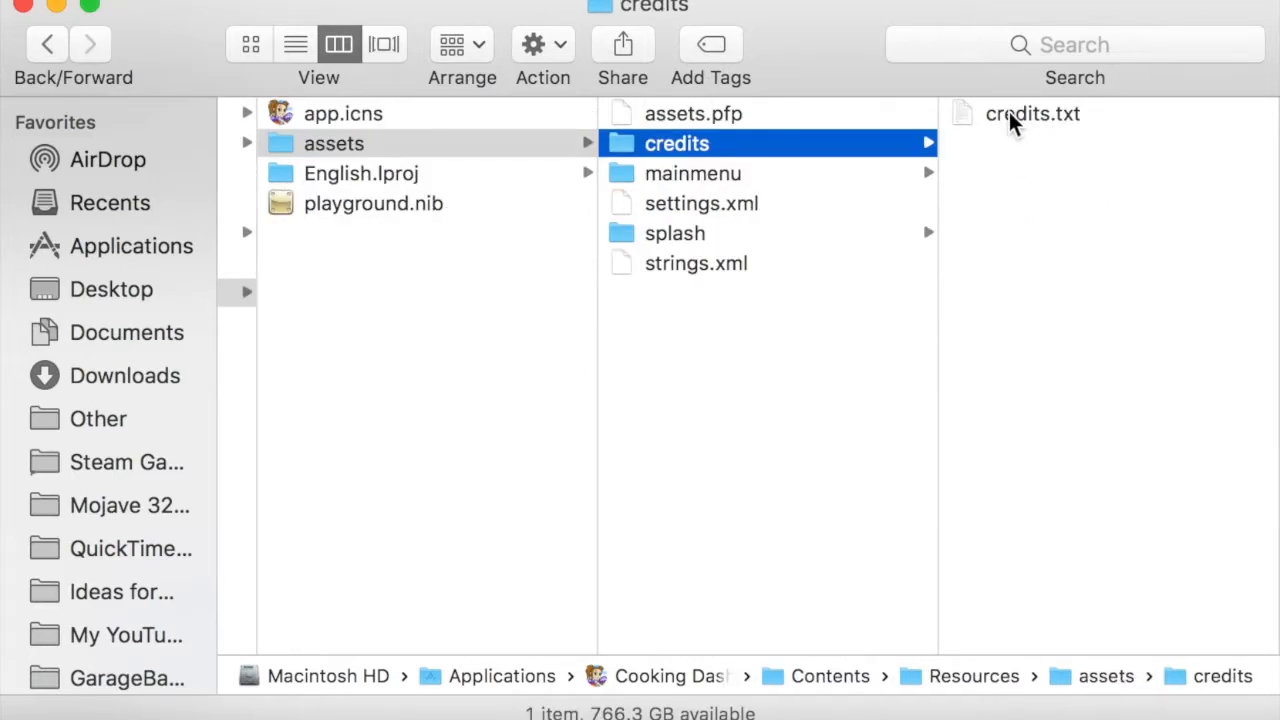
click(1032, 113)
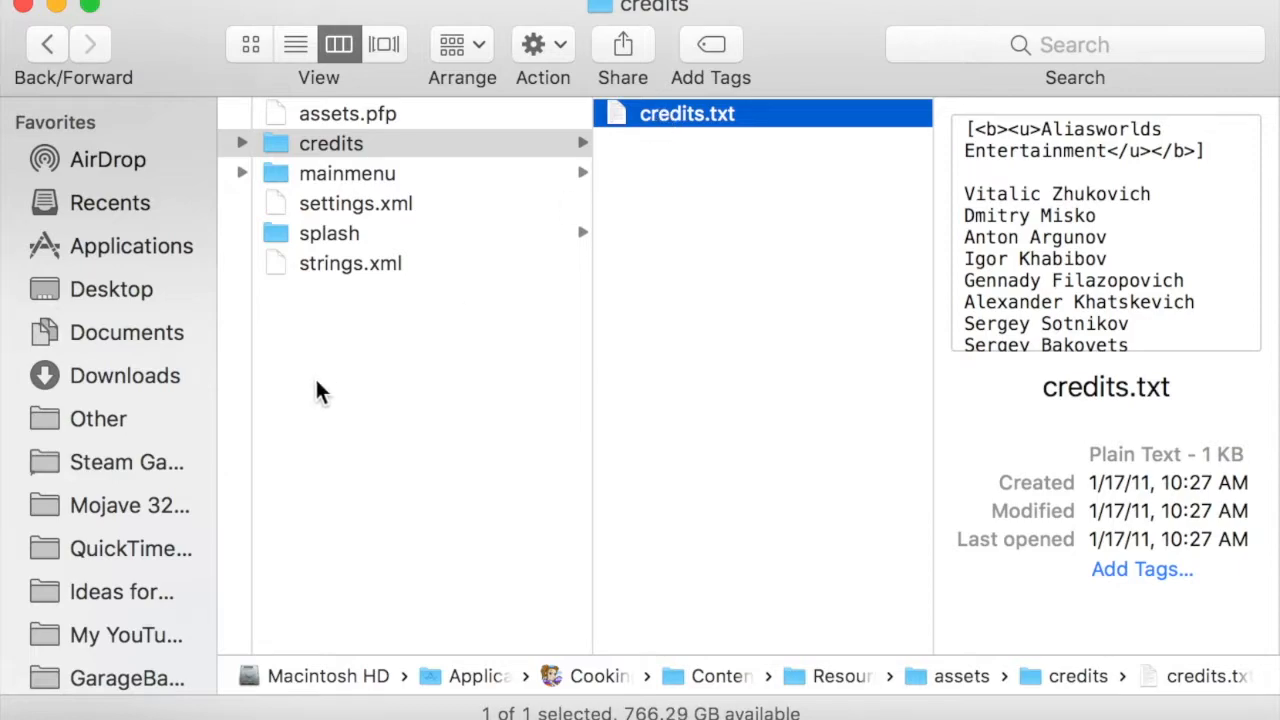
mouse_move(458, 383)
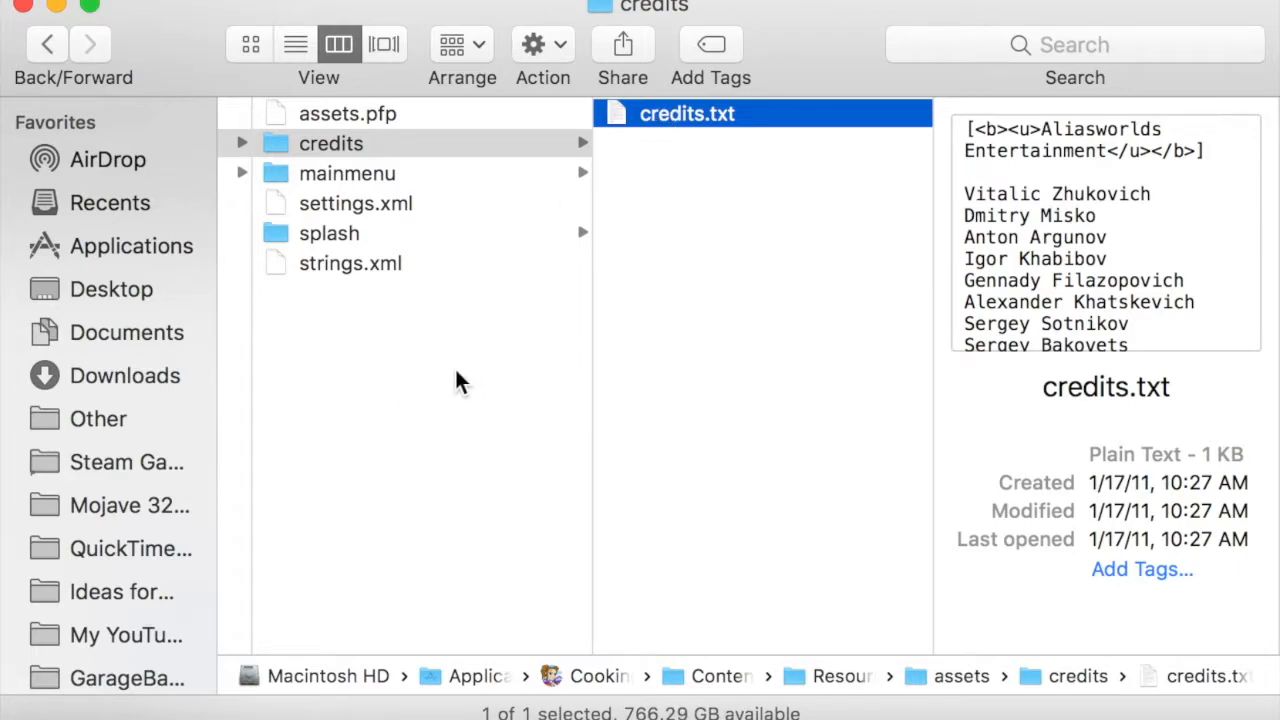
mouse_move(655, 135)
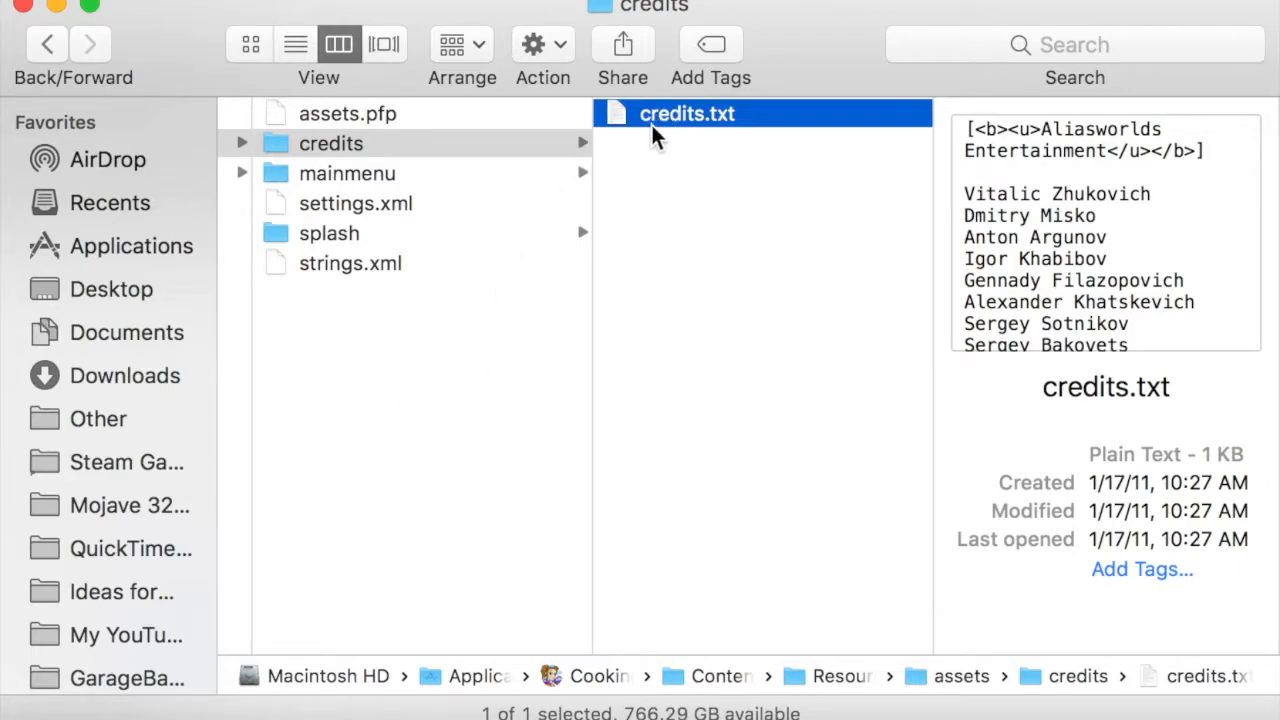
mouse_move(425, 180)
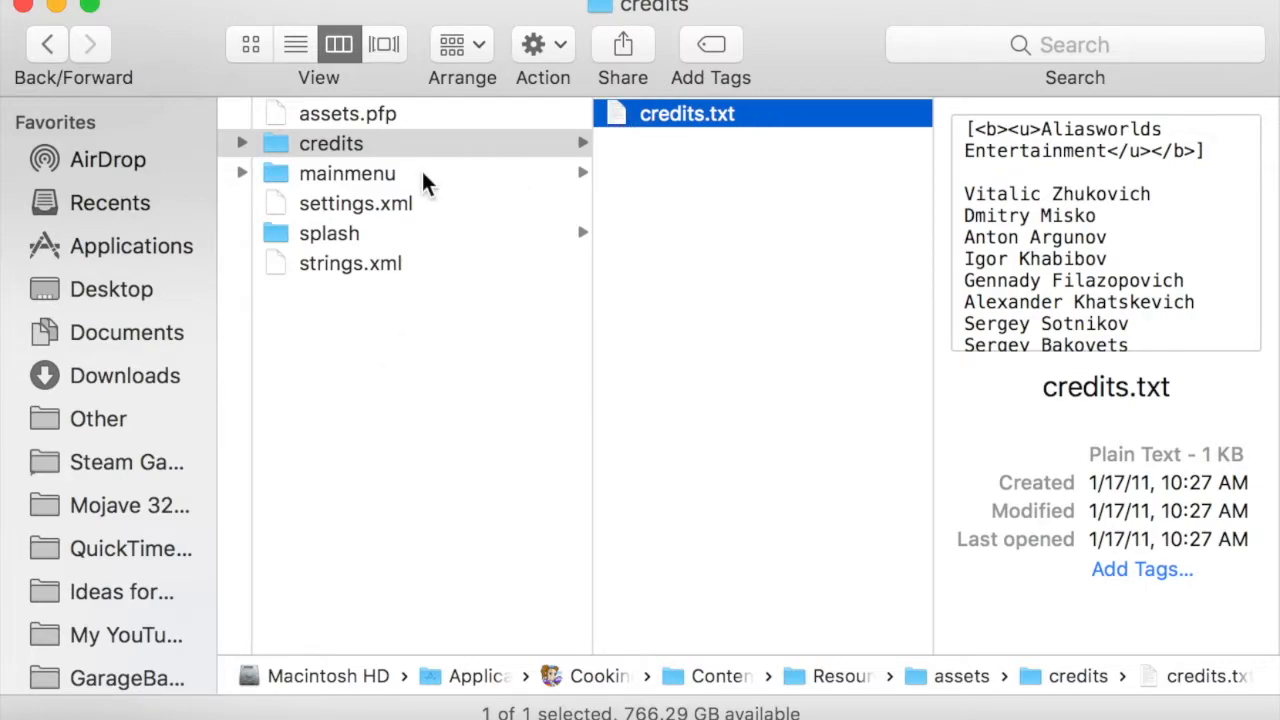
Preview logo_standard.png and strings.xml in mainmenu, returning to logo_standard.png
click(347, 173)
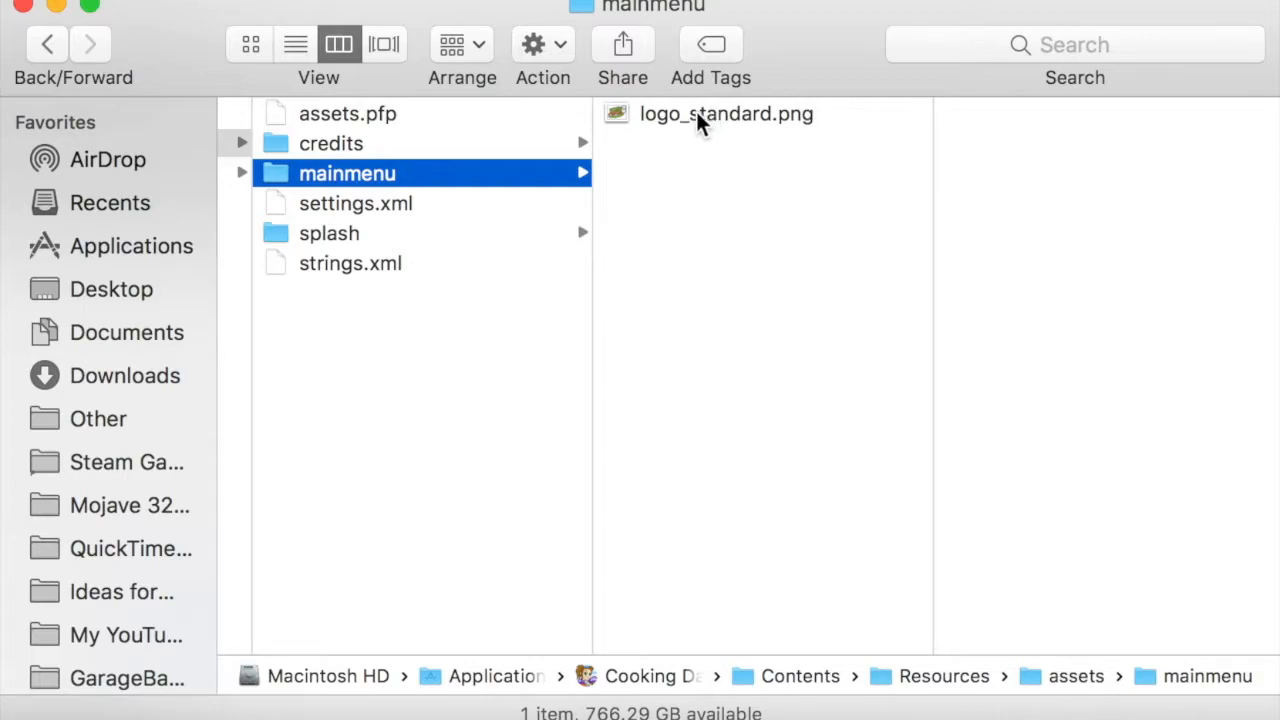
click(726, 113)
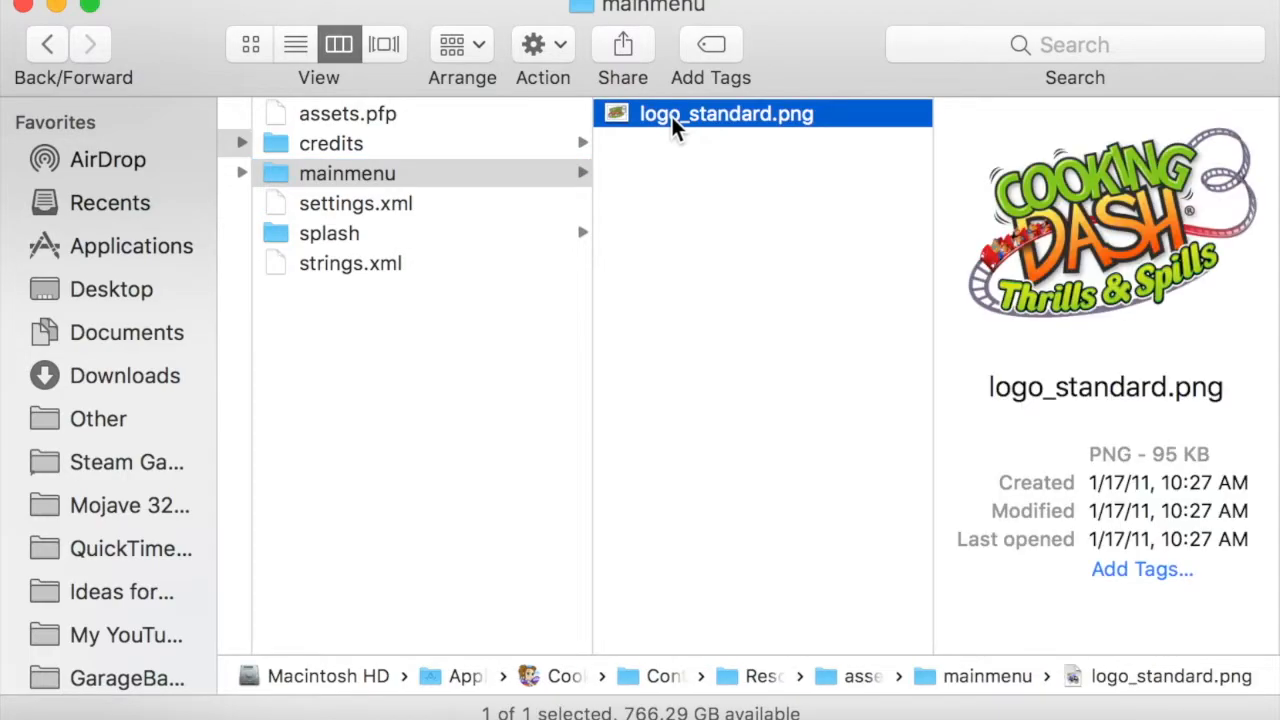
mouse_move(810, 135)
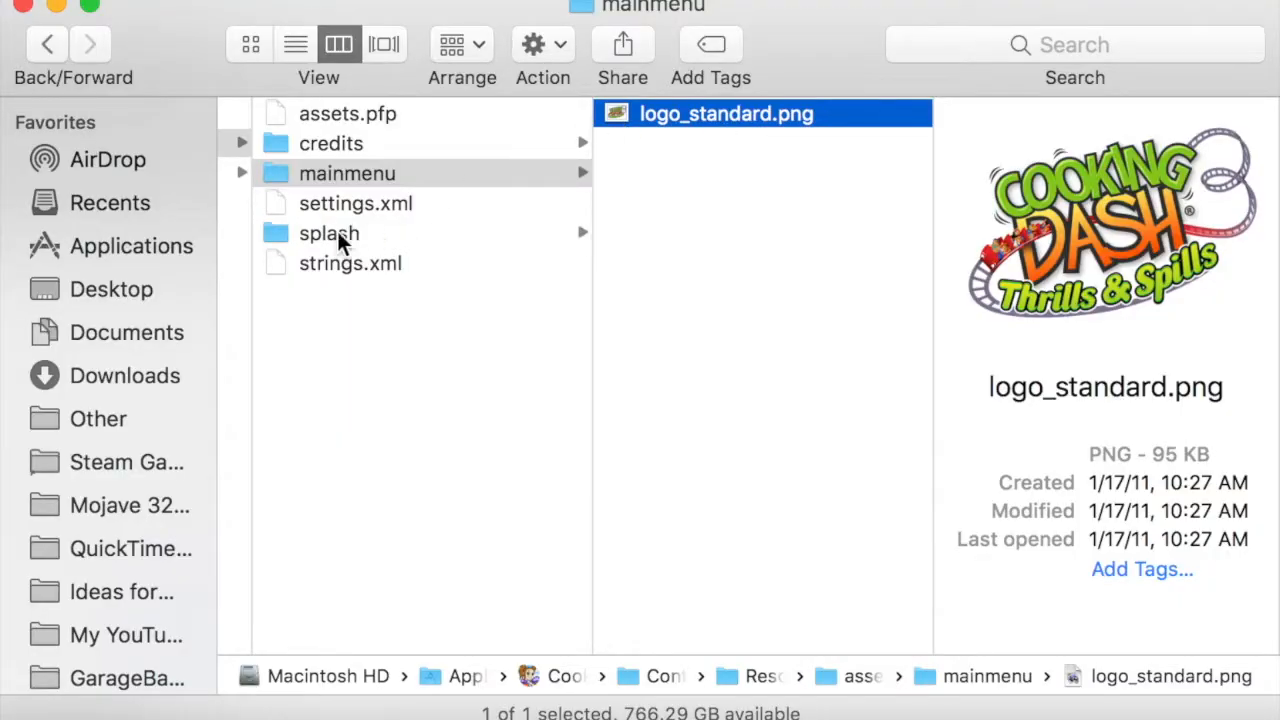
mouse_move(328, 240)
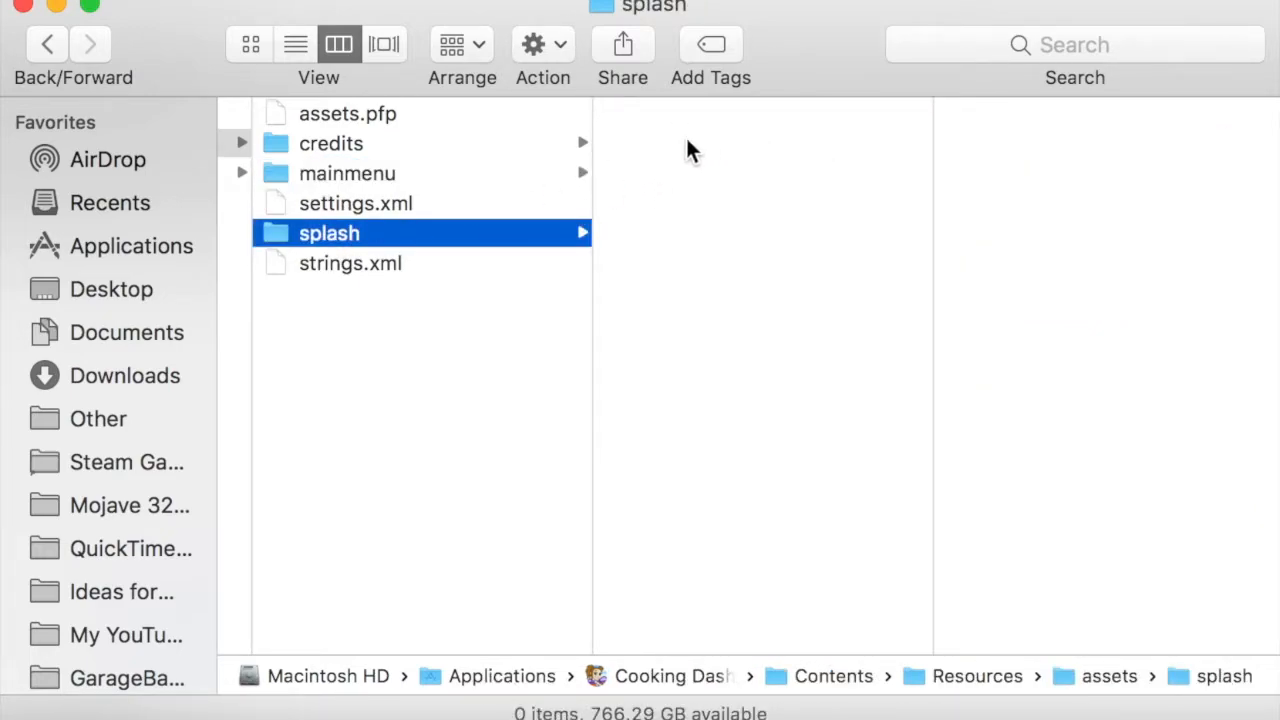
mouse_move(405, 280)
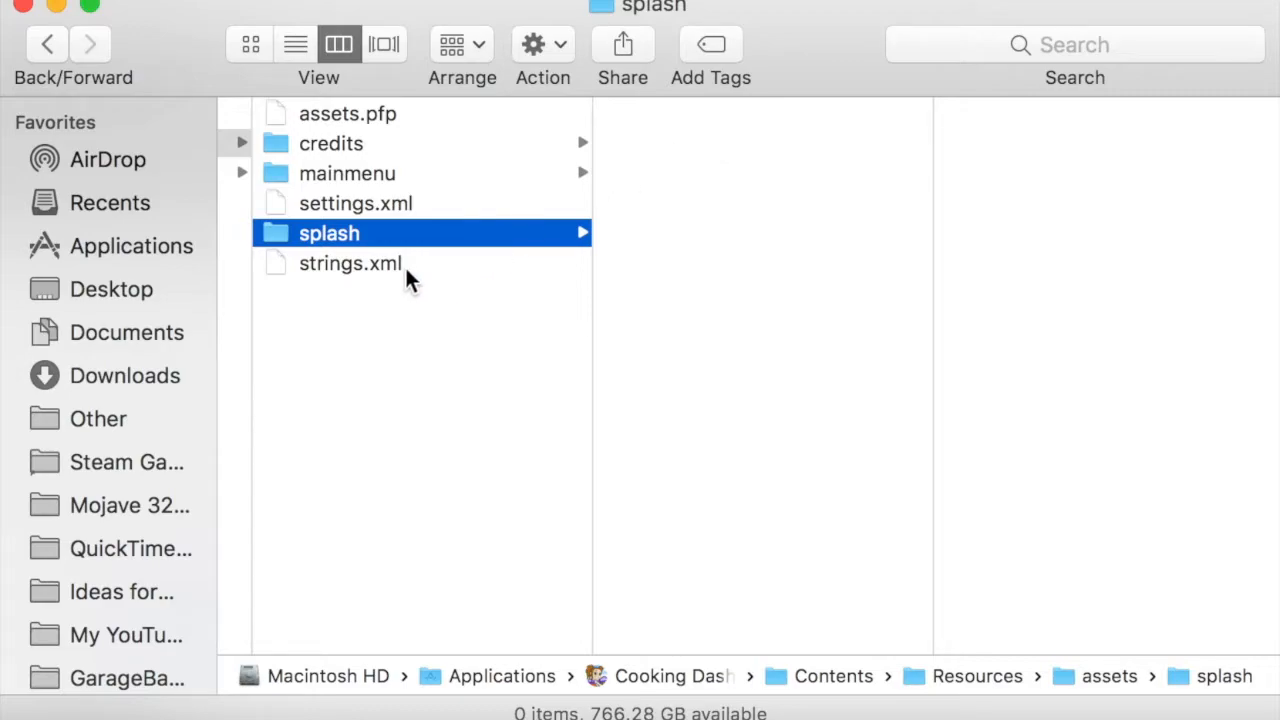
click(350, 263)
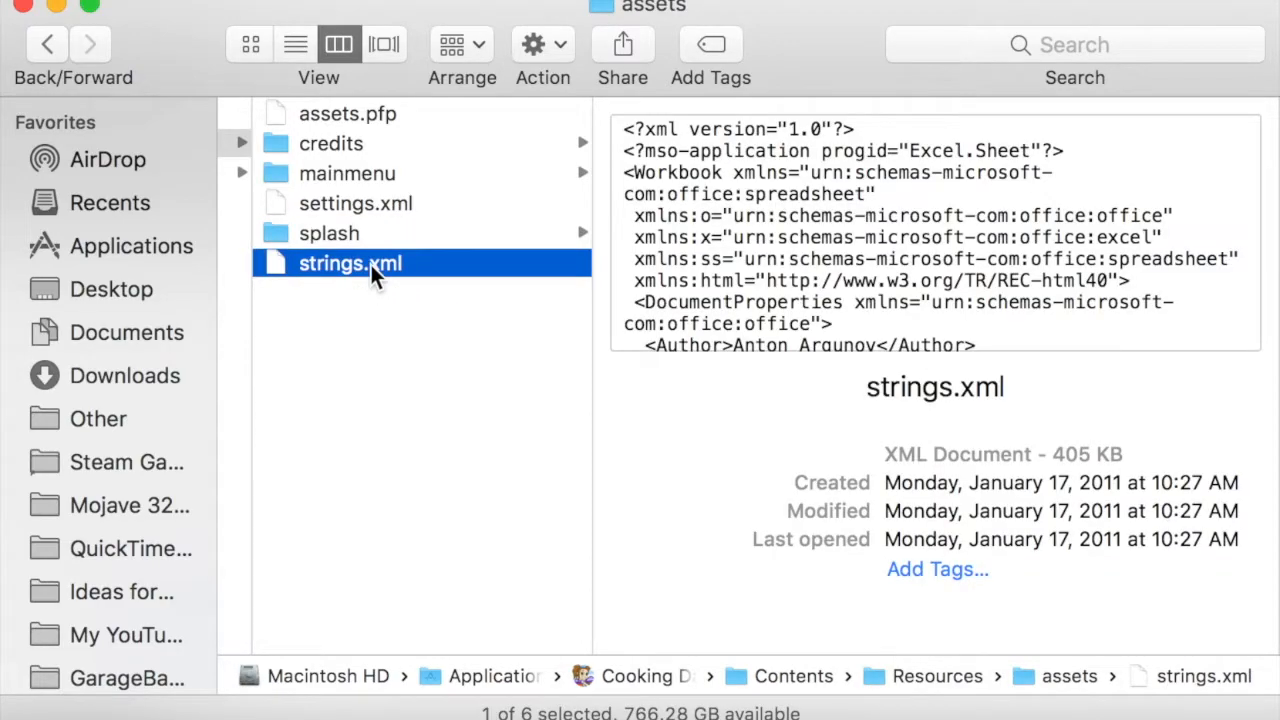
click(355, 203)
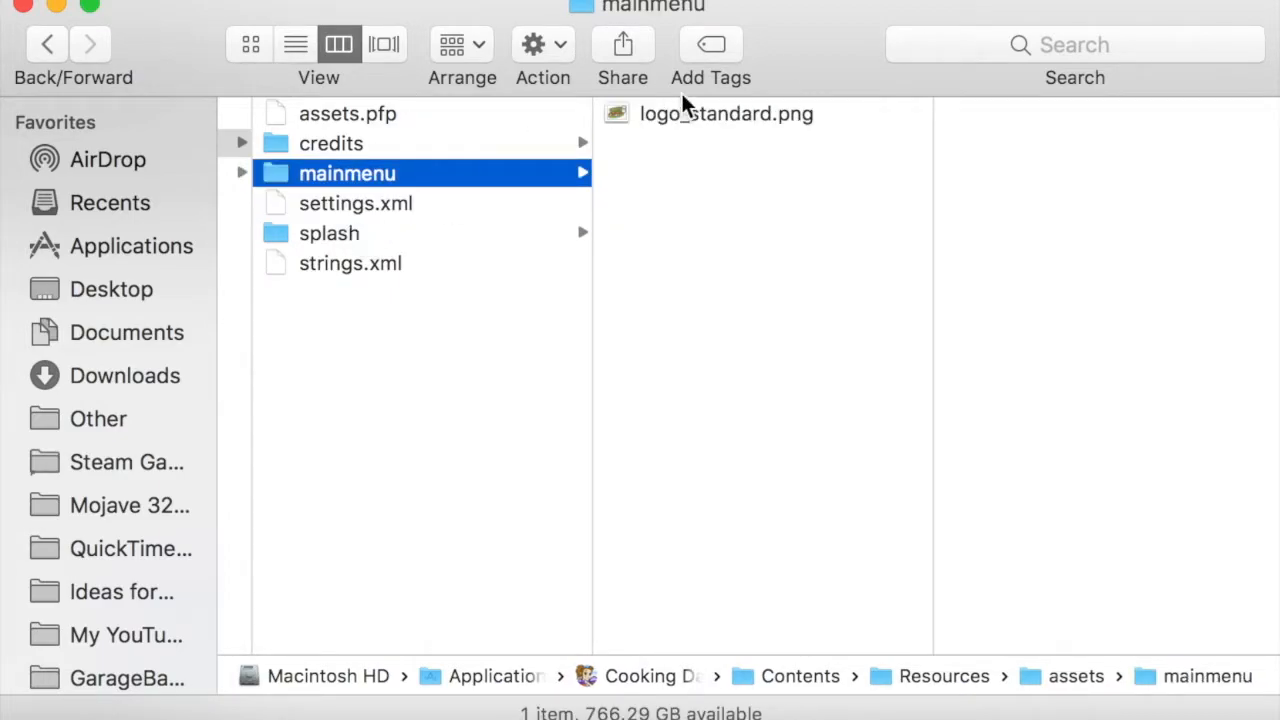
click(726, 113)
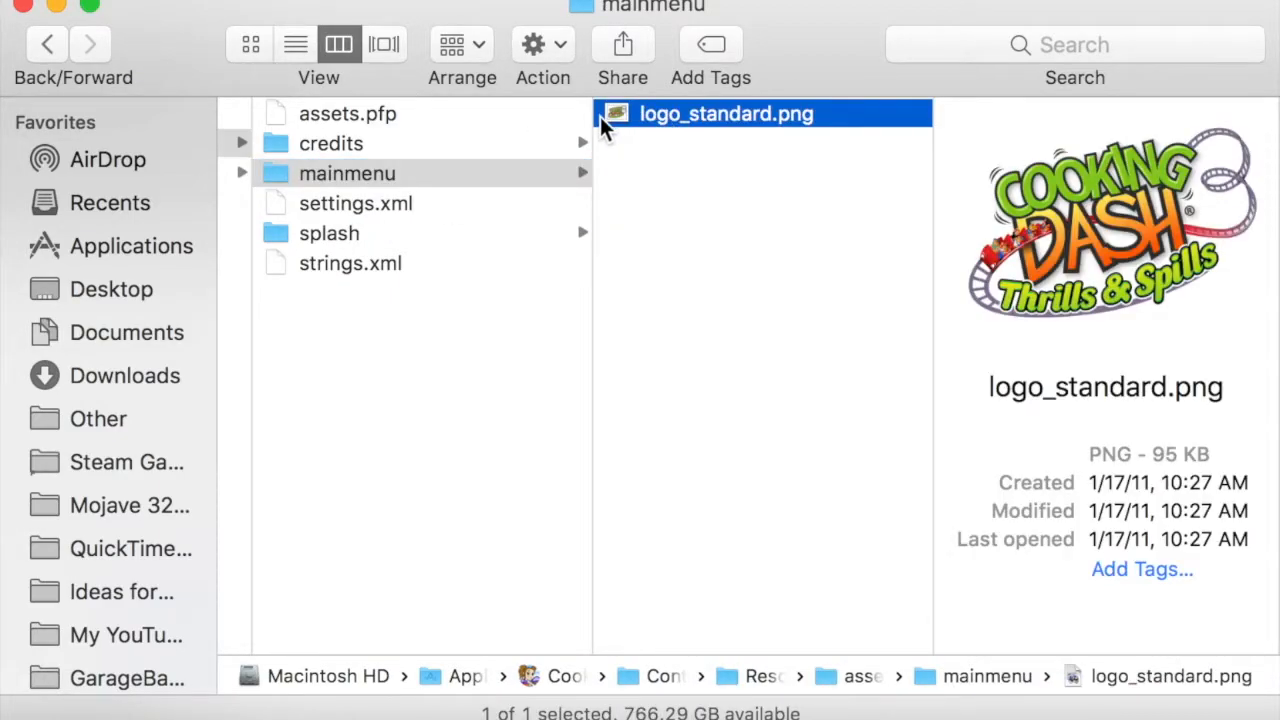
mouse_move(620, 140)
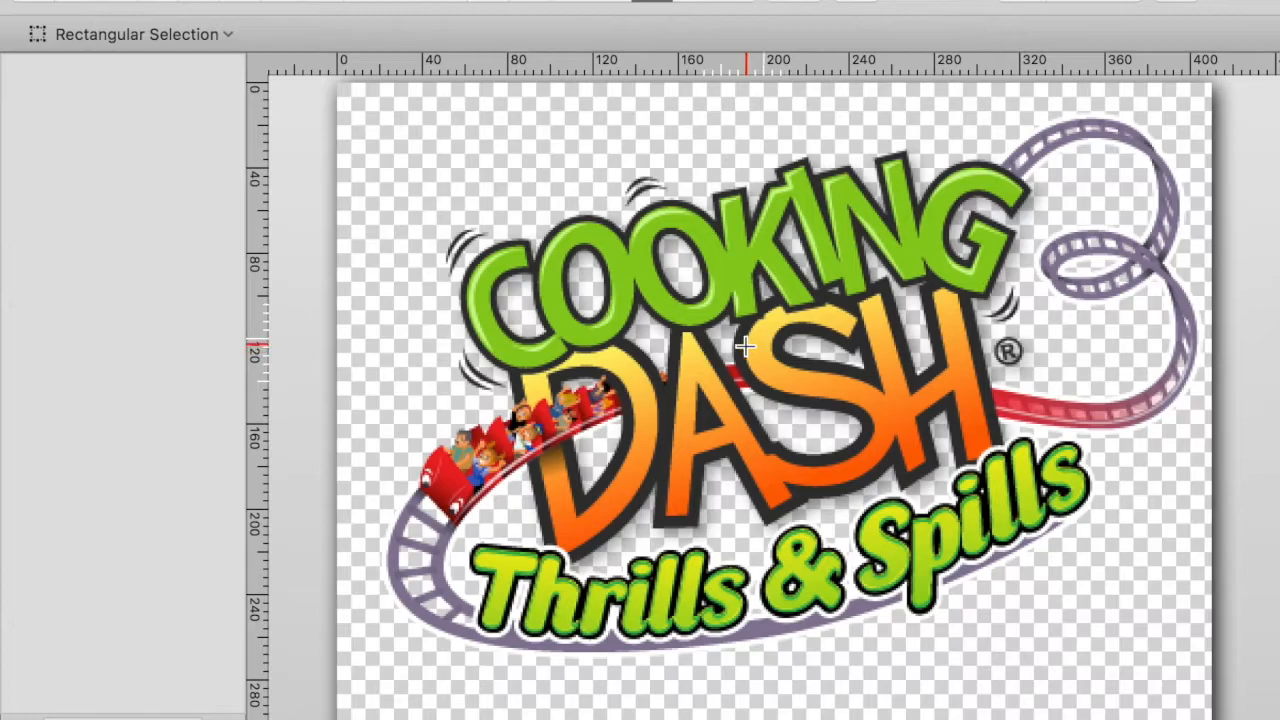
mouse_move(840, 198)
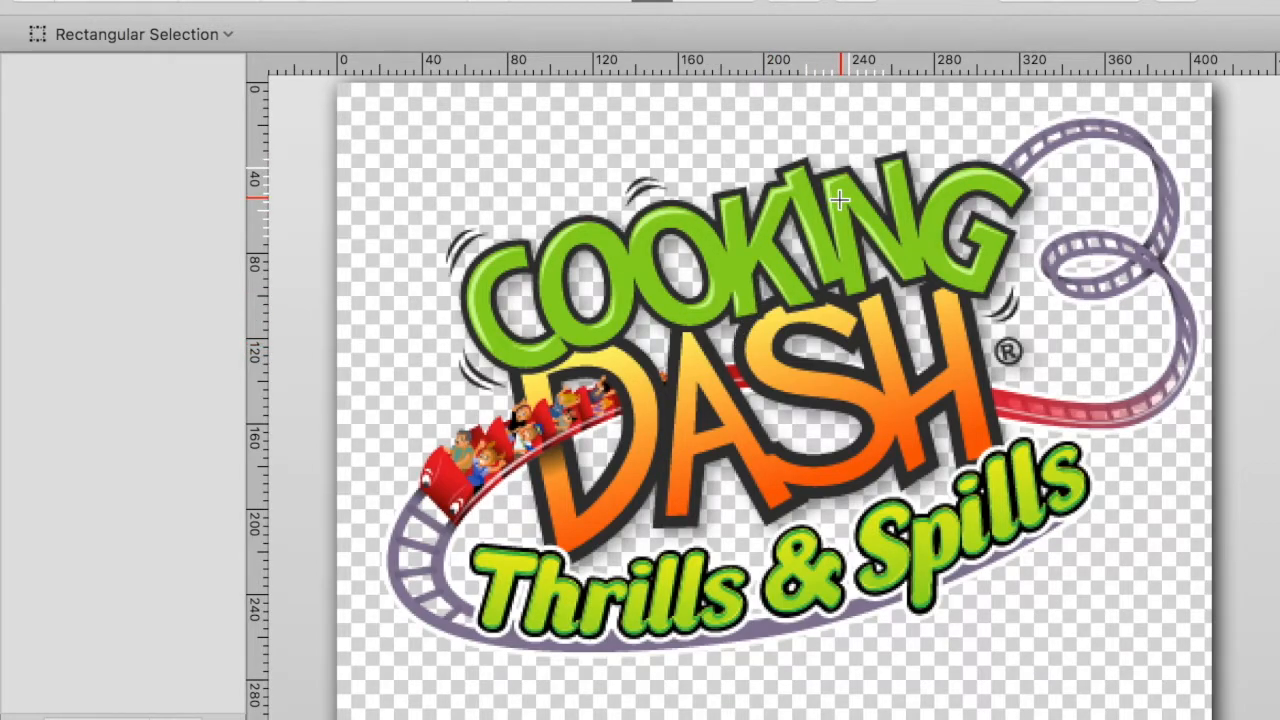
mouse_move(1035, 3)
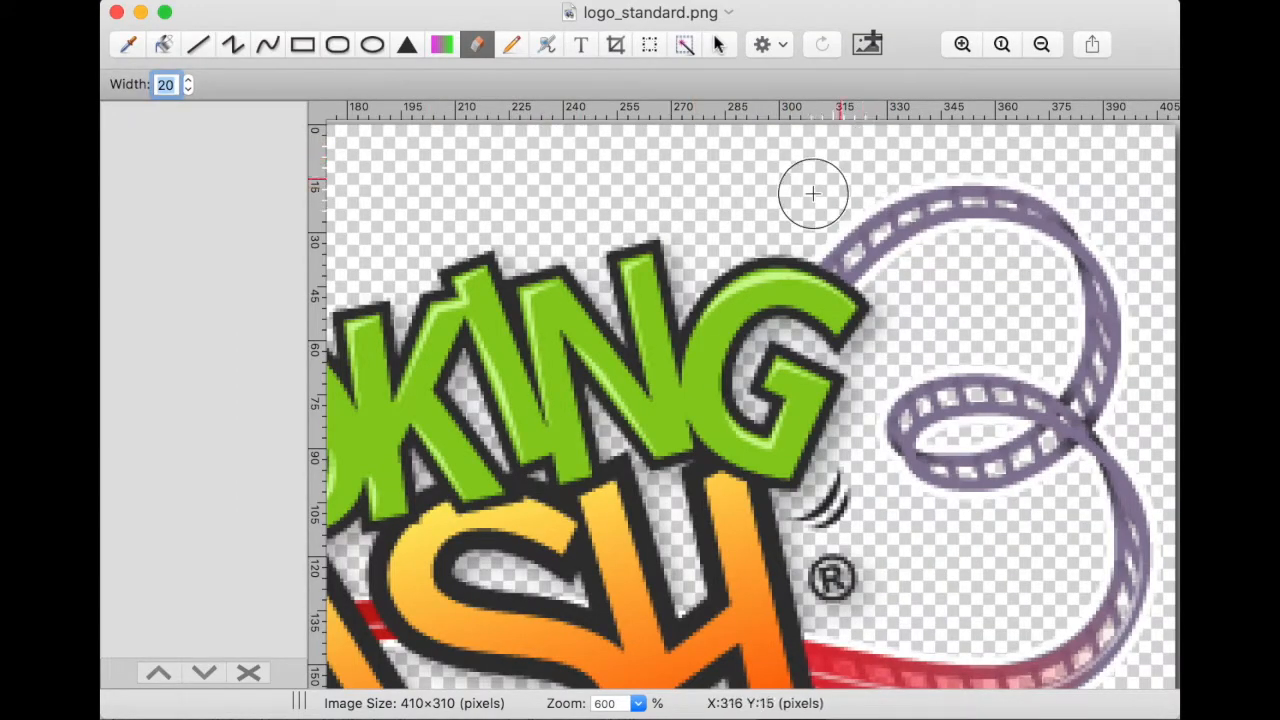
Erase the top and right of the purple coaster loop in logo_standard.png
drag(813, 194, 897, 267)
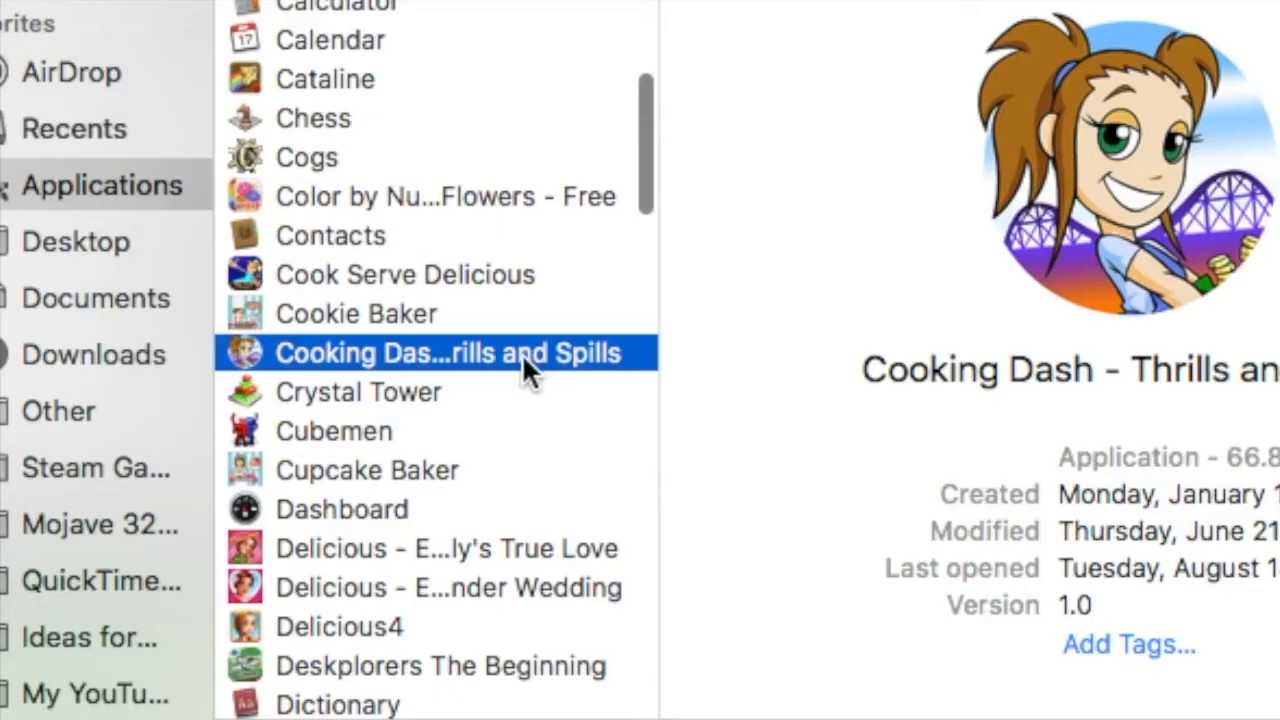
double_click(447, 352)
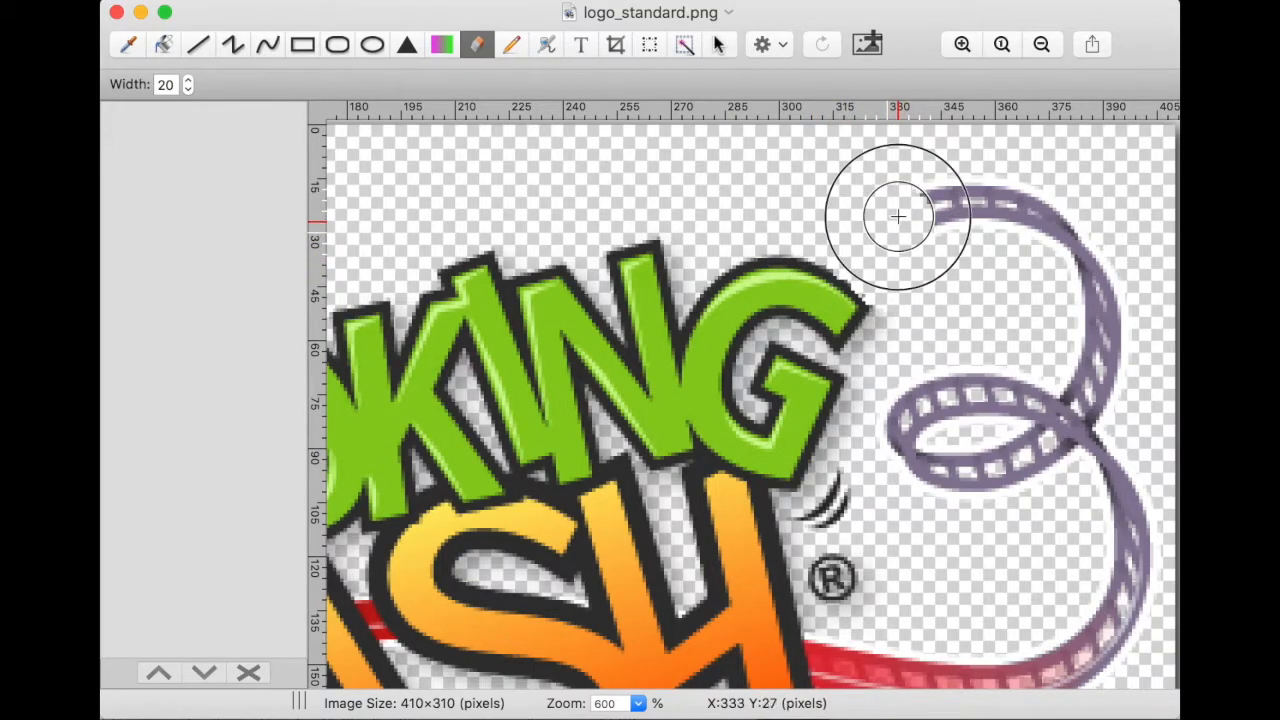
drag(897, 216, 903, 447)
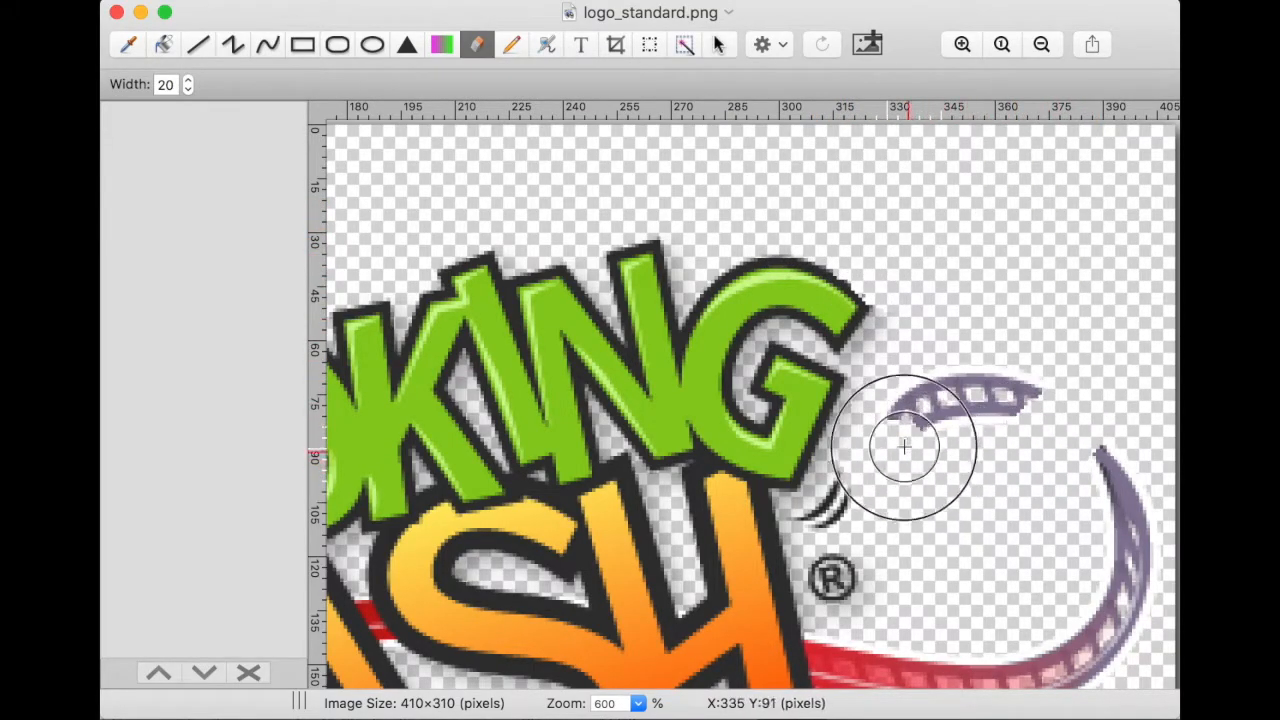
drag(903, 447, 1085, 427)
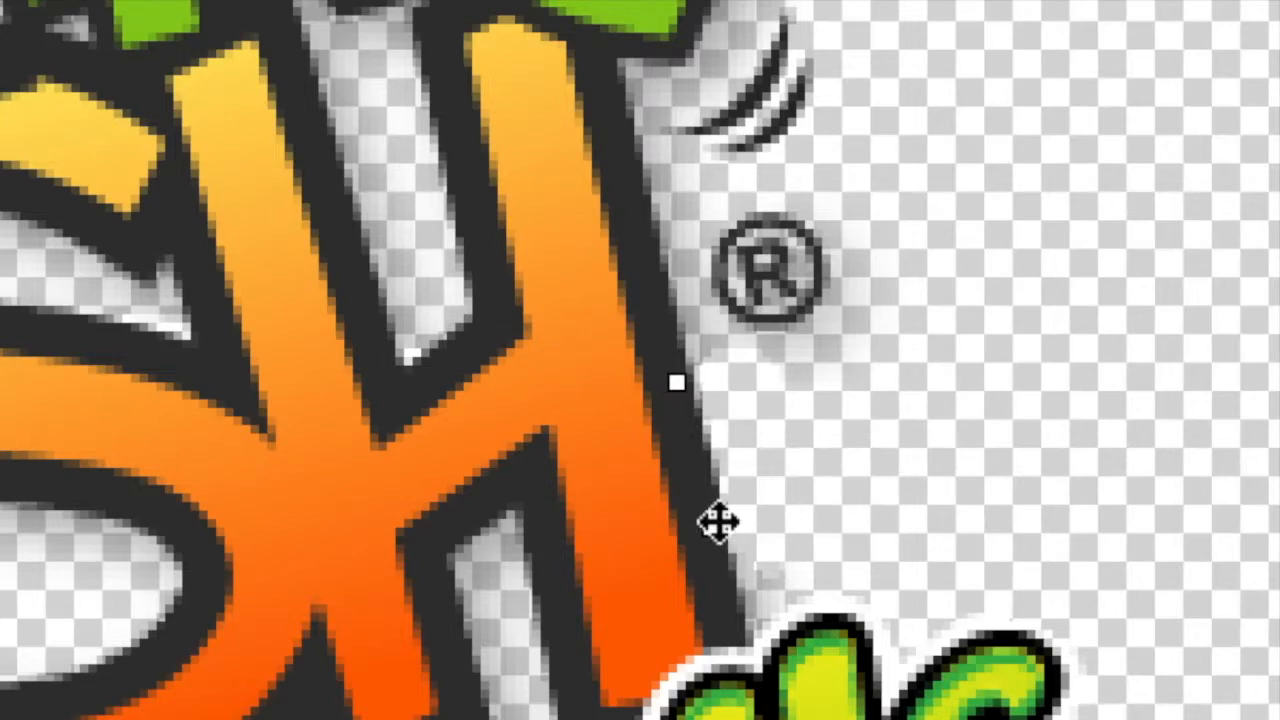
mouse_move(825, 505)
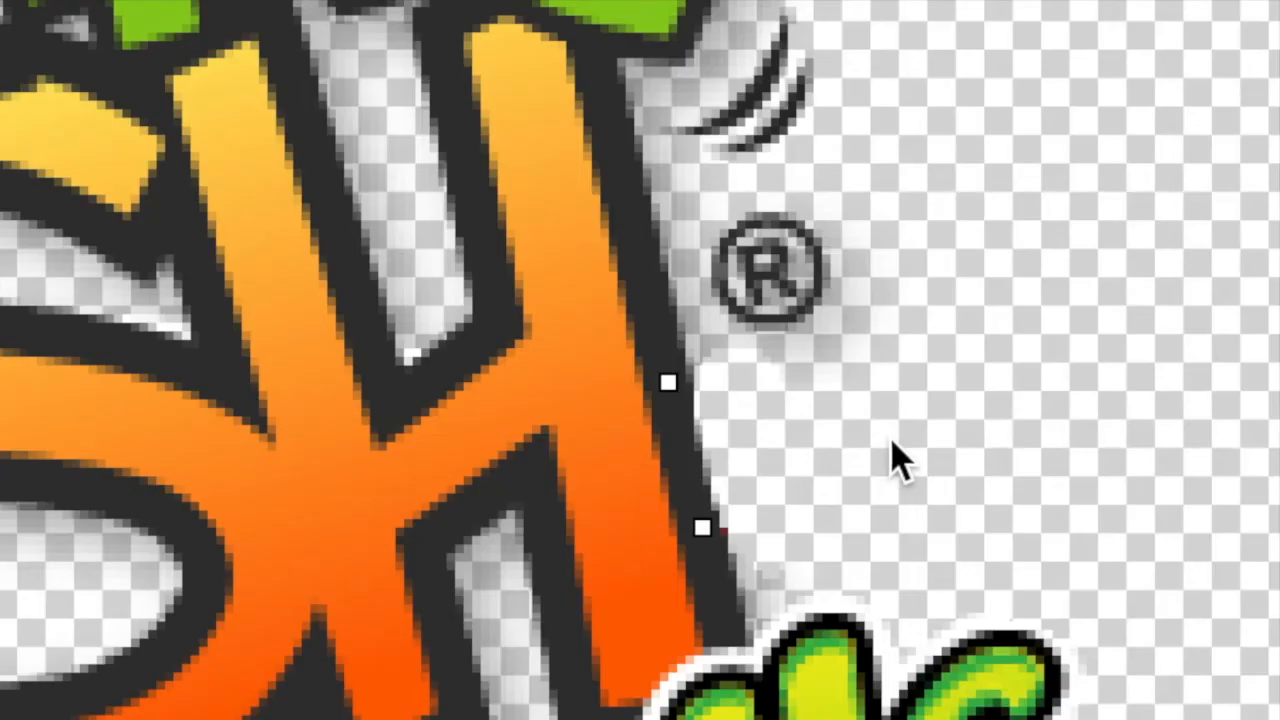
mouse_move(790, 490)
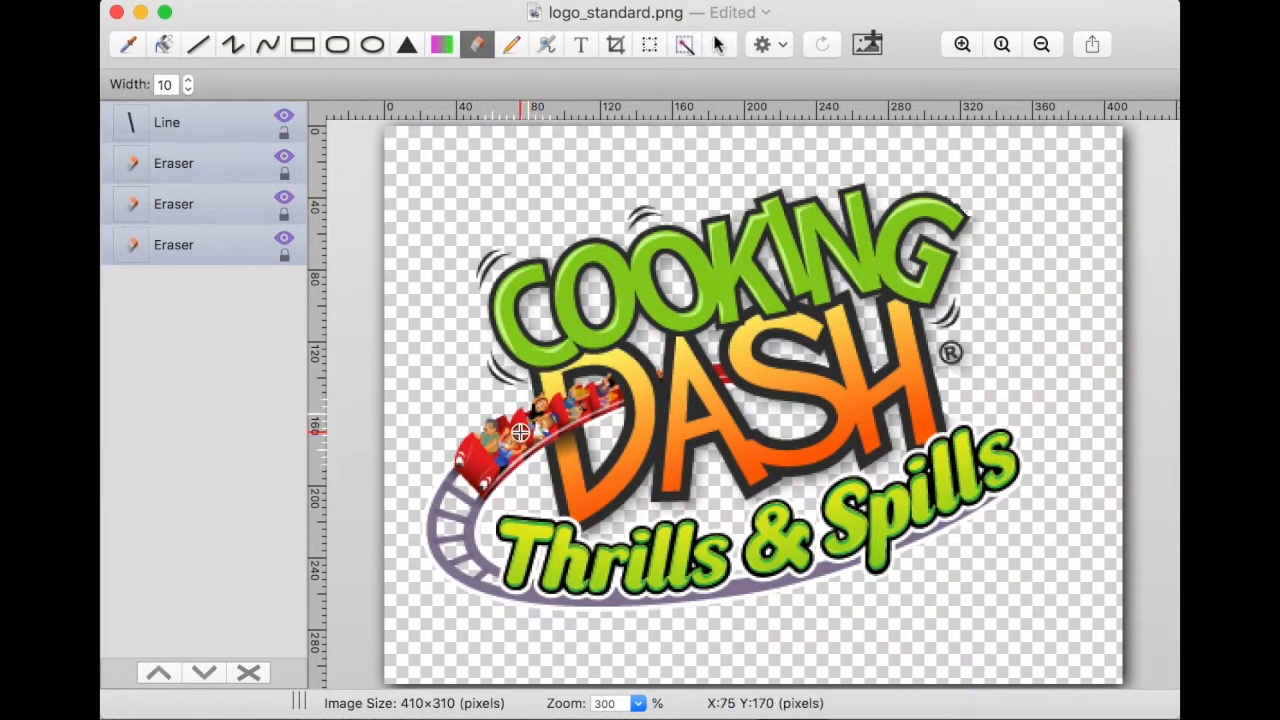
Erase the riders' faces, then fill the track under Thrills with transparency and dark grey
click(961, 43)
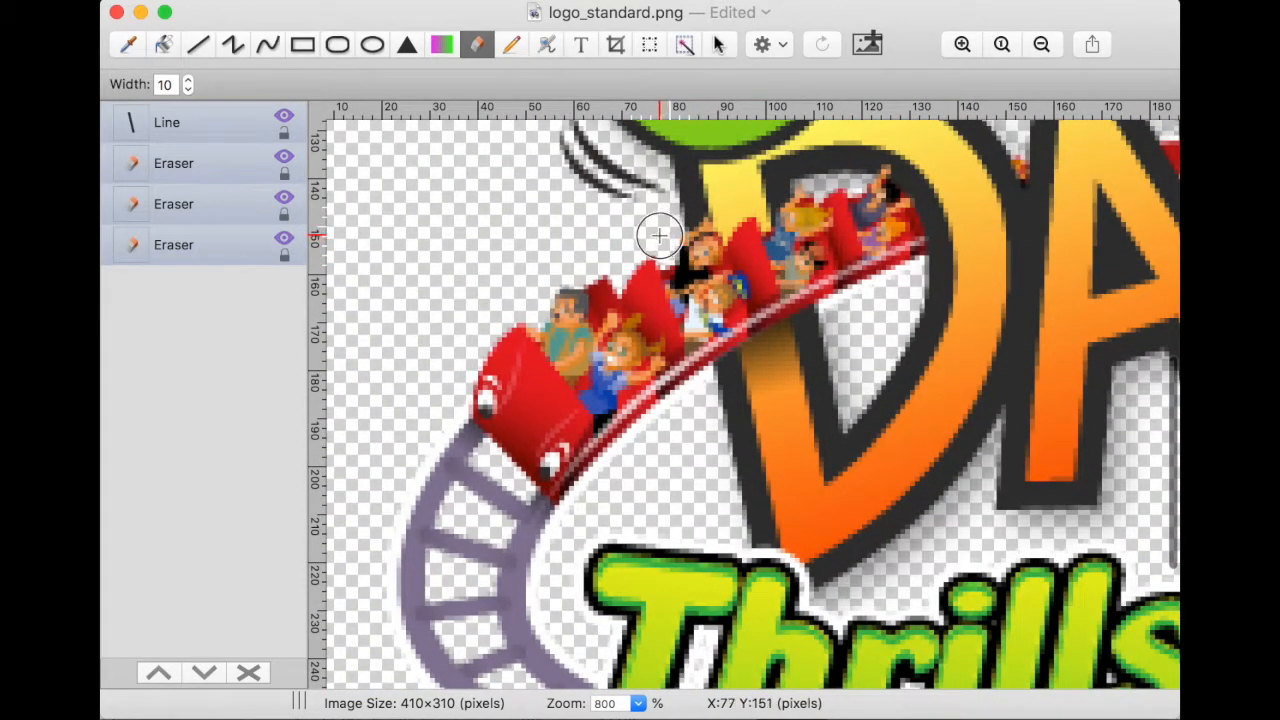
drag(660, 235, 650, 330)
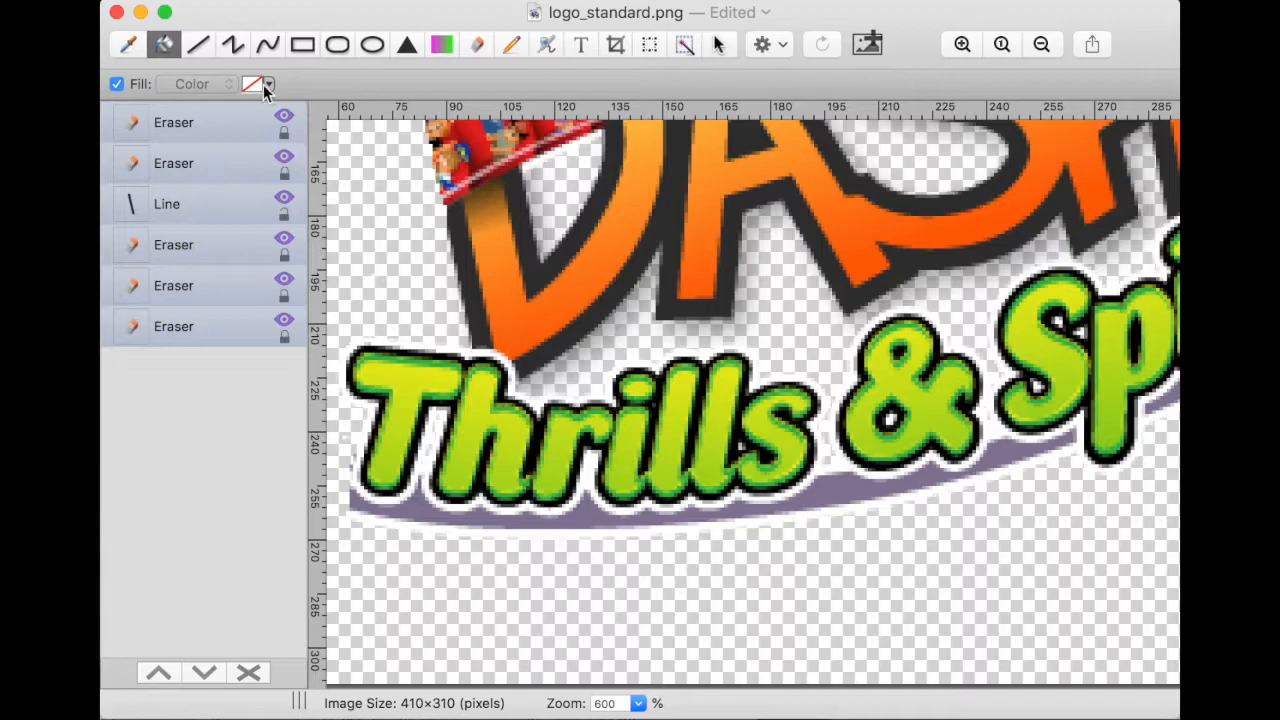
click(257, 84)
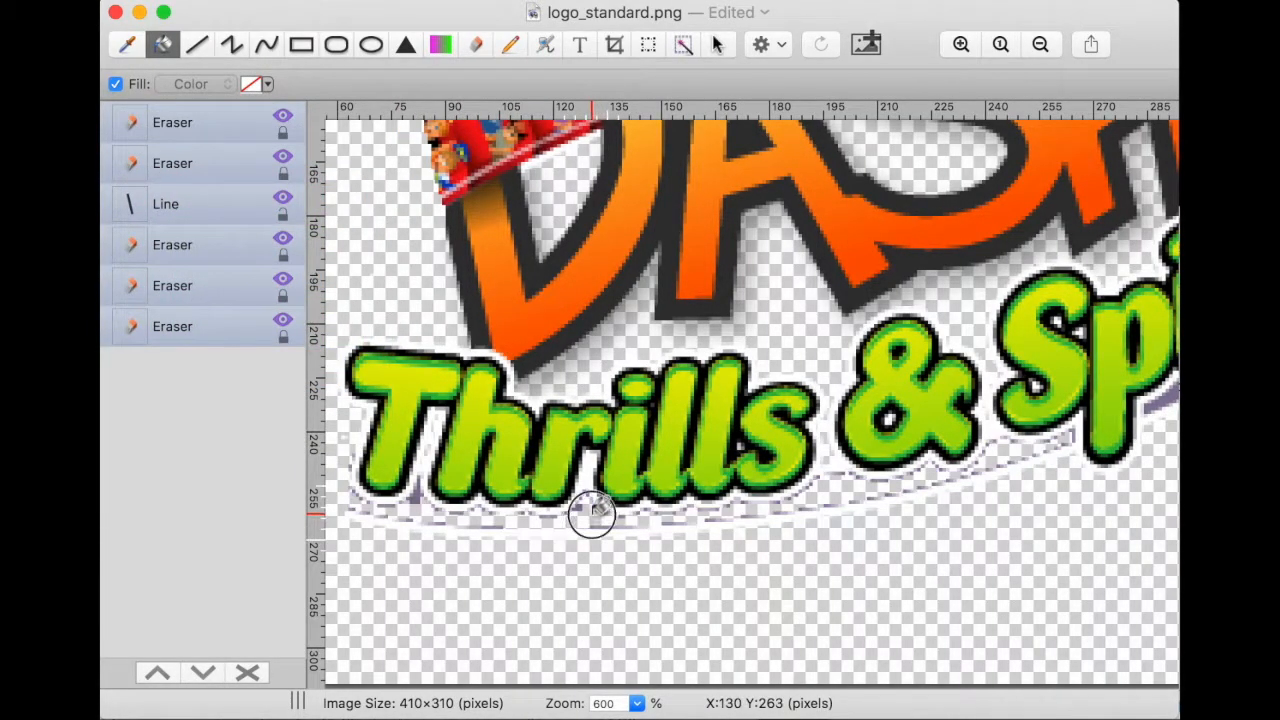
drag(593, 512, 593, 560)
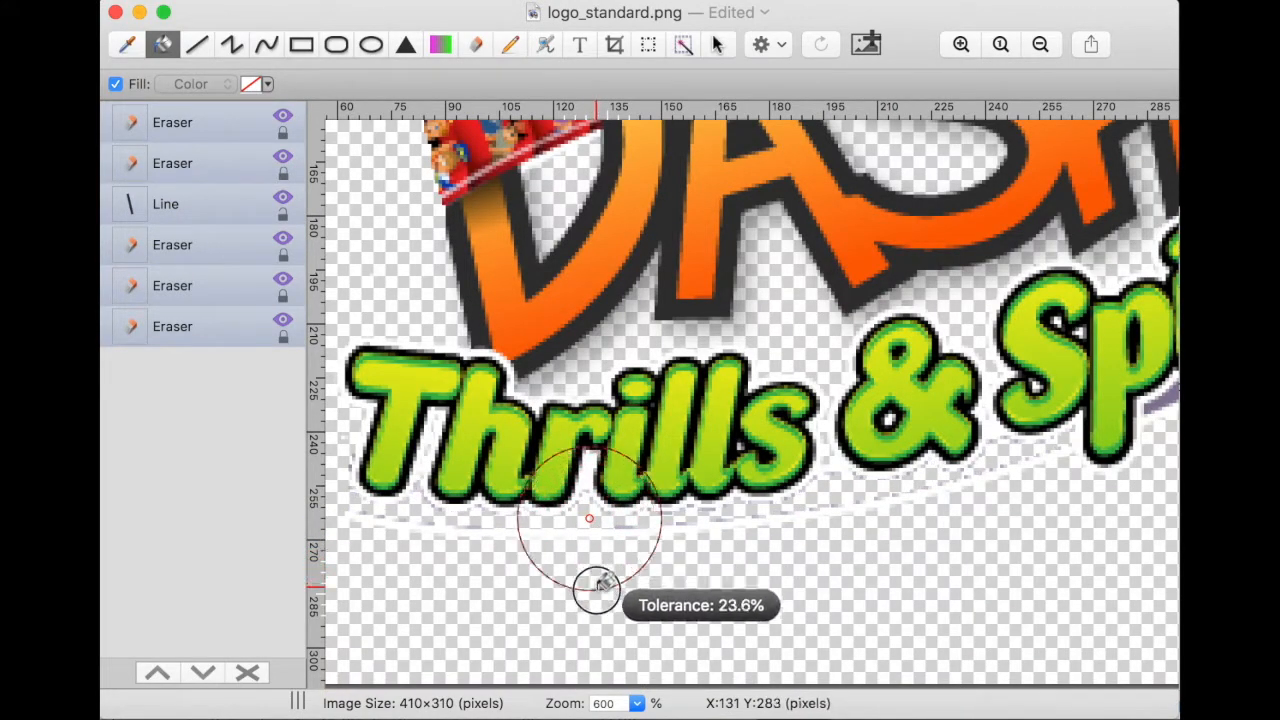
drag(595, 585, 597, 615)
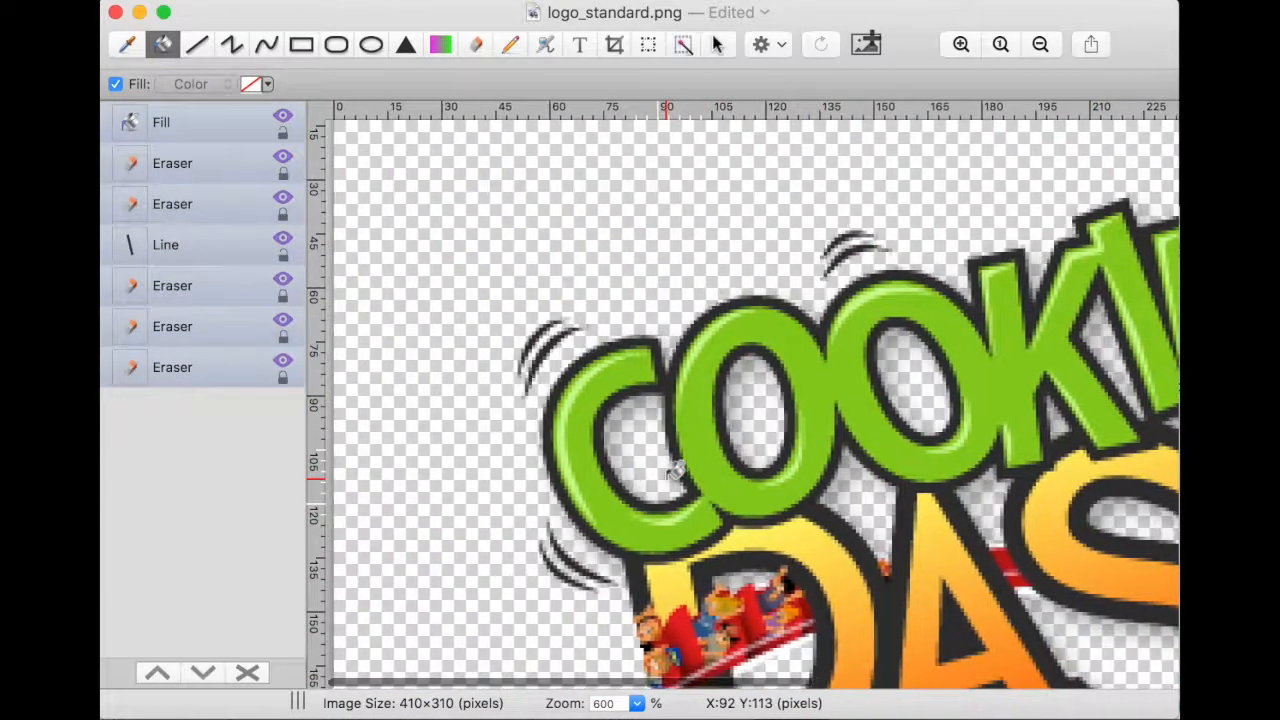
scroll(right, 3)
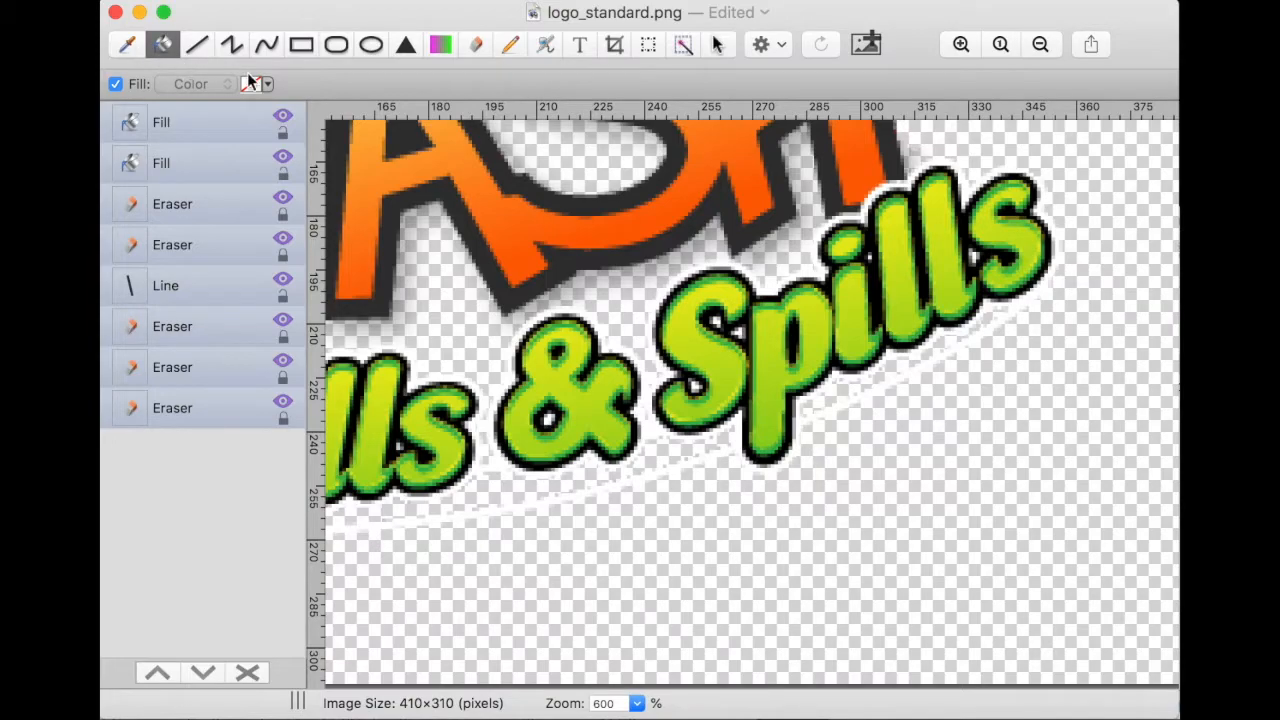
click(256, 84)
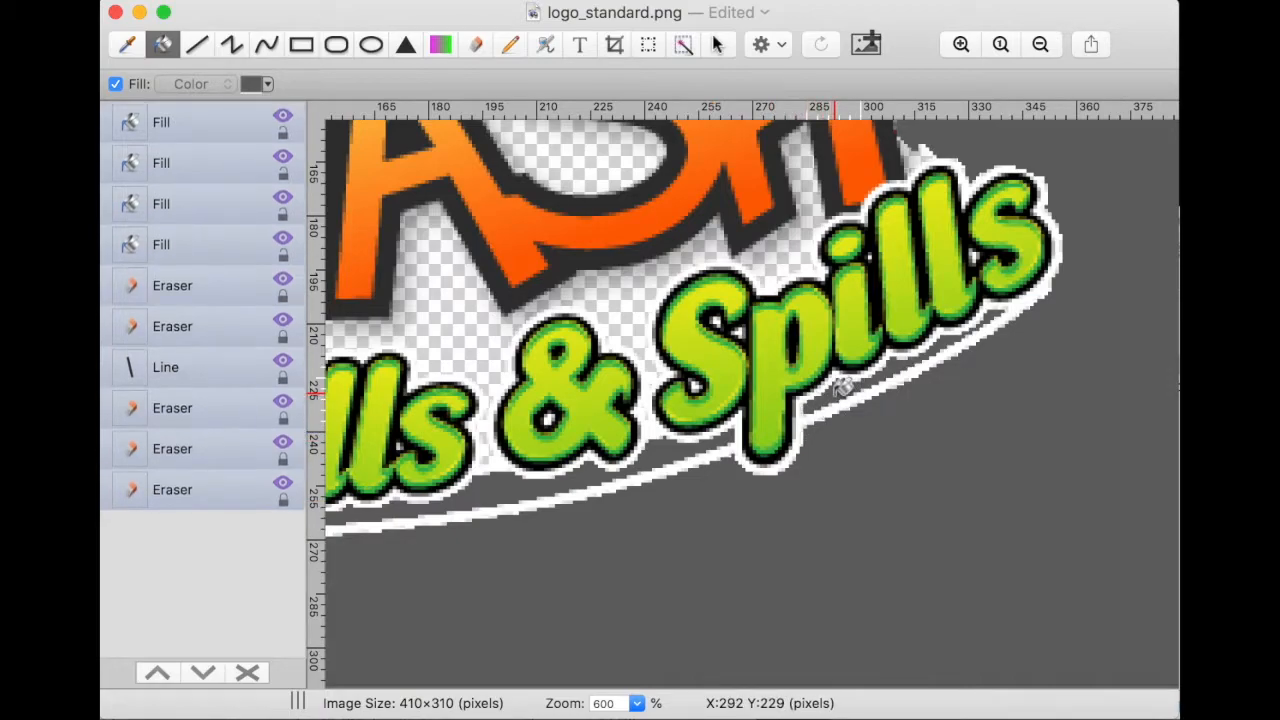
mouse_move(810, 348)
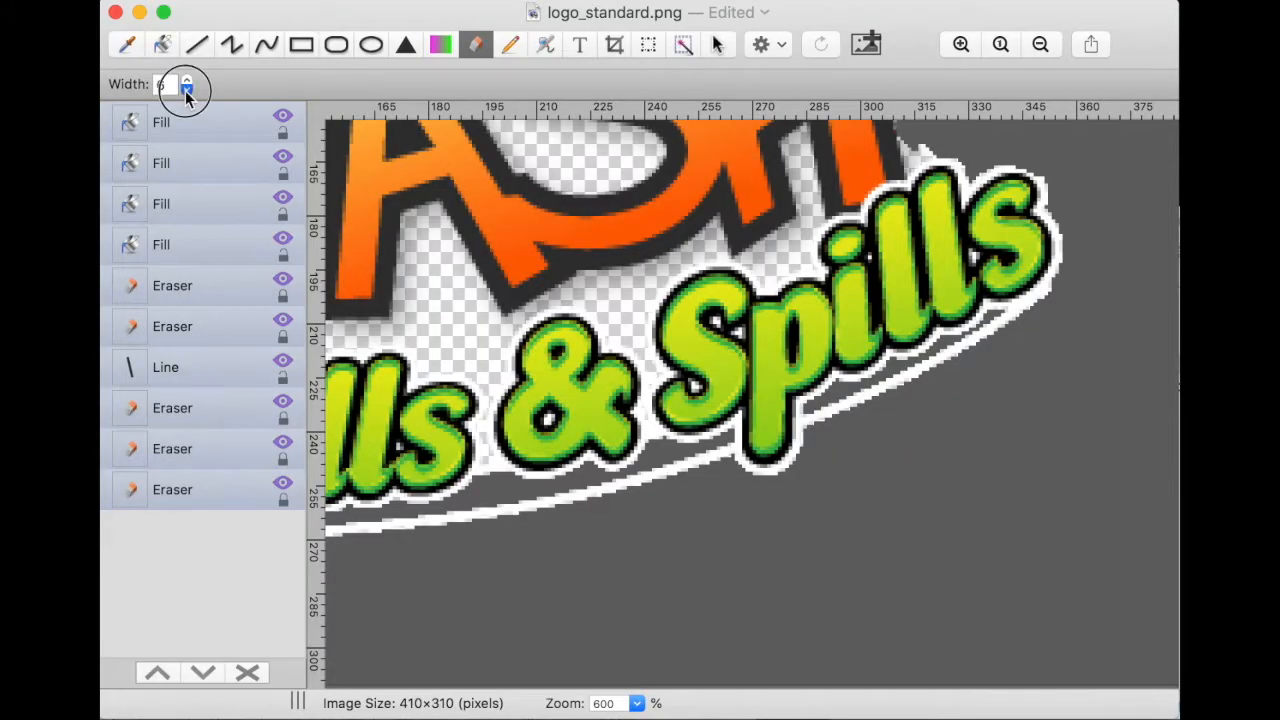
Magnify the logo two levels and erase the white streak from its tip to below Spills
click(959, 44)
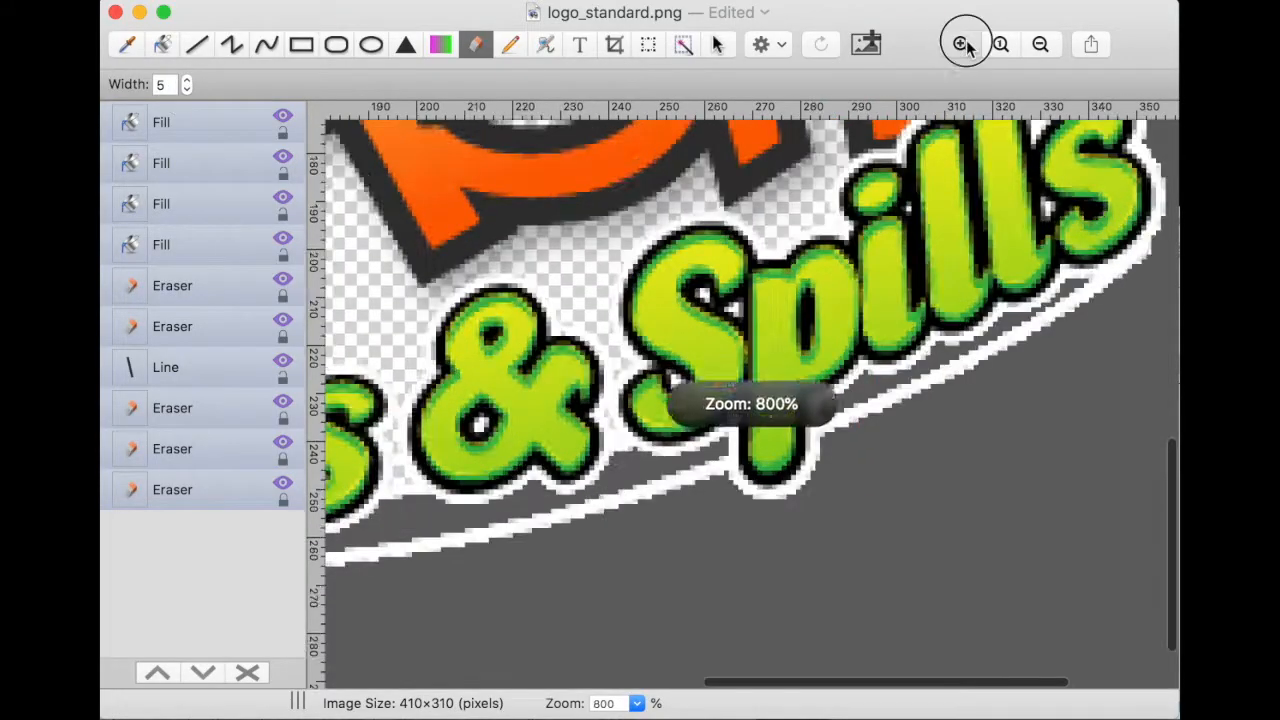
click(959, 44)
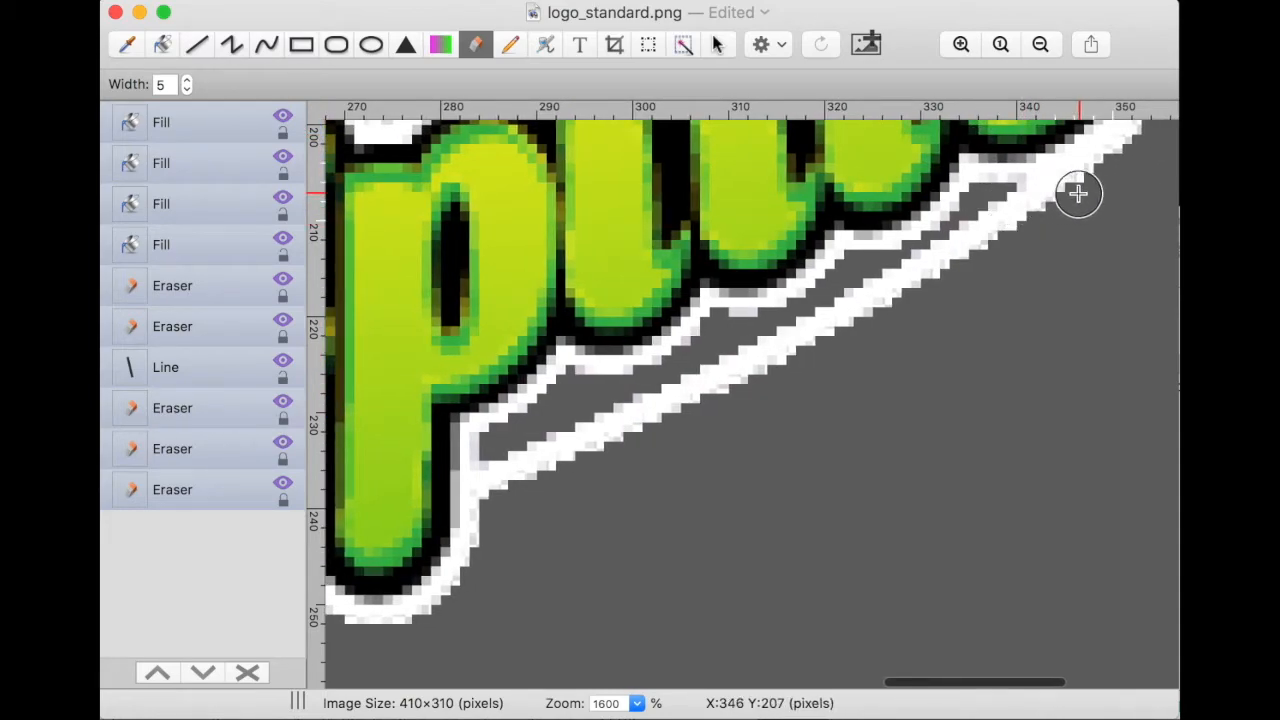
drag(1078, 193, 980, 237)
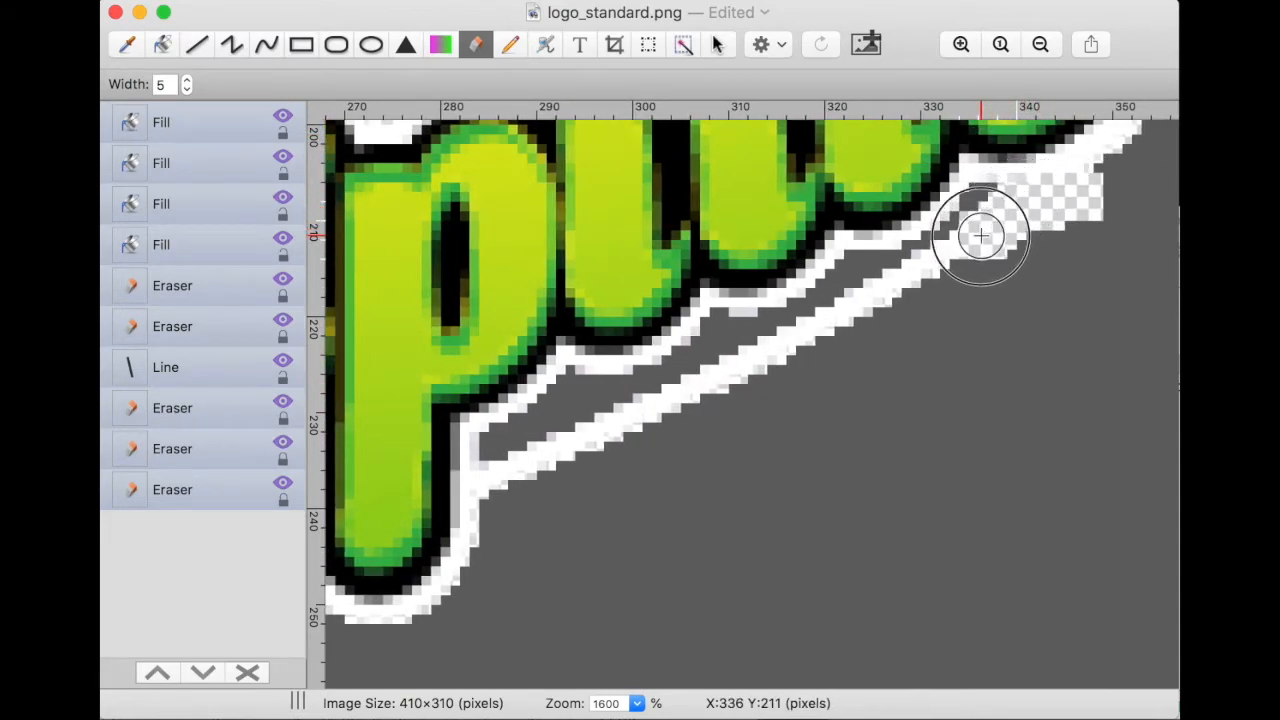
drag(980, 235, 825, 328)
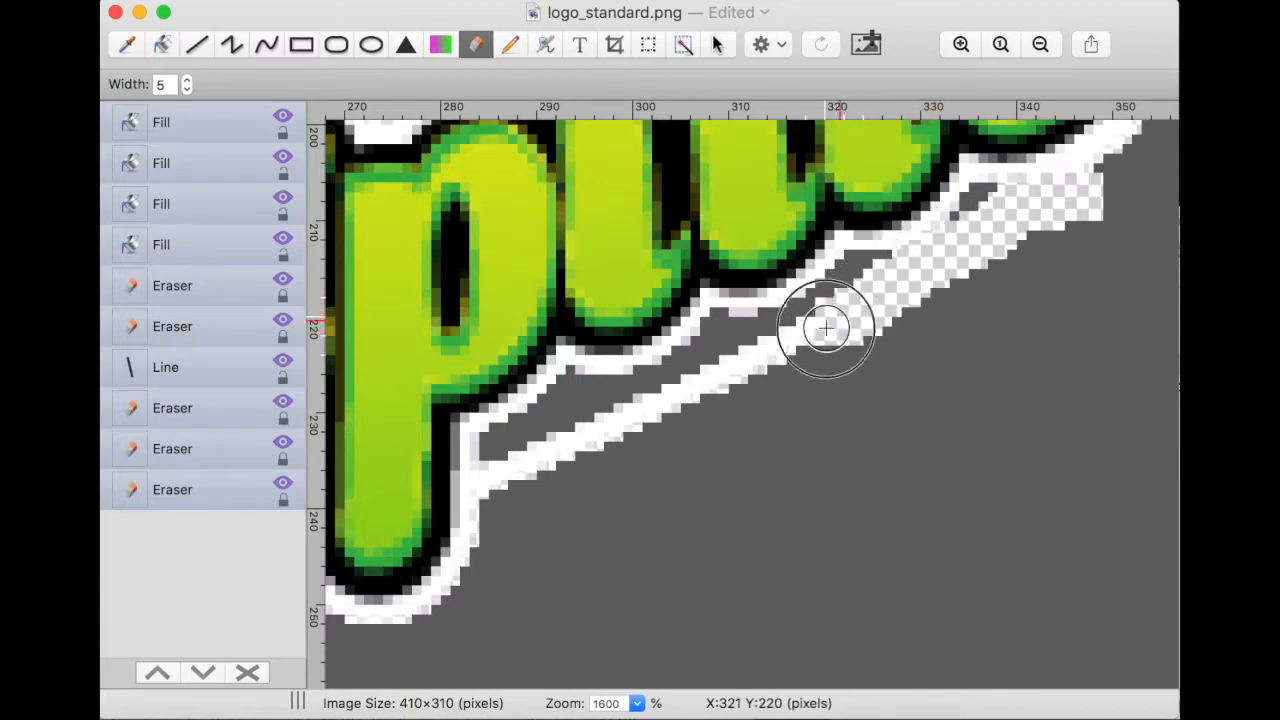
drag(825, 328, 605, 430)
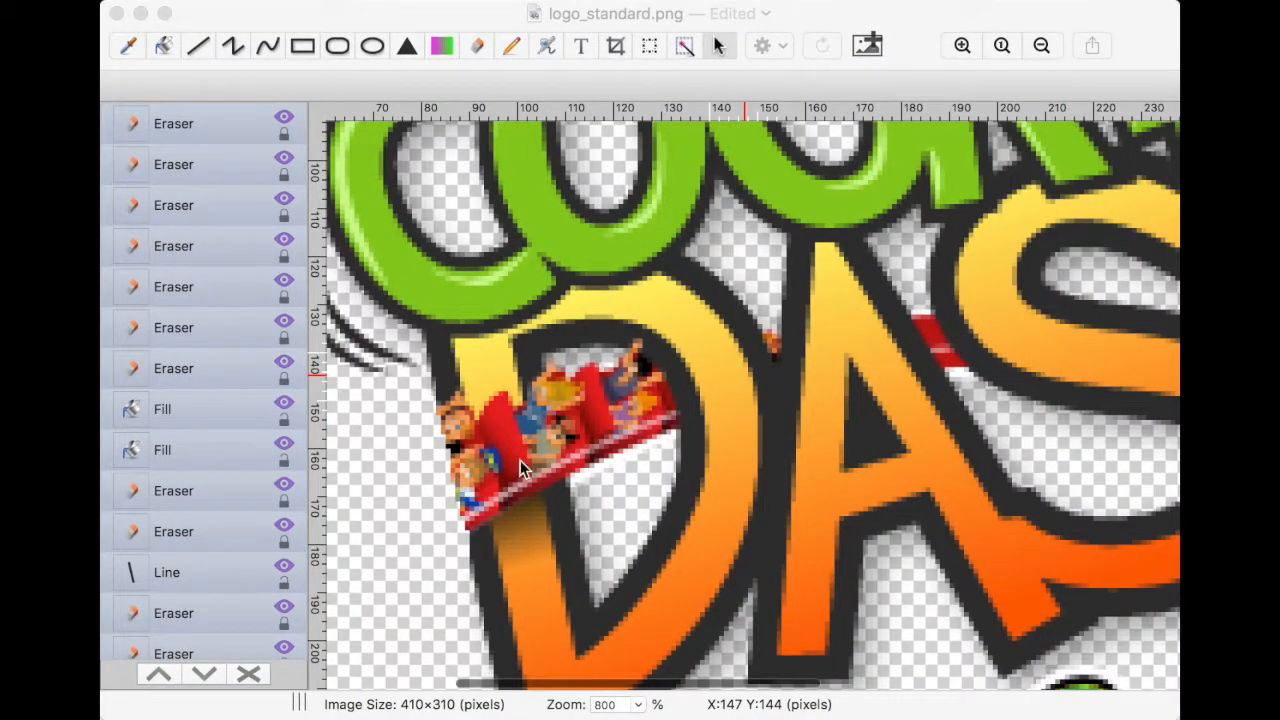
mouse_move(433, 450)
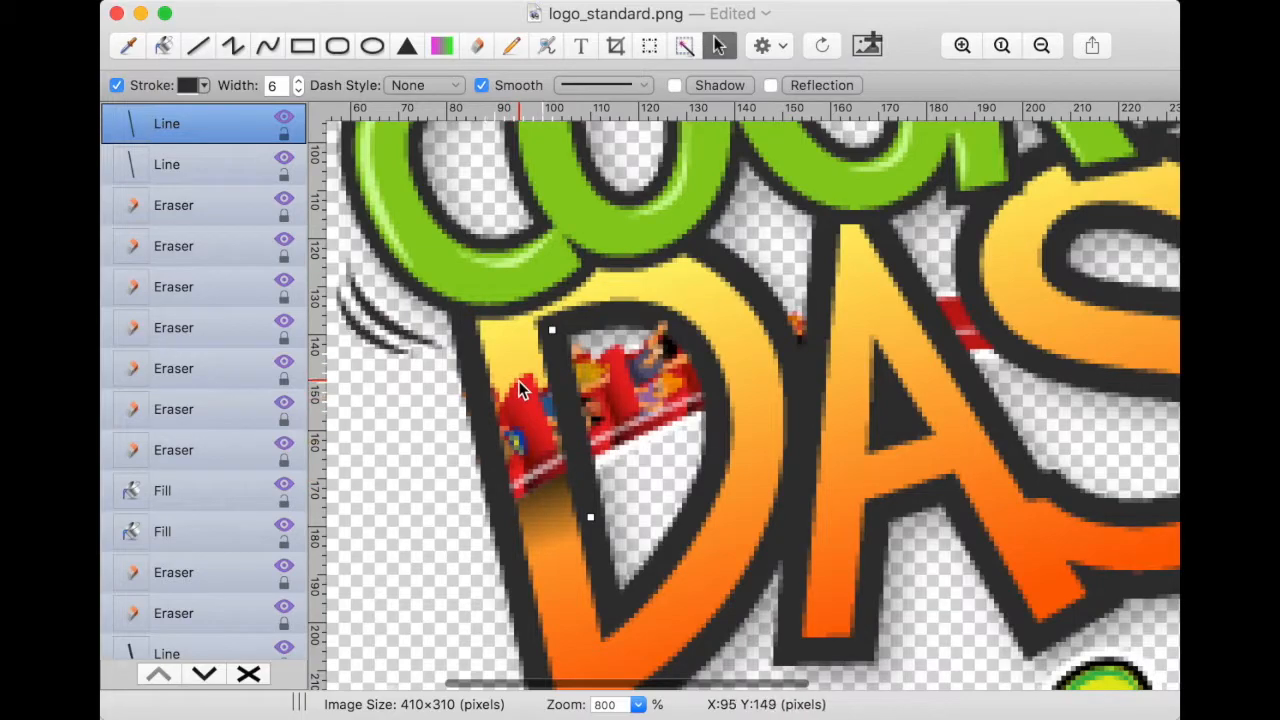
mouse_move(505, 362)
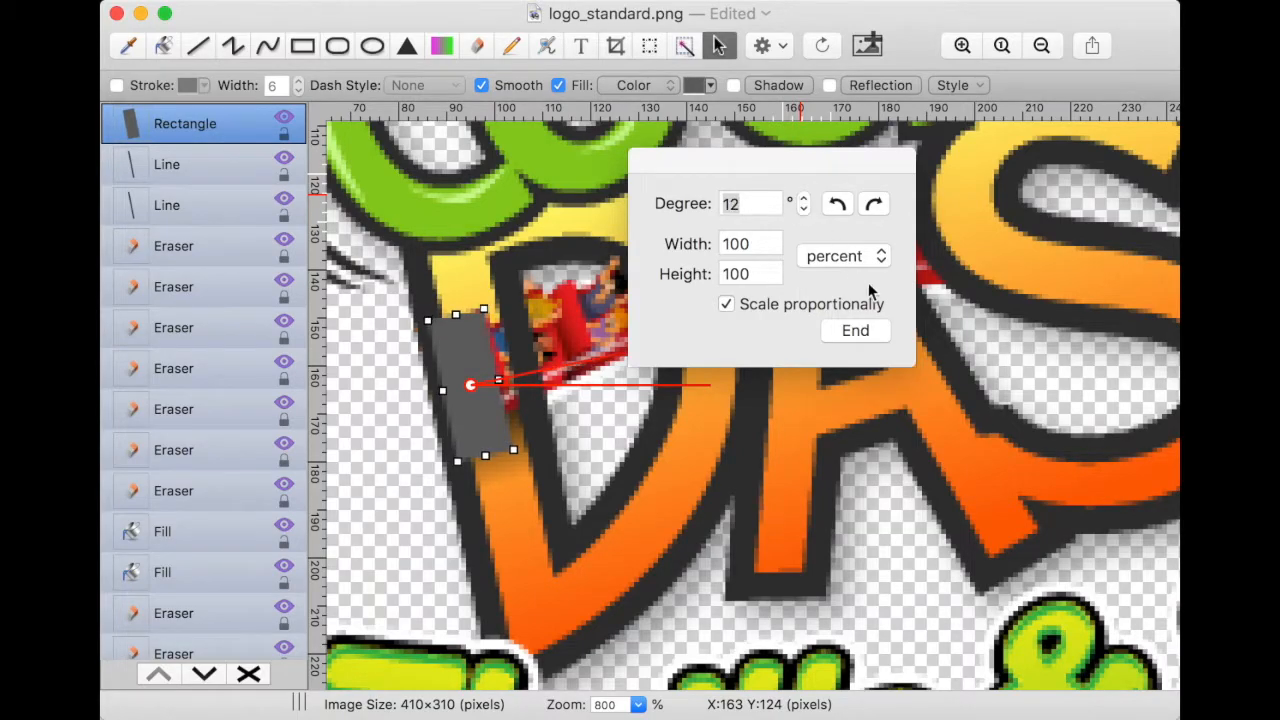
Give the rotated rectangle a gradient fill from yellow and brown sampled from the D
click(855, 330)
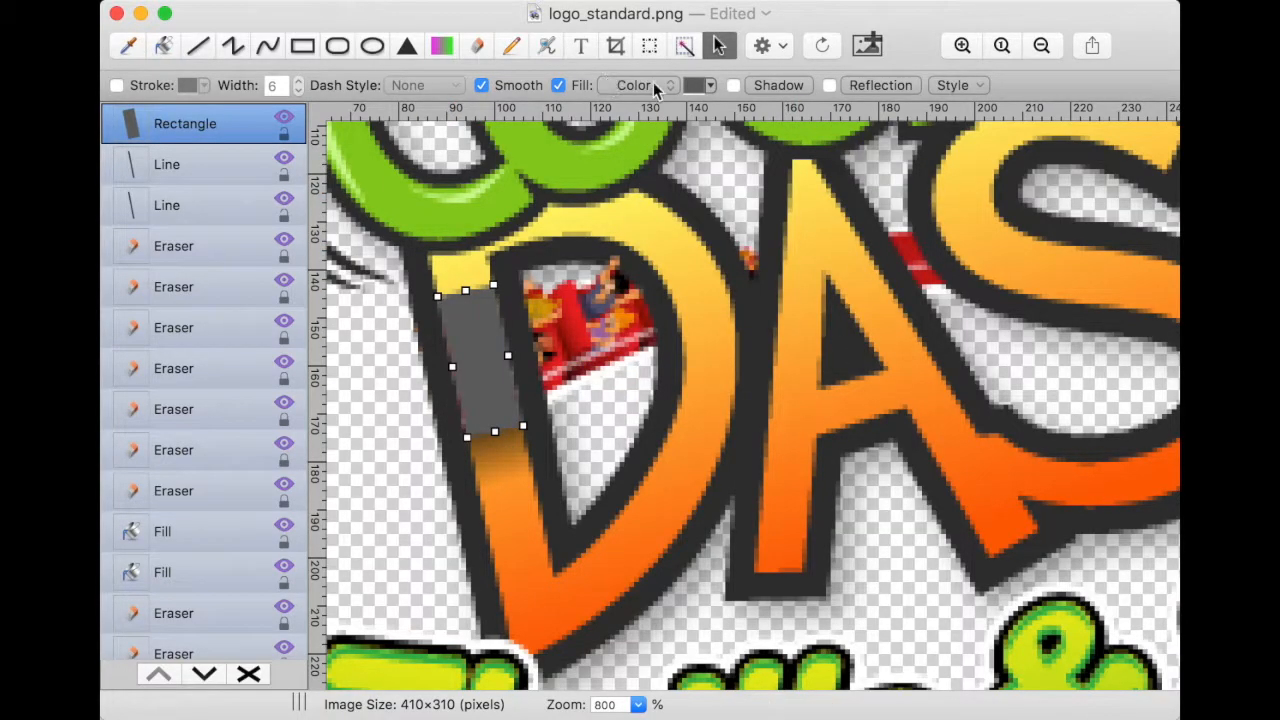
click(638, 85)
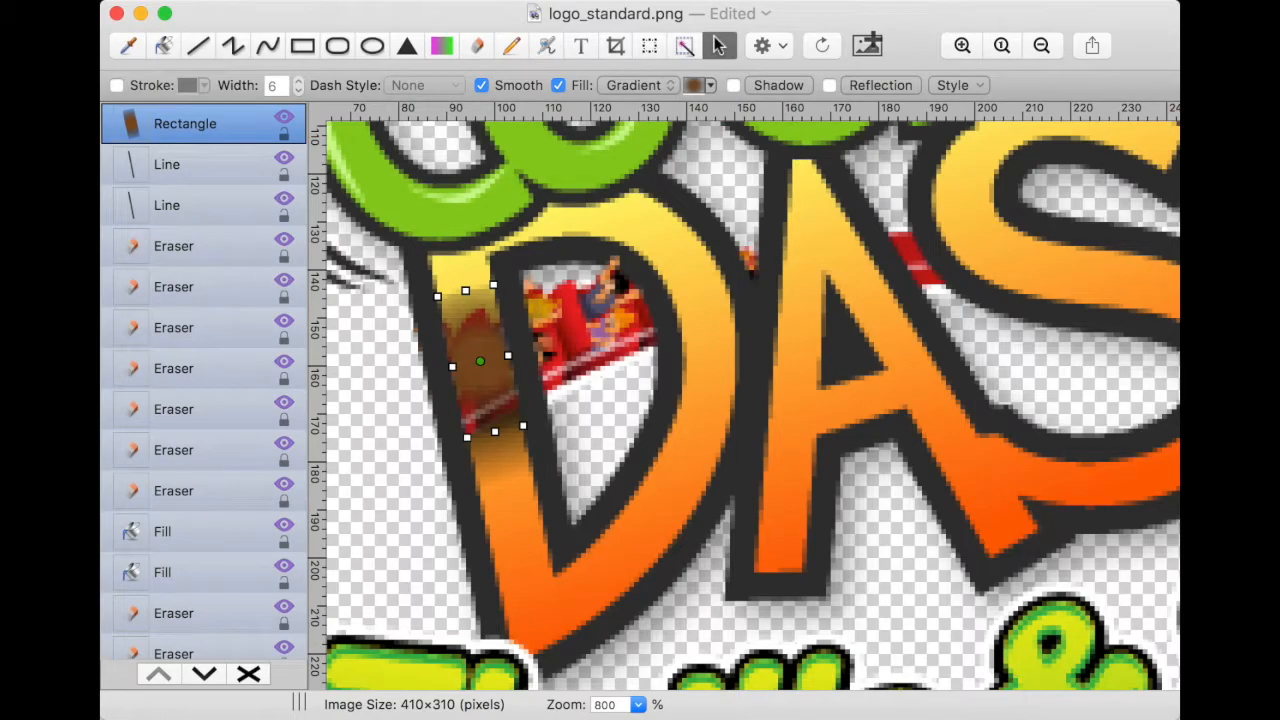
click(700, 84)
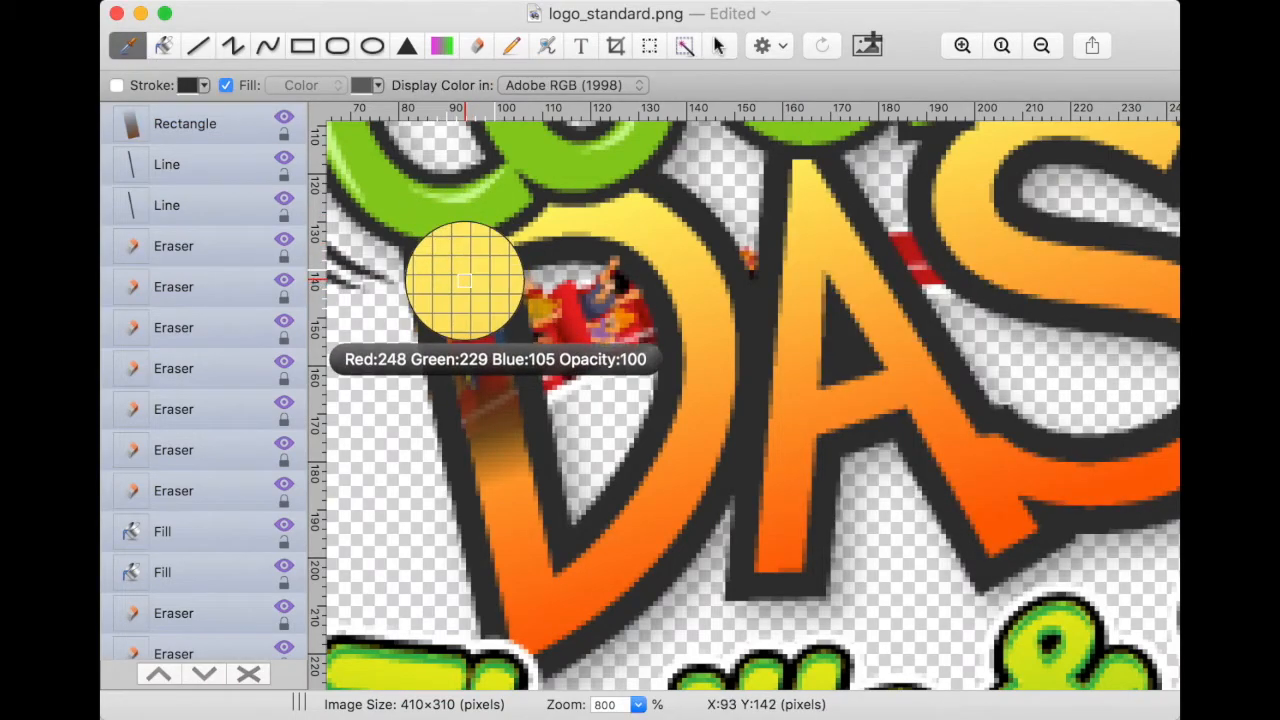
mouse_move(455, 270)
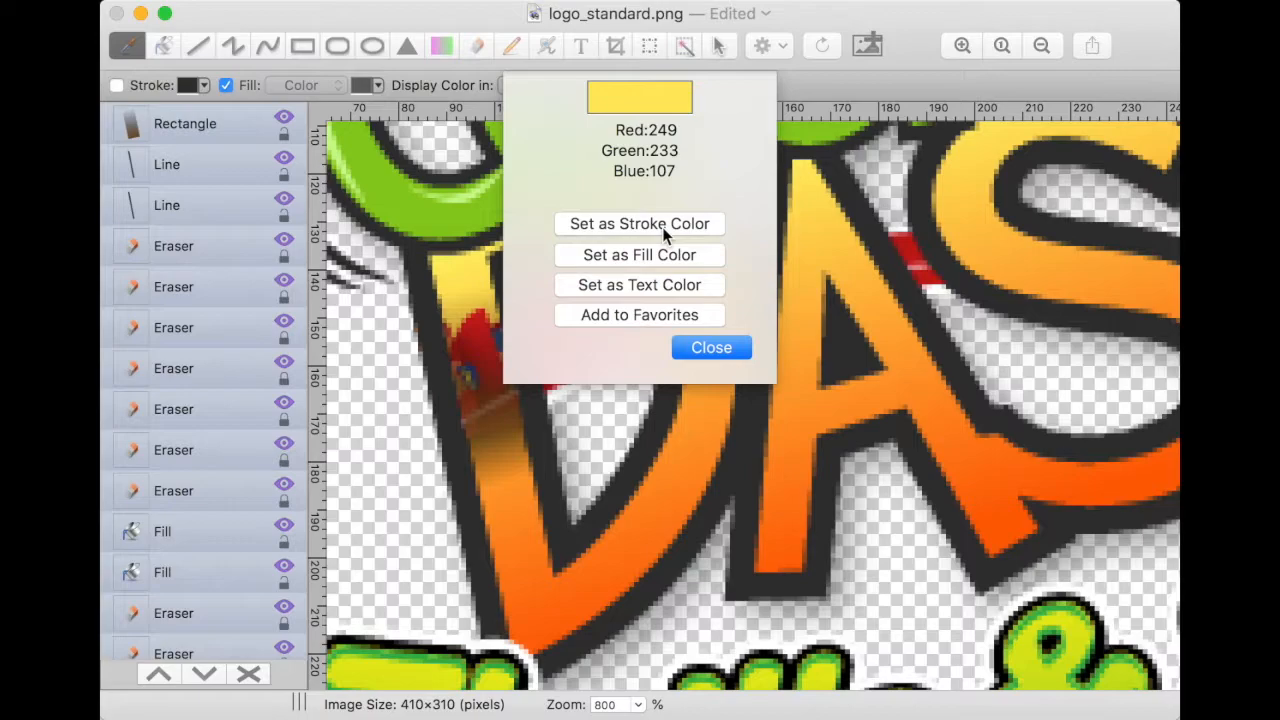
click(711, 347)
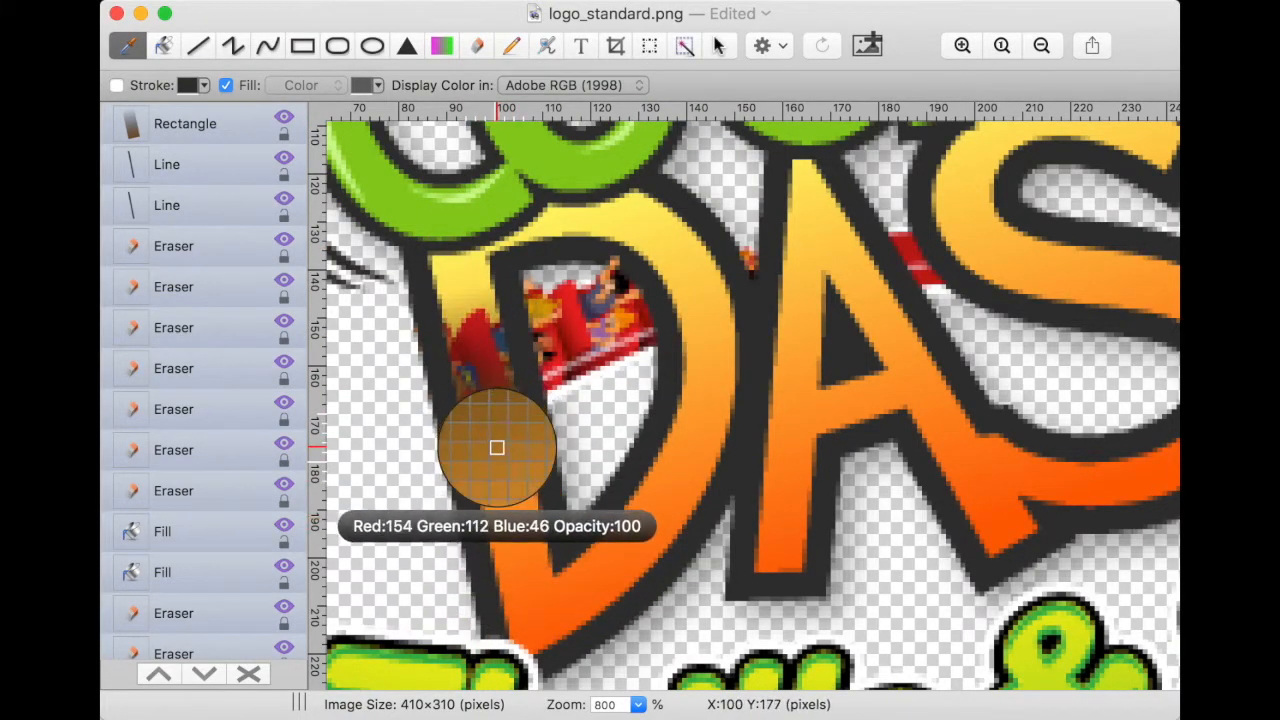
click(497, 448)
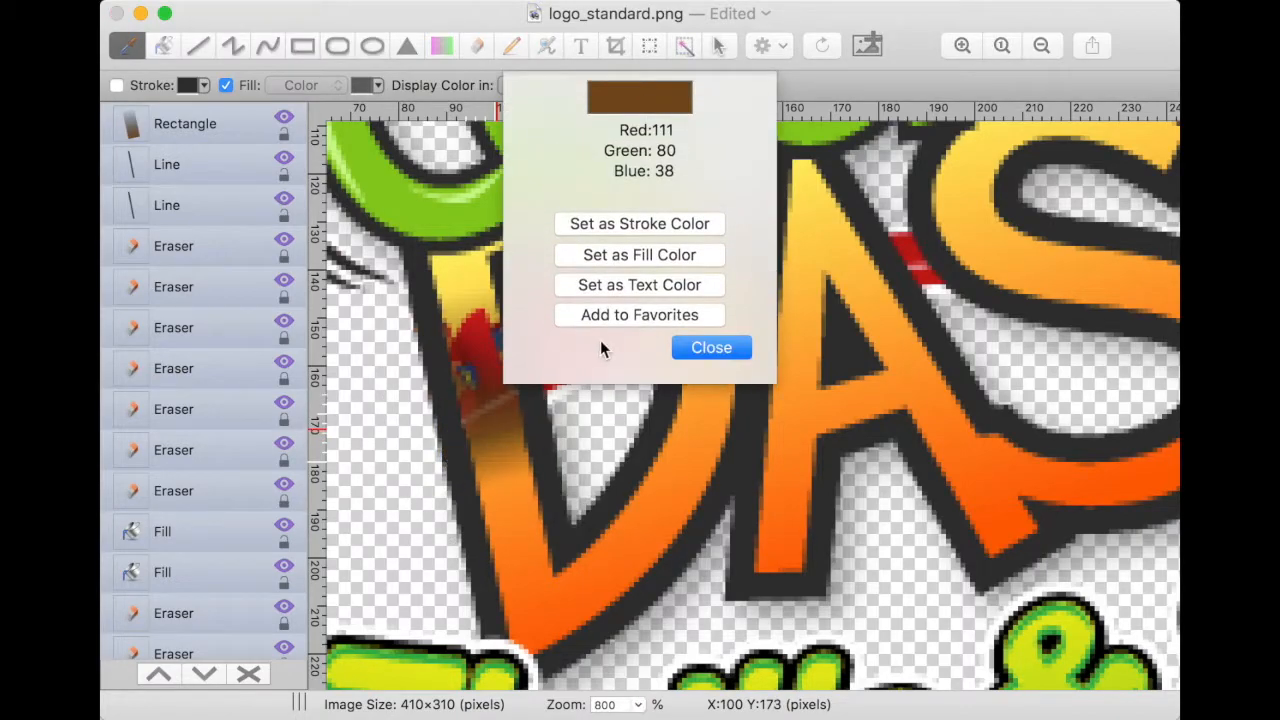
click(711, 347)
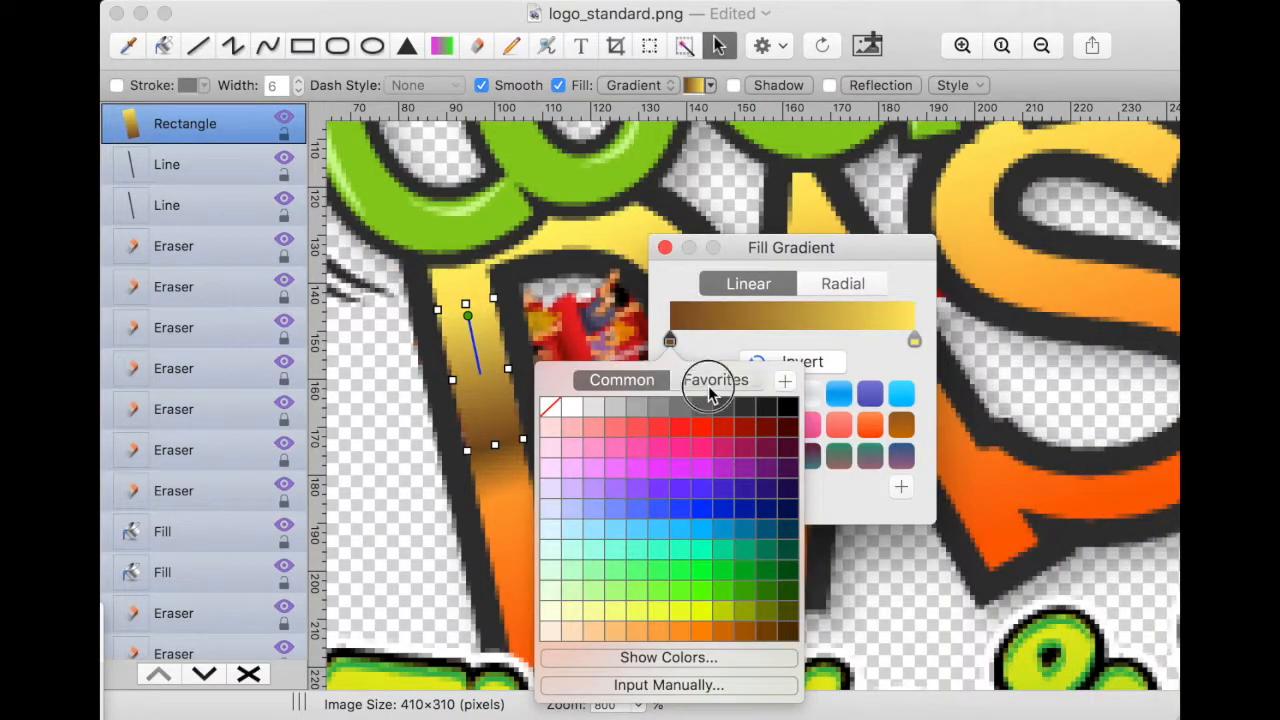
click(715, 379)
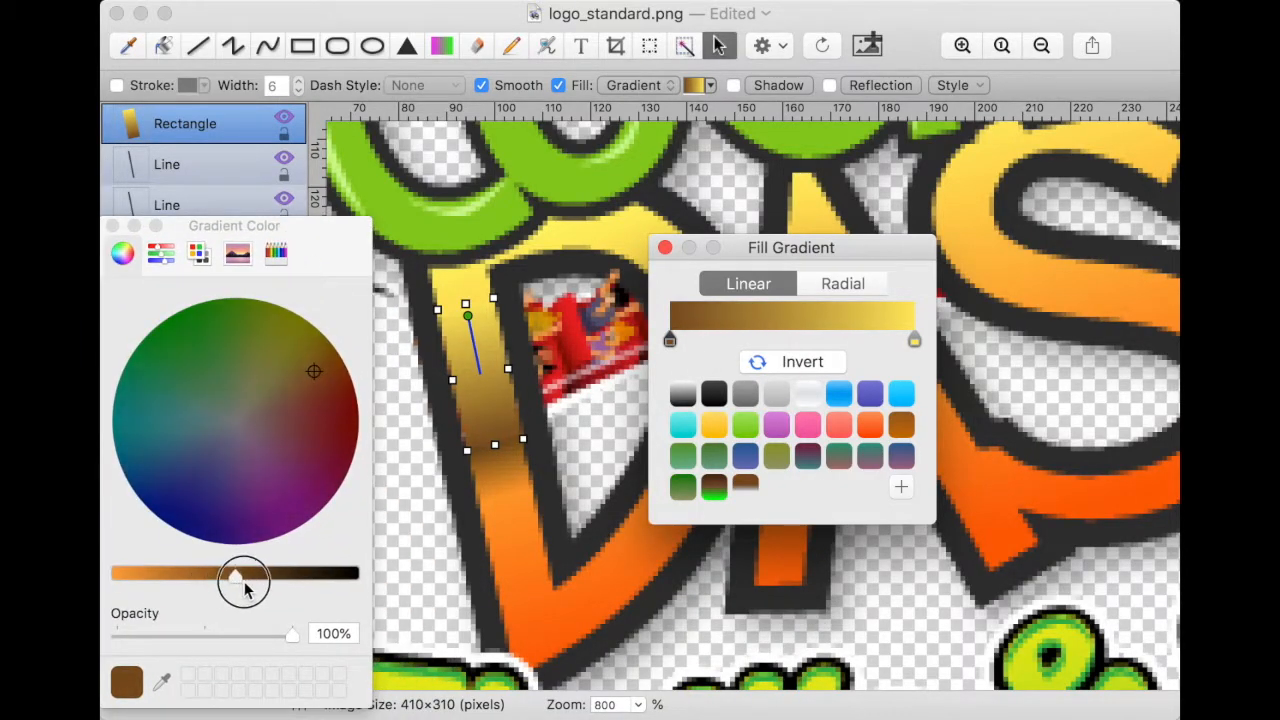
drag(245, 575, 240, 575)
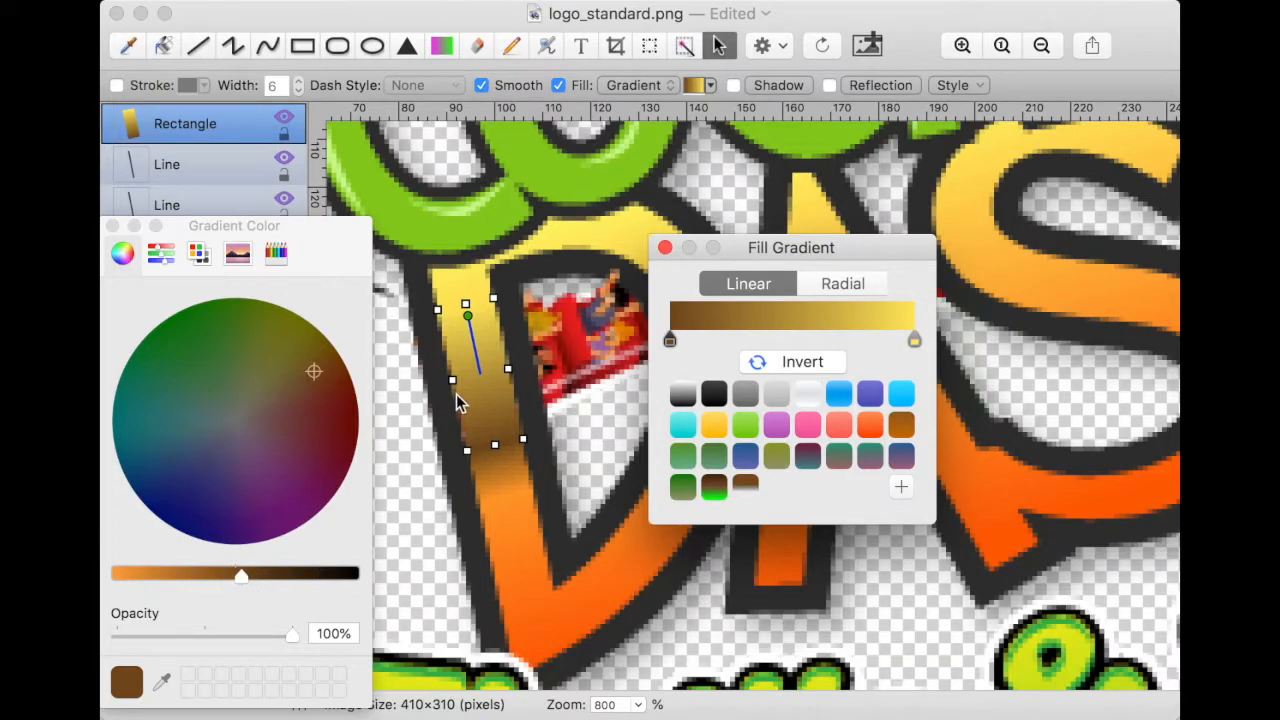
mouse_move(475, 415)
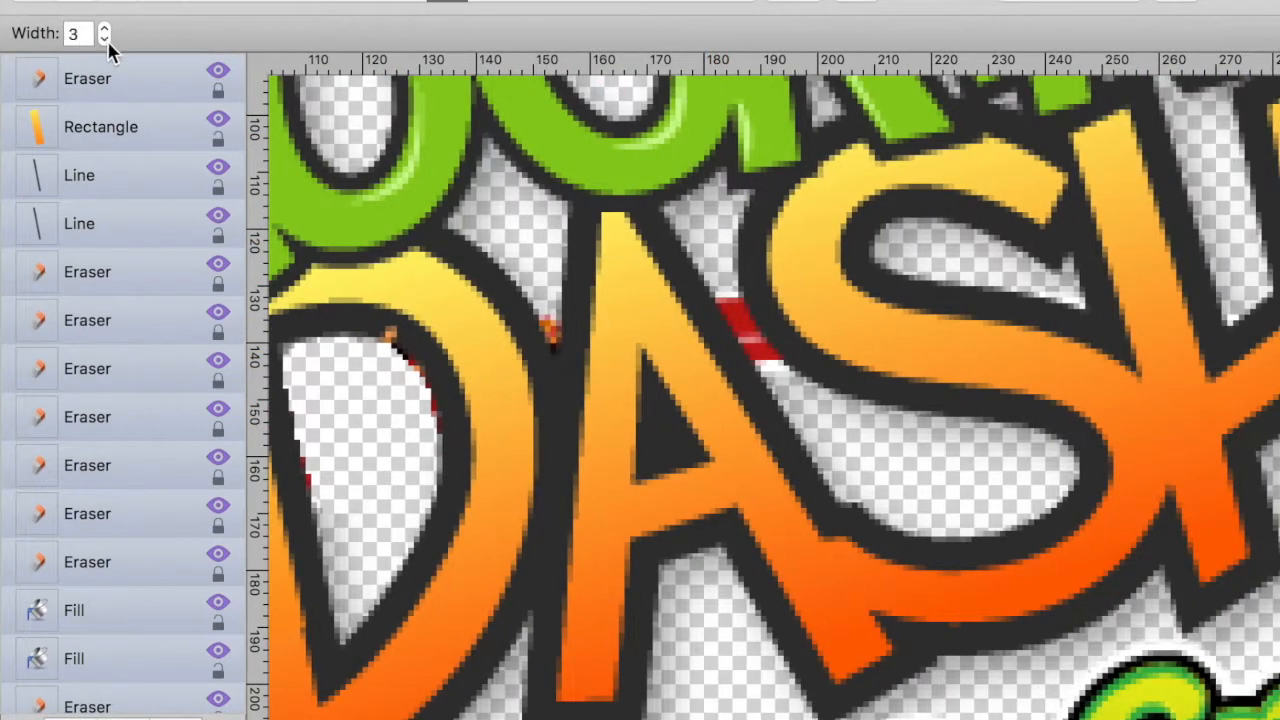
Erase the leftover specks inside the D, including the orange speck at its inner top
drag(730, 290, 765, 355)
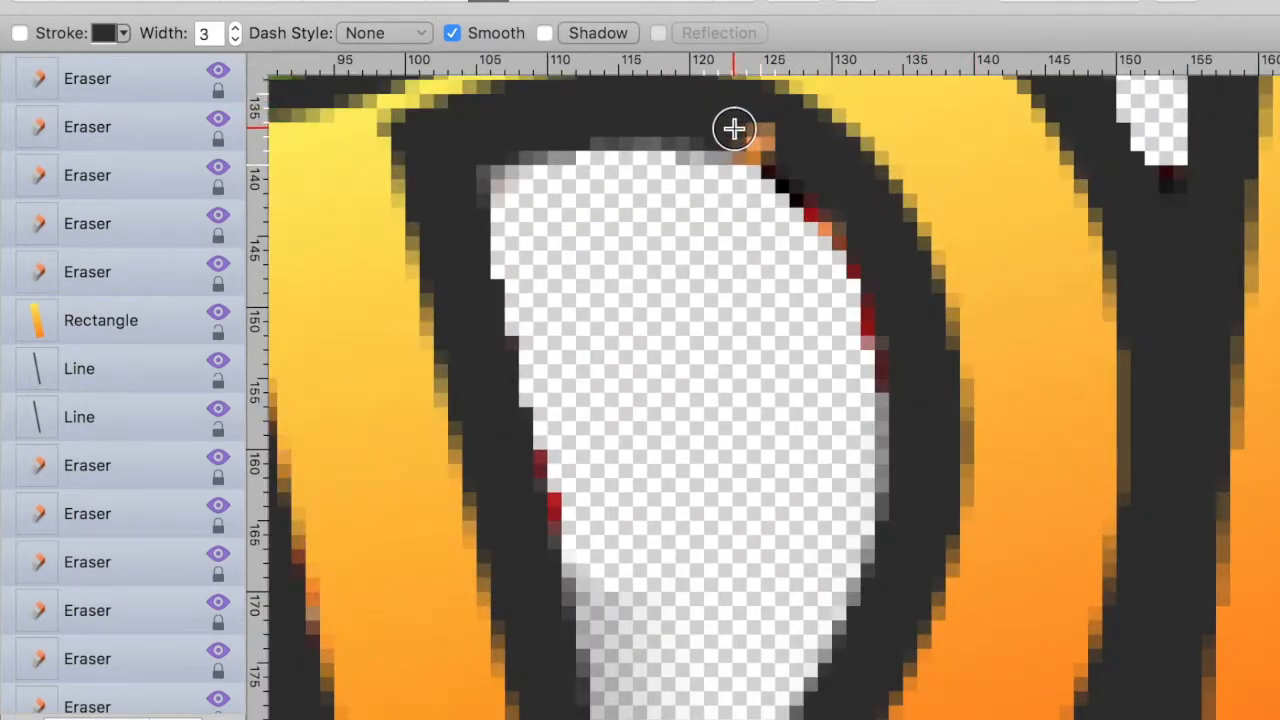
drag(733, 128, 793, 178)
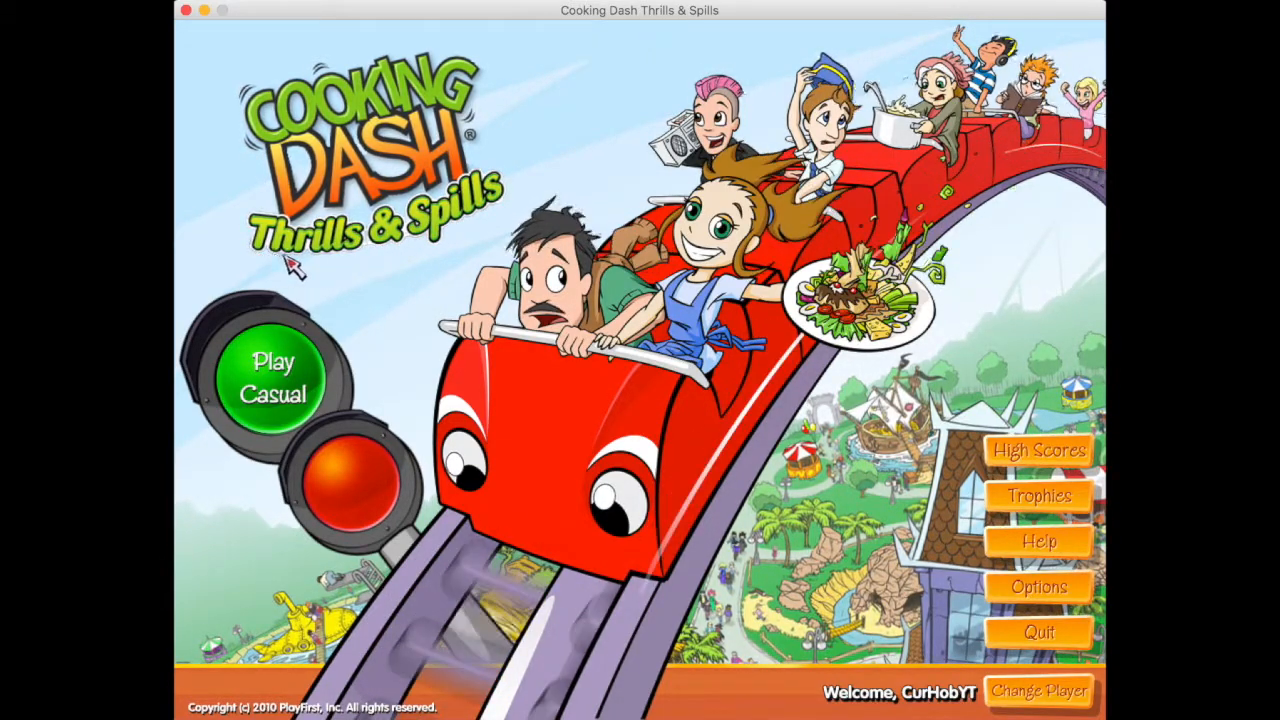
Choose Play Casual on the Cooking Dash main menu to start a casual game
click(273, 378)
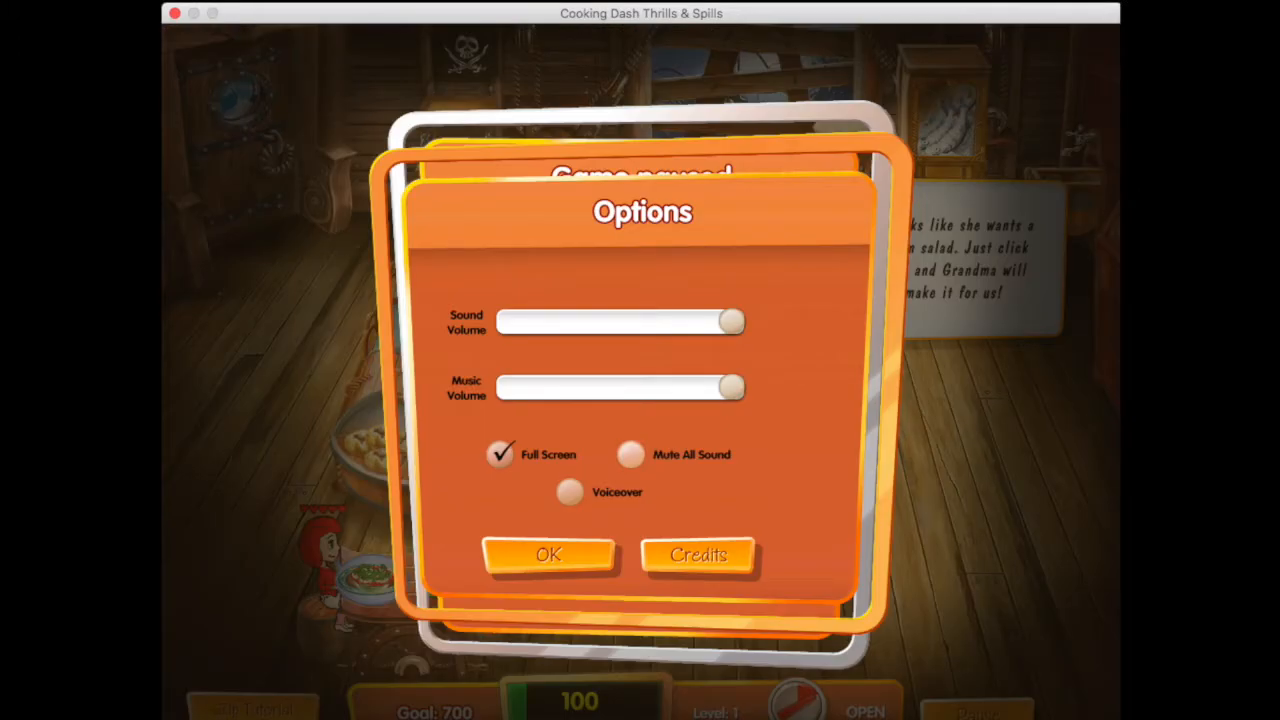
Close Options, confirm the player name, skip the opening story, then go back from the map
click(548, 554)
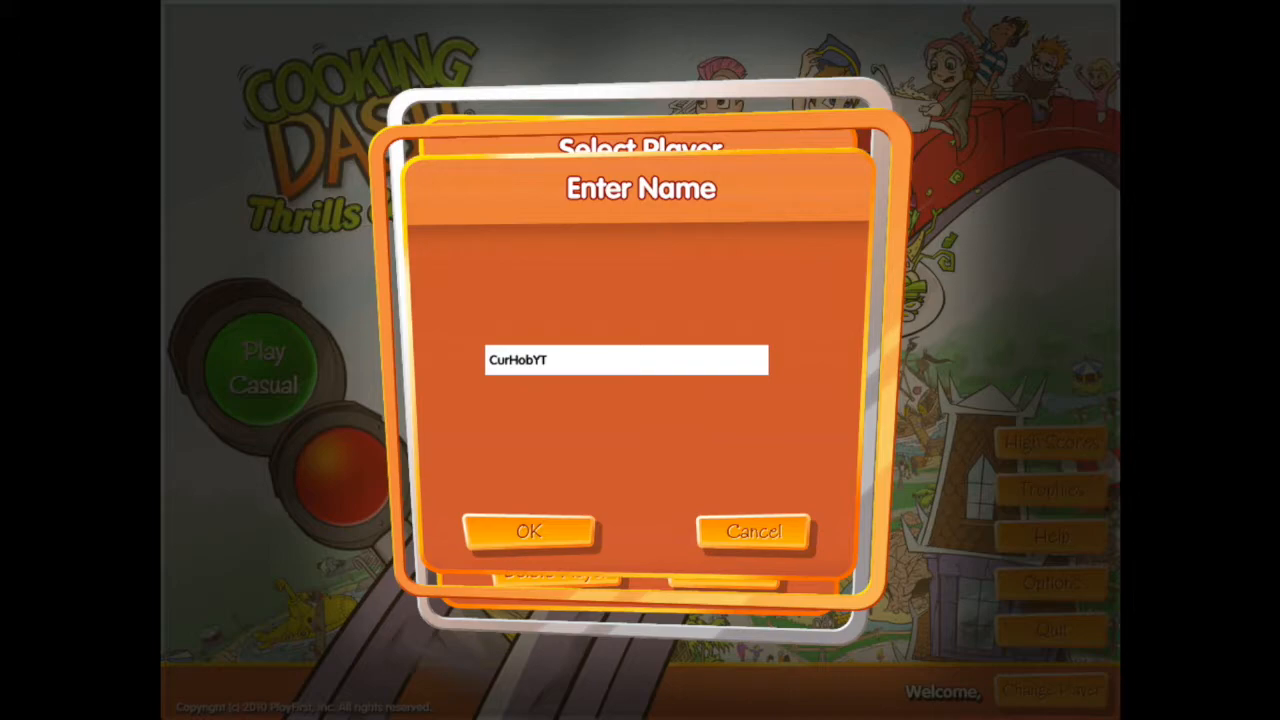
click(528, 530)
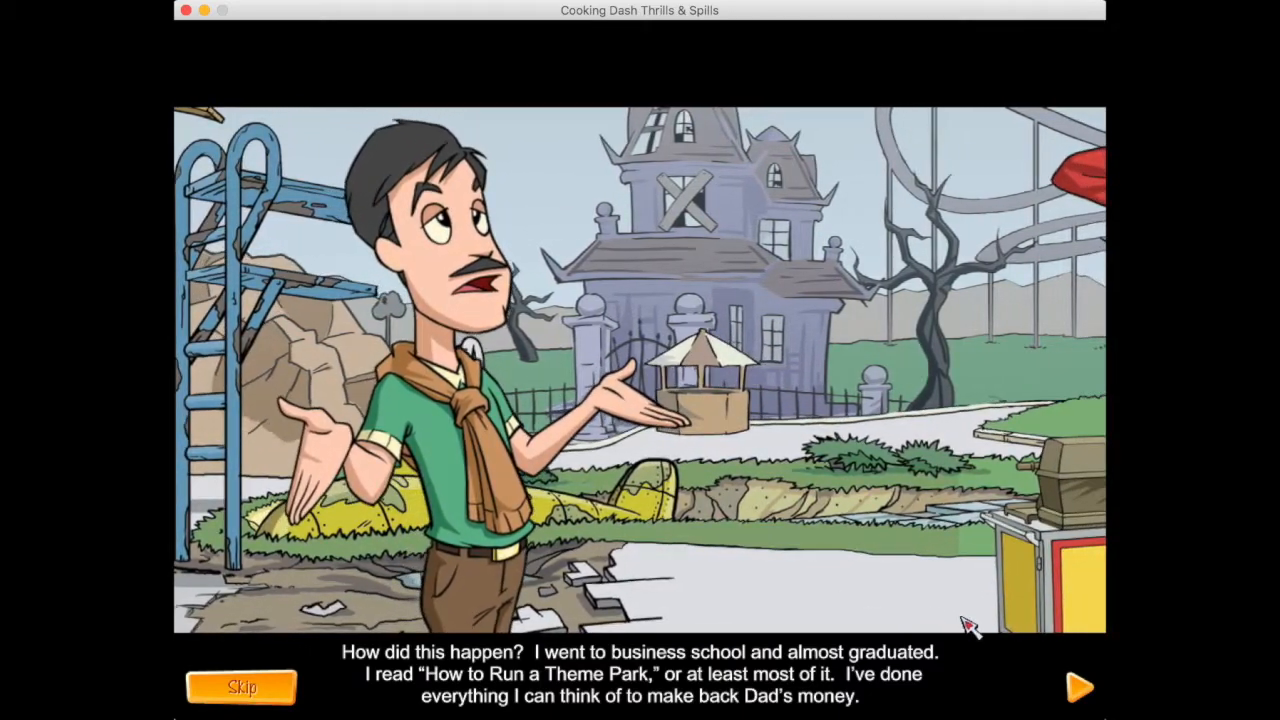
click(1078, 686)
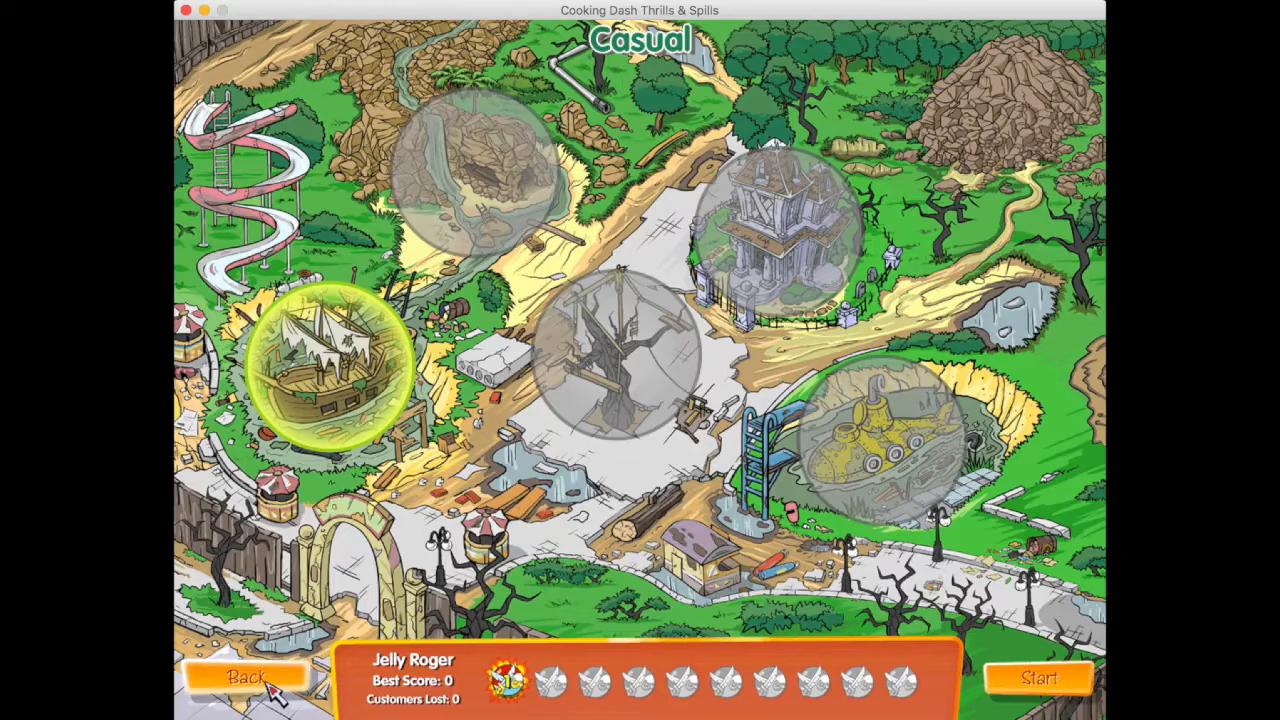
click(246, 676)
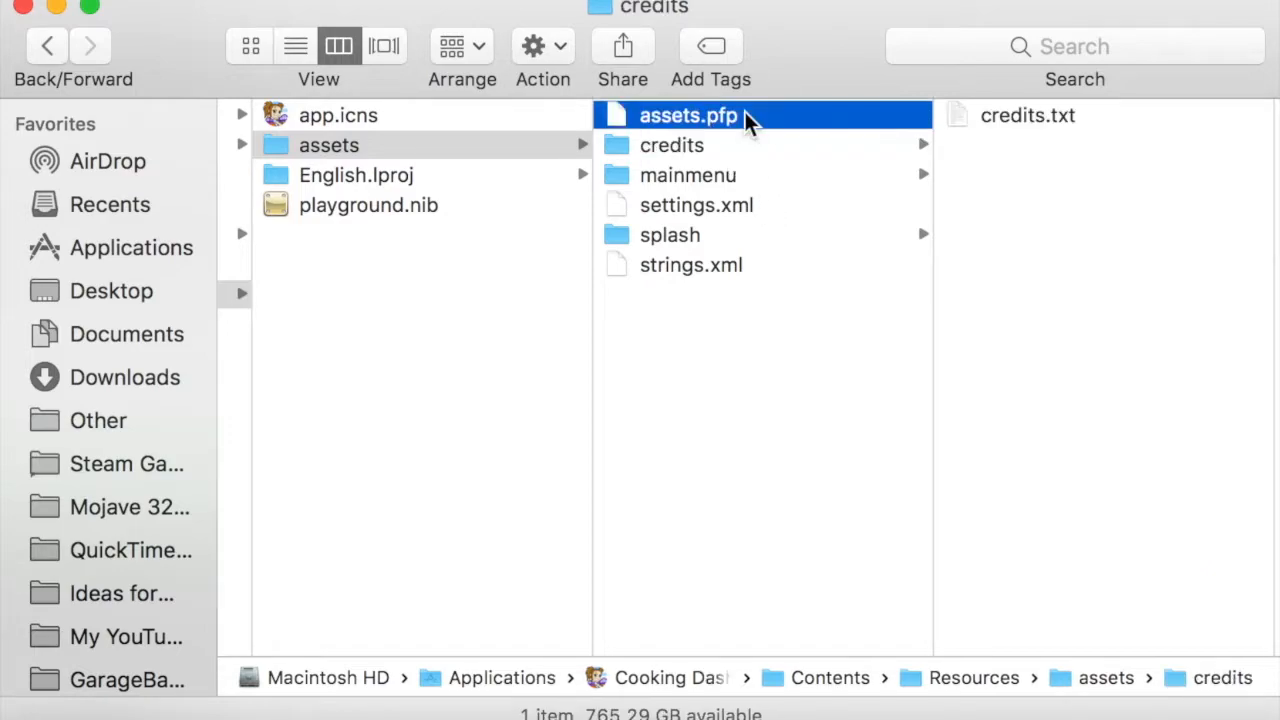
Select assets.pfp under Resources > assets to preview it as a 58 MB TextEdit file
click(687, 115)
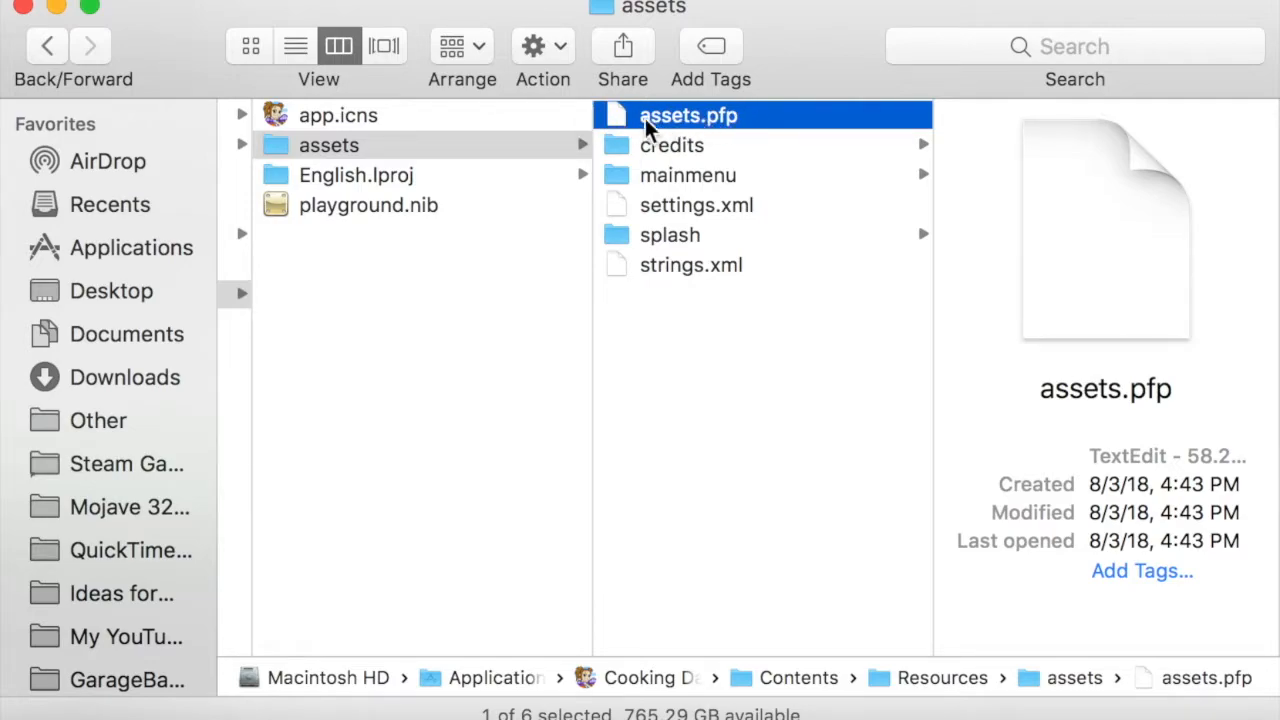
mouse_move(760, 160)
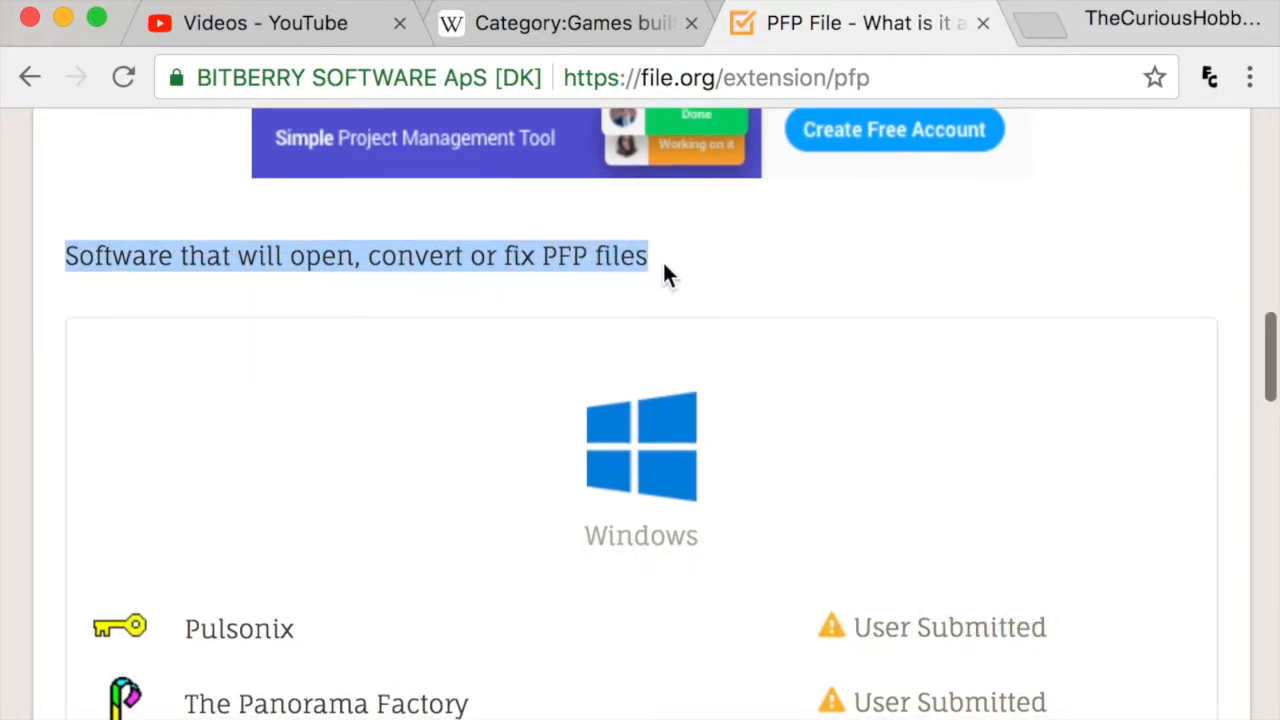
mouse_move(745, 272)
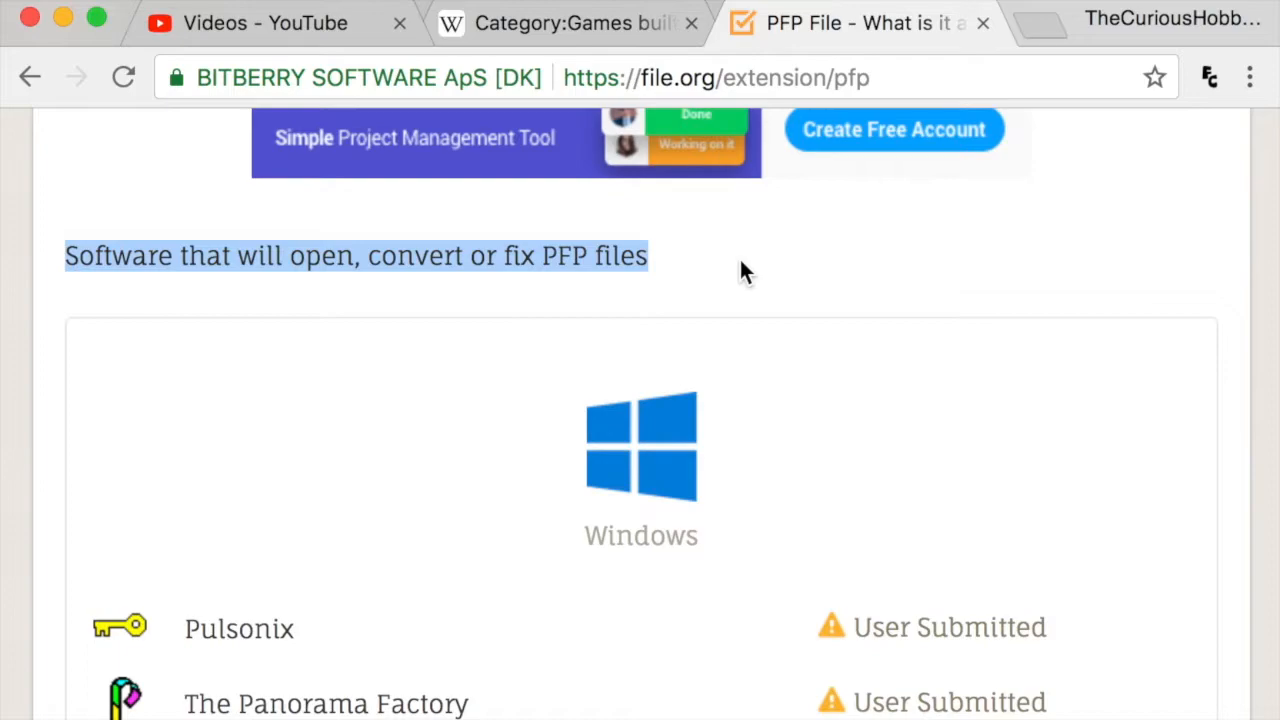
Read down the WhatIs.com PFP entry describing the Panorama Factory project file format
click(1070, 300)
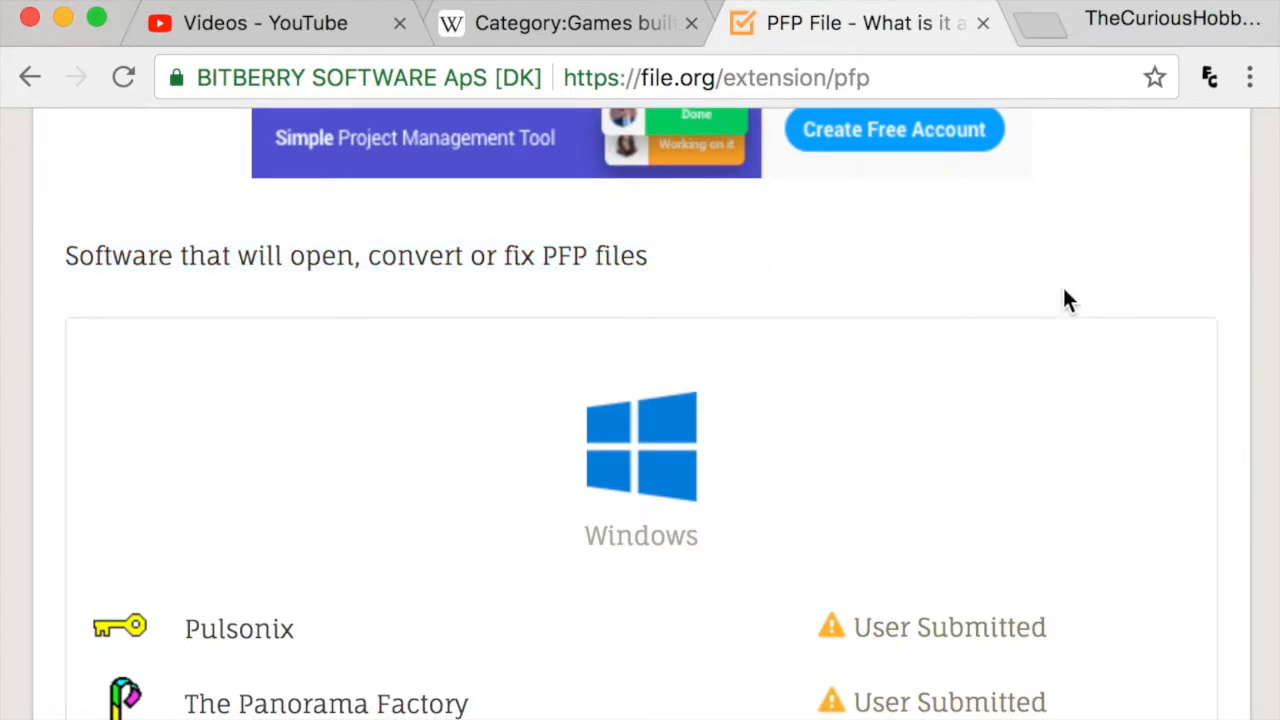
scroll(down, 3)
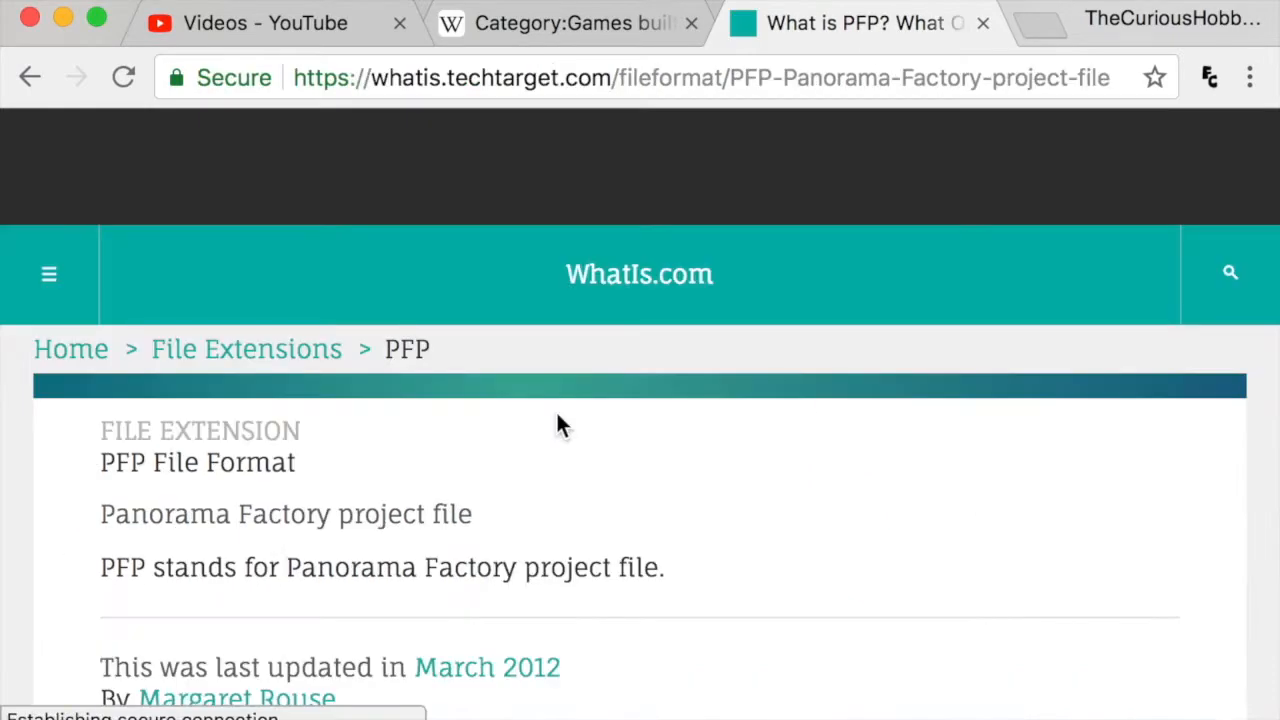
scroll(down, 3)
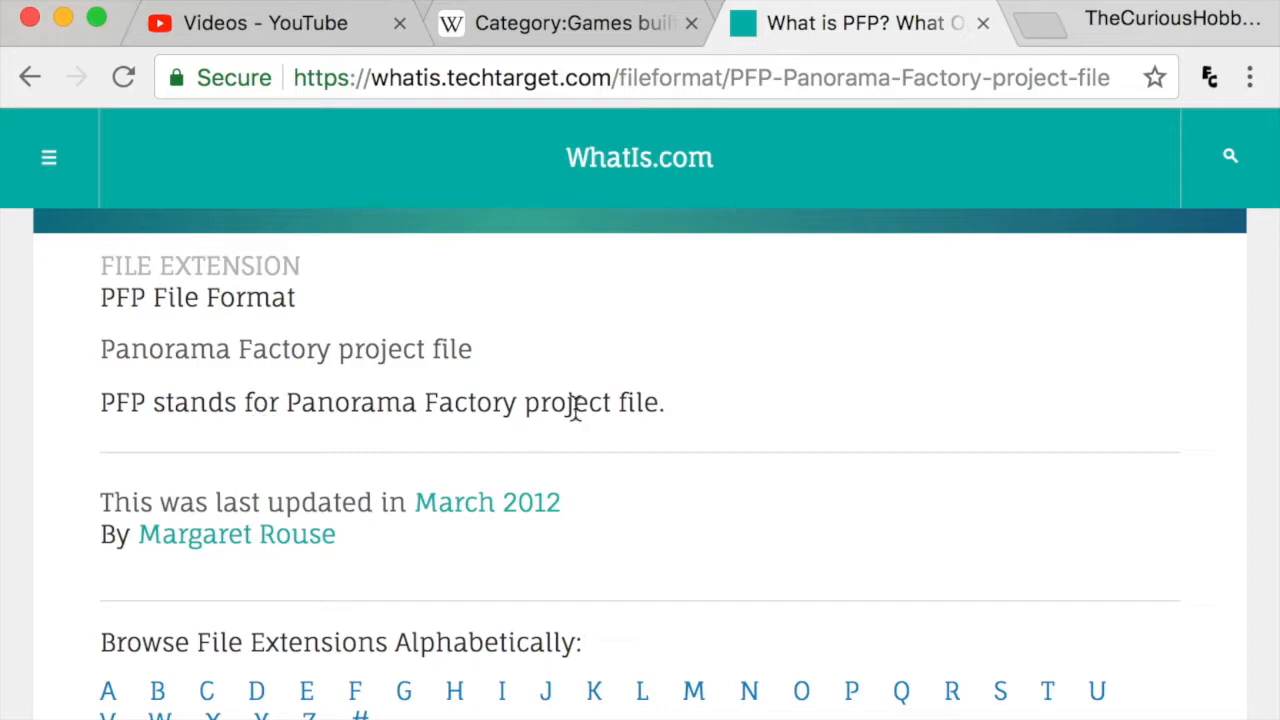
mouse_move(378, 415)
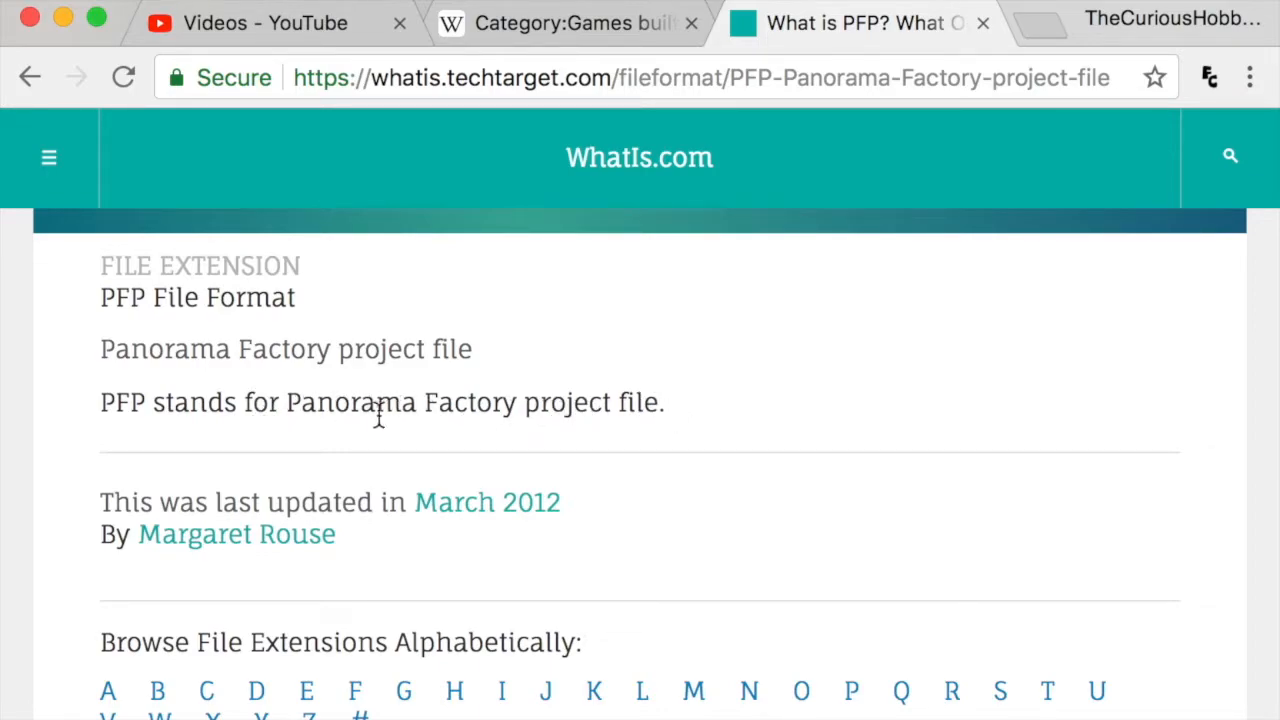
mouse_move(378, 415)
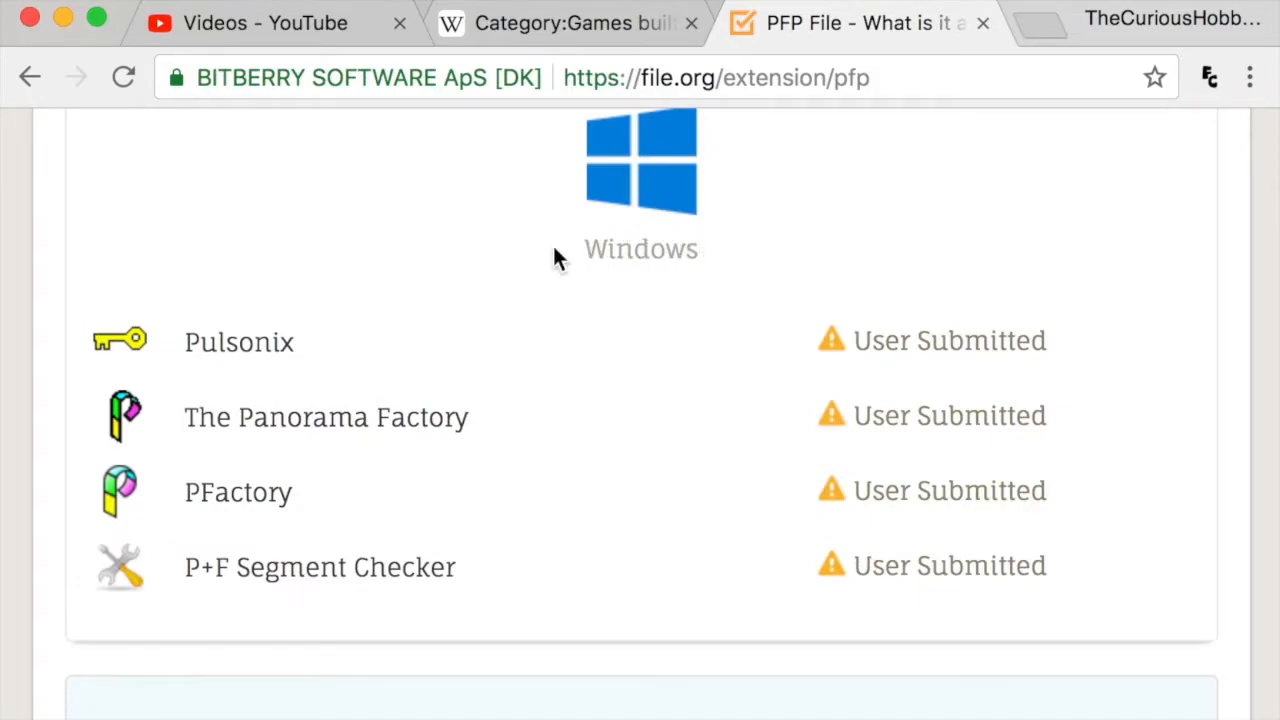
mouse_move(710, 195)
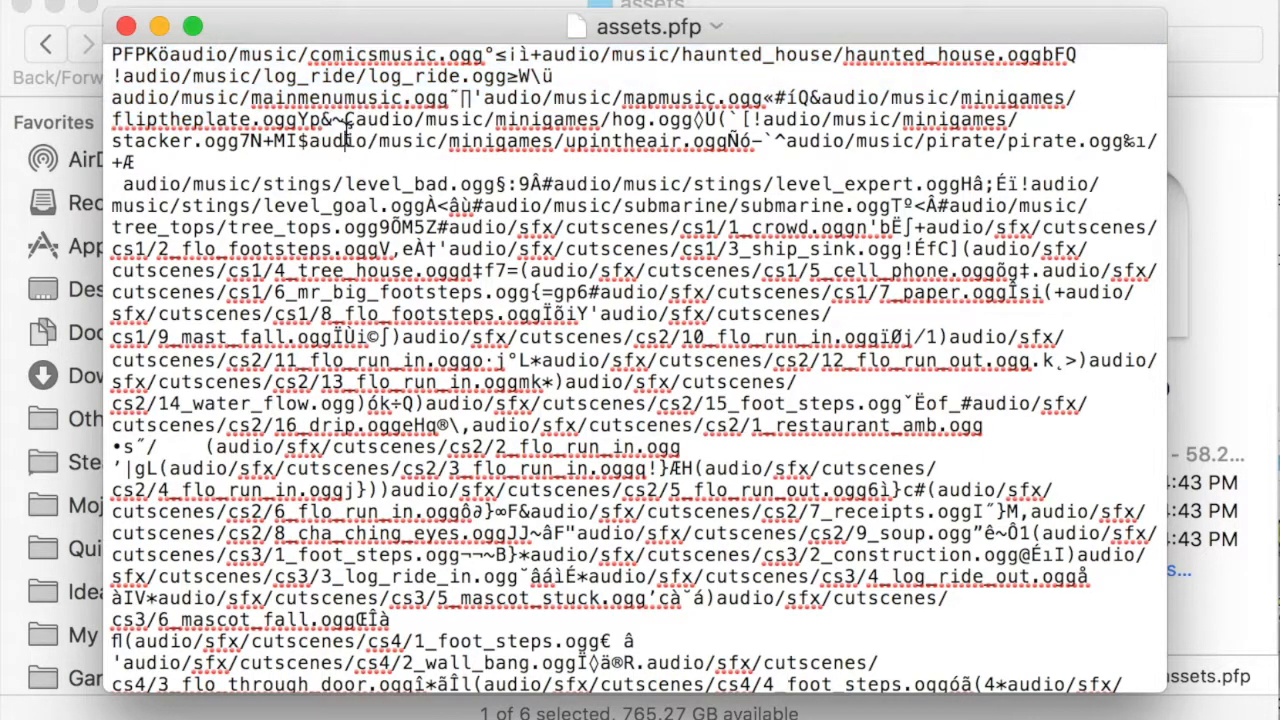
mouse_move(230, 55)
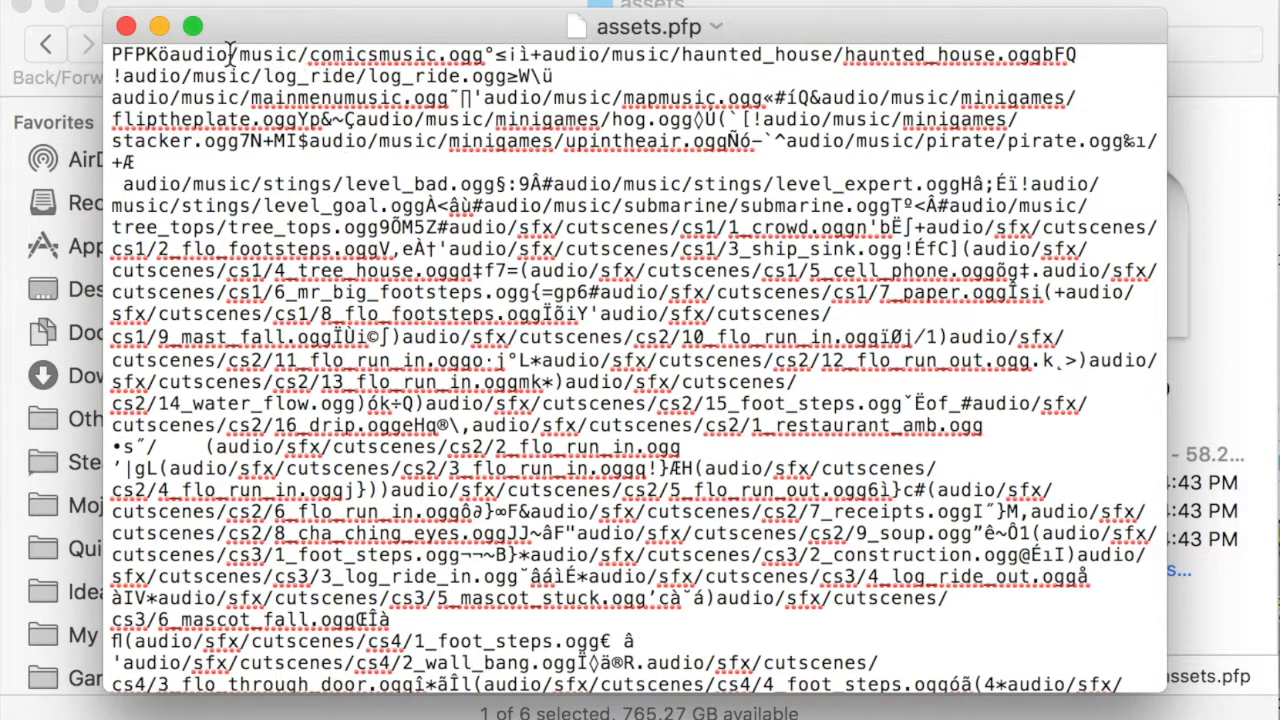
Scroll assets.pfp past audio paths and throw sprite XML, marking the âPNG header
drag(230, 54, 660, 54)
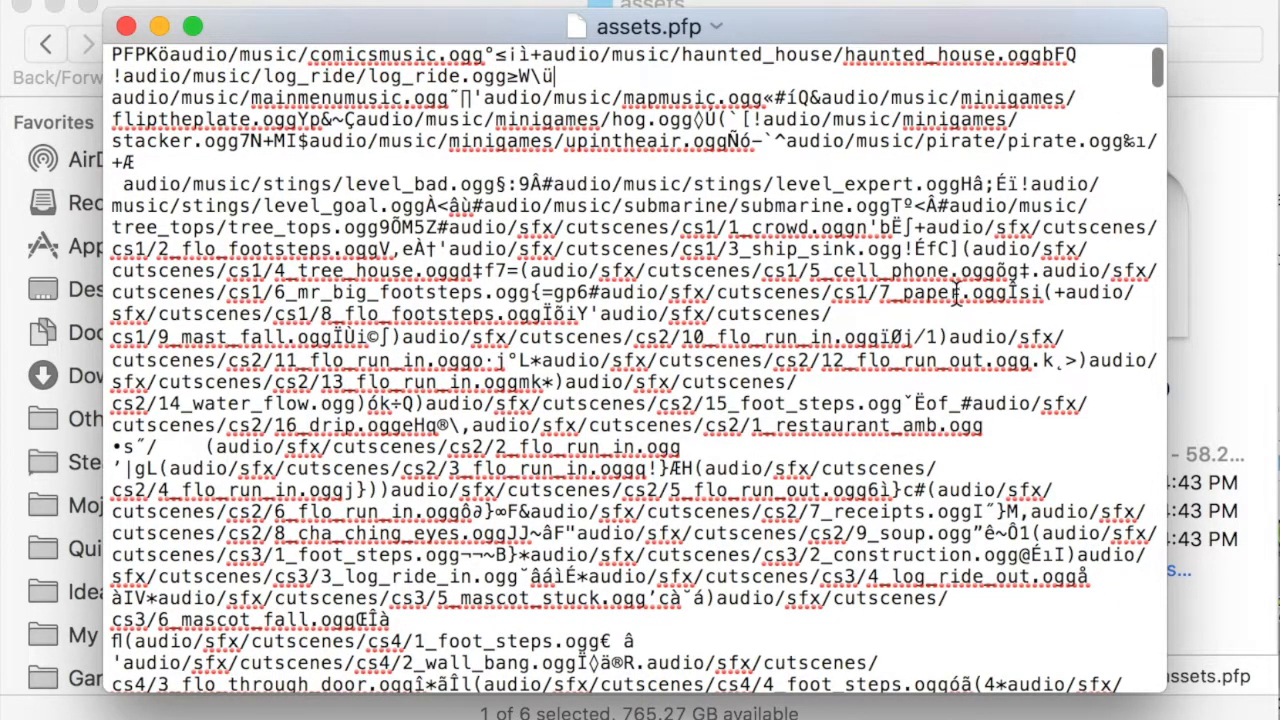
scroll(down, 3)
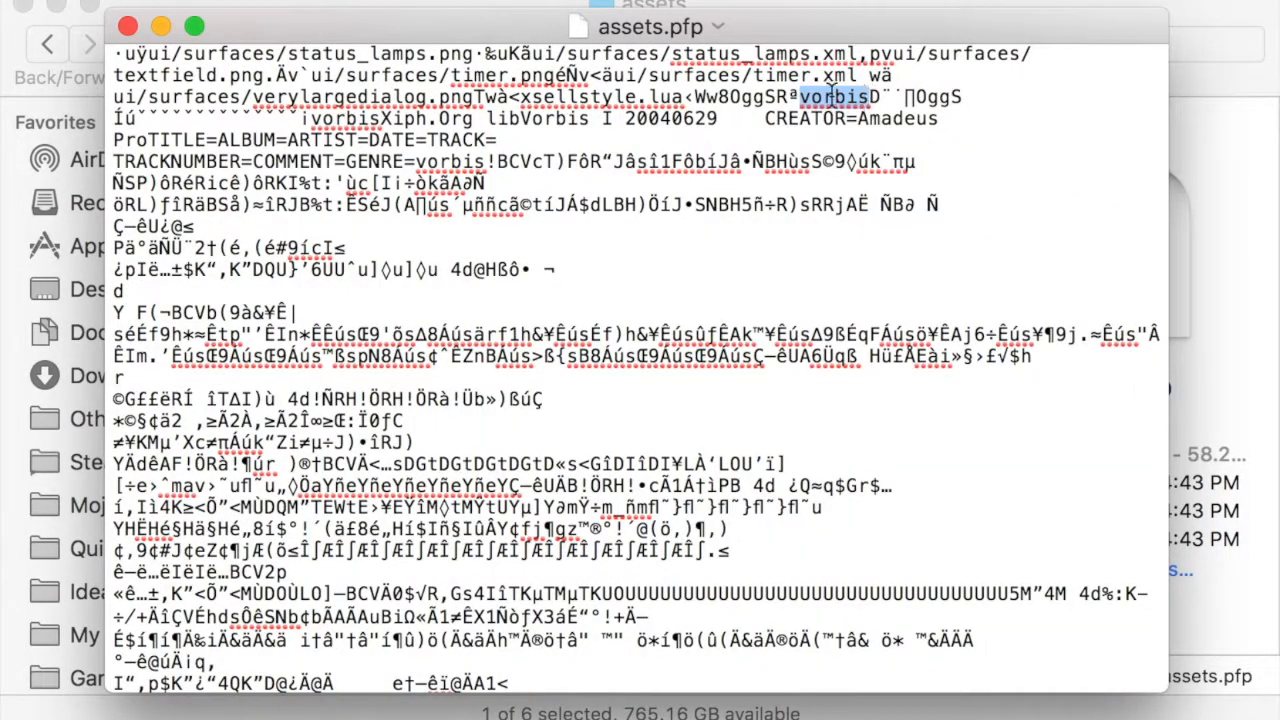
scroll(down, 3)
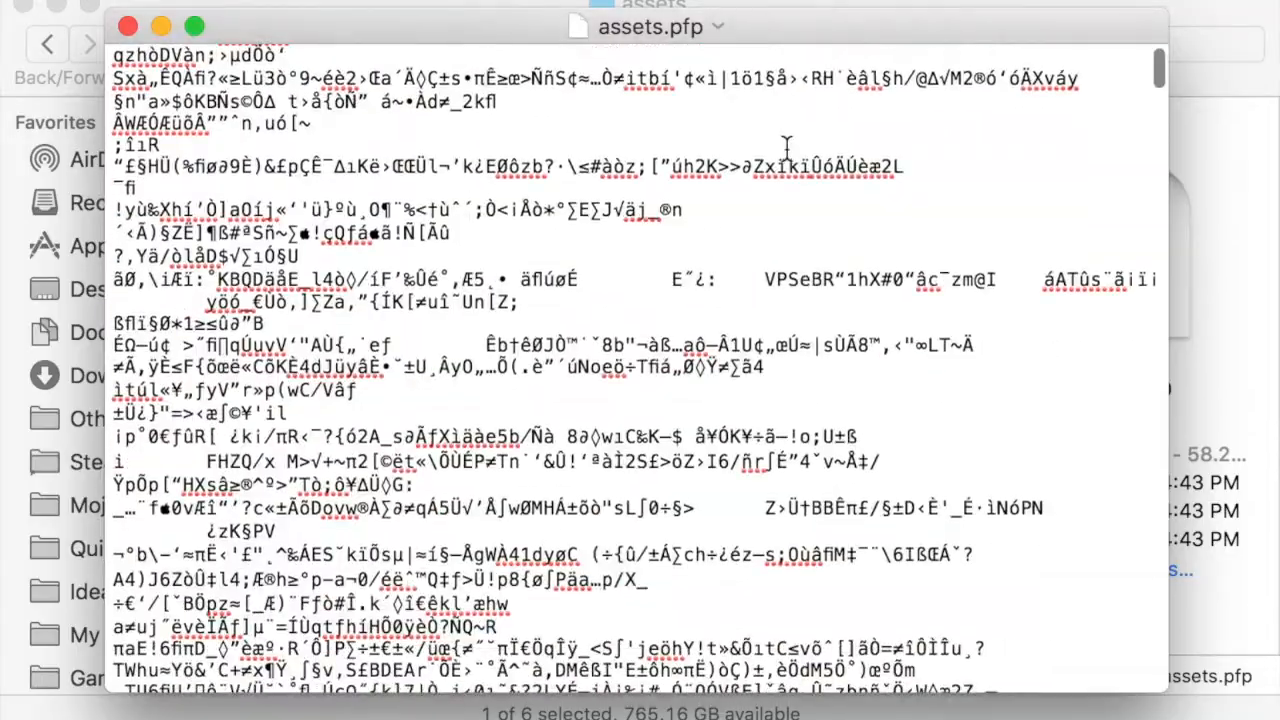
scroll(down, 3)
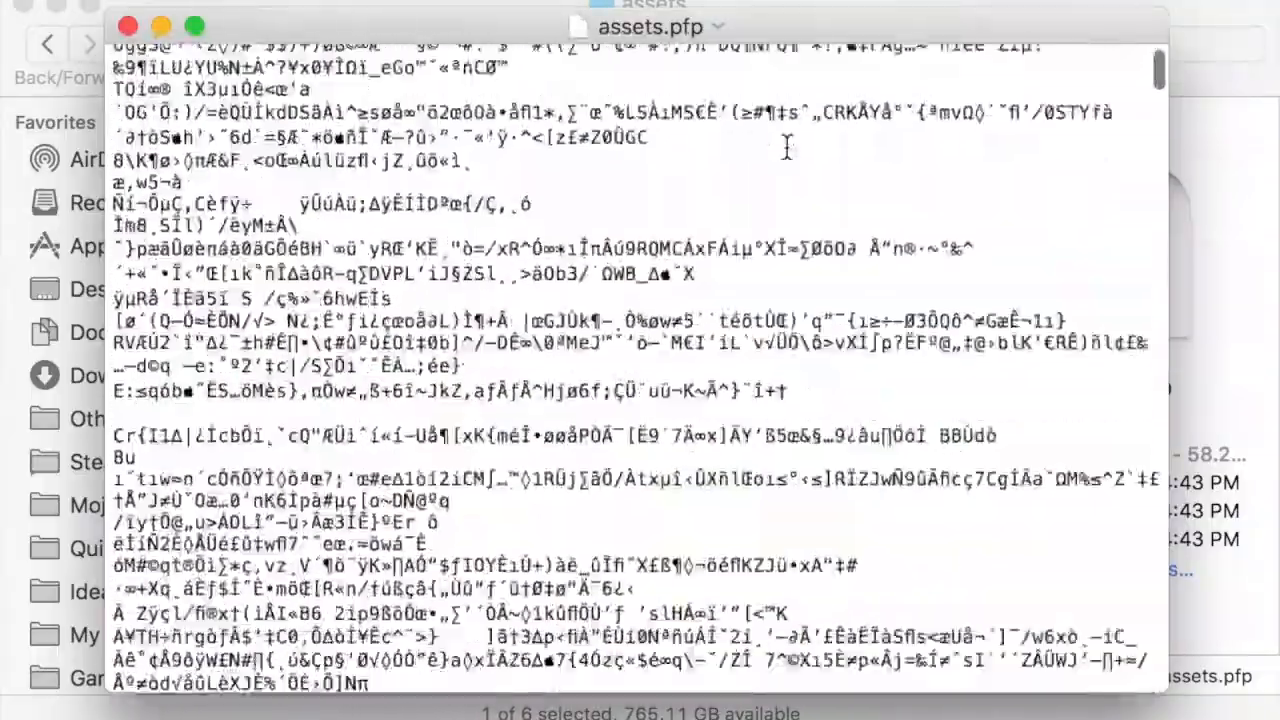
scroll(down, 3)
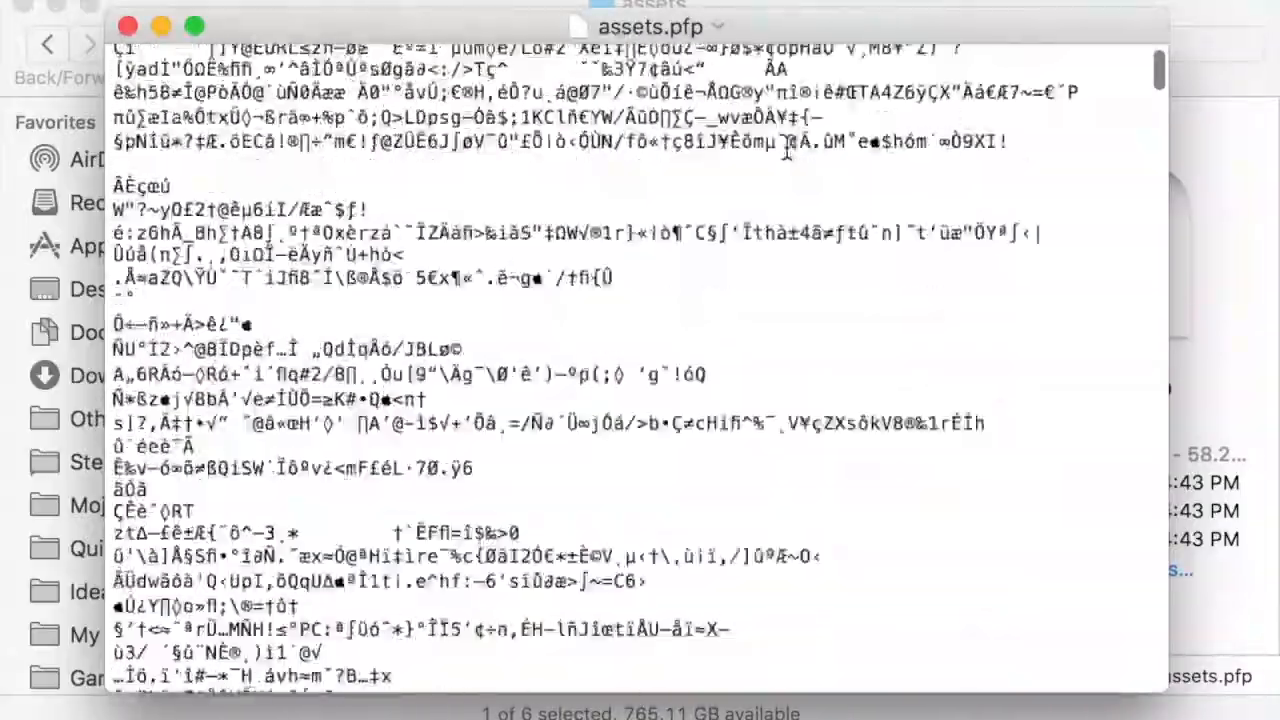
scroll(down, 3)
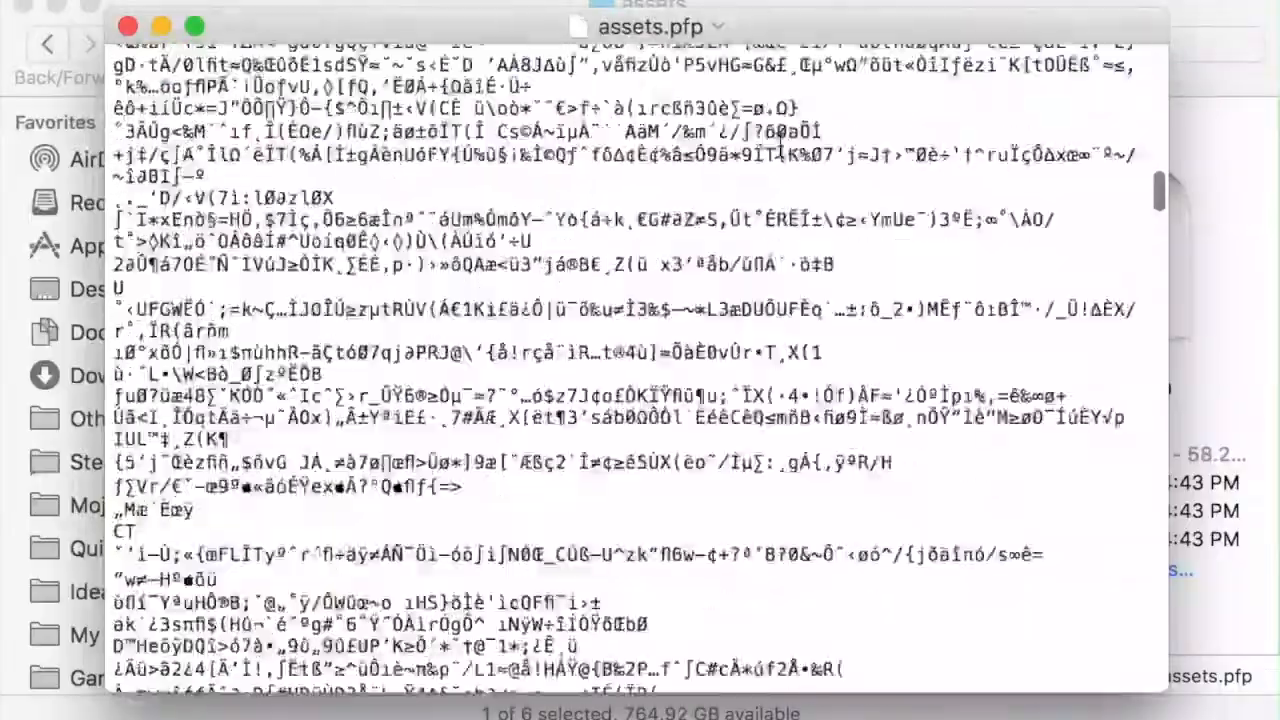
scroll(down, 3)
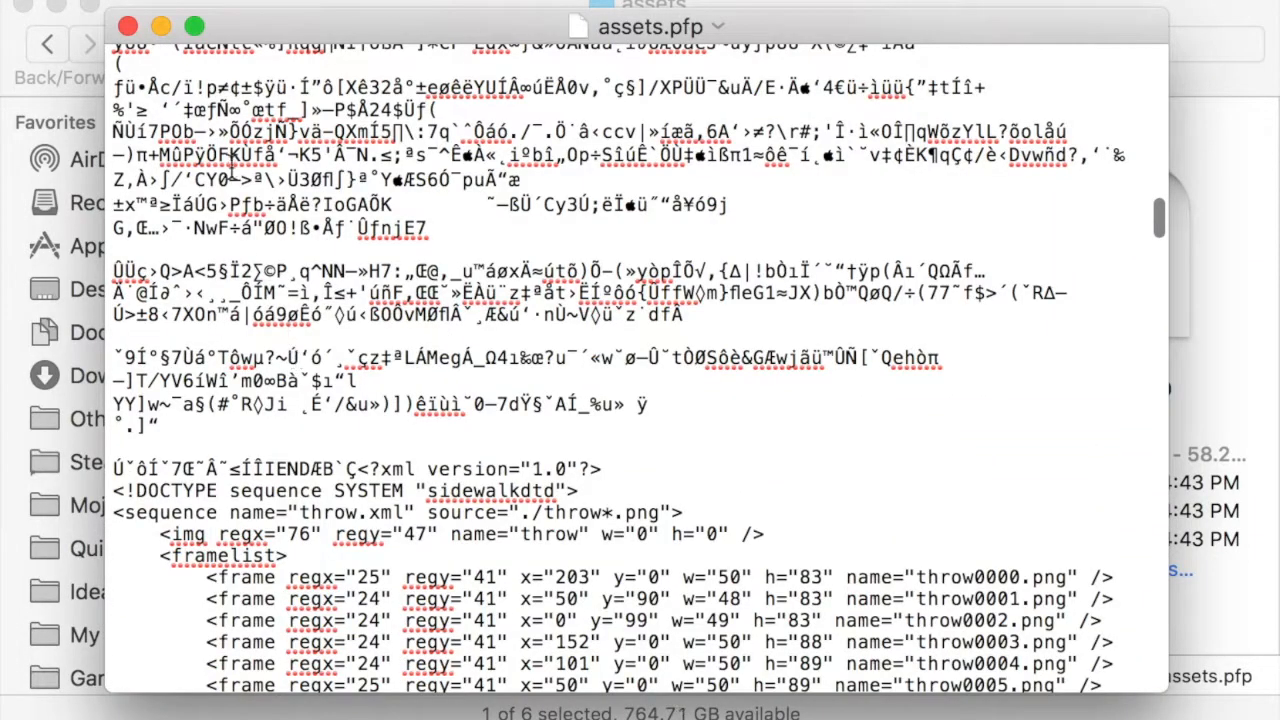
scroll(down, 3)
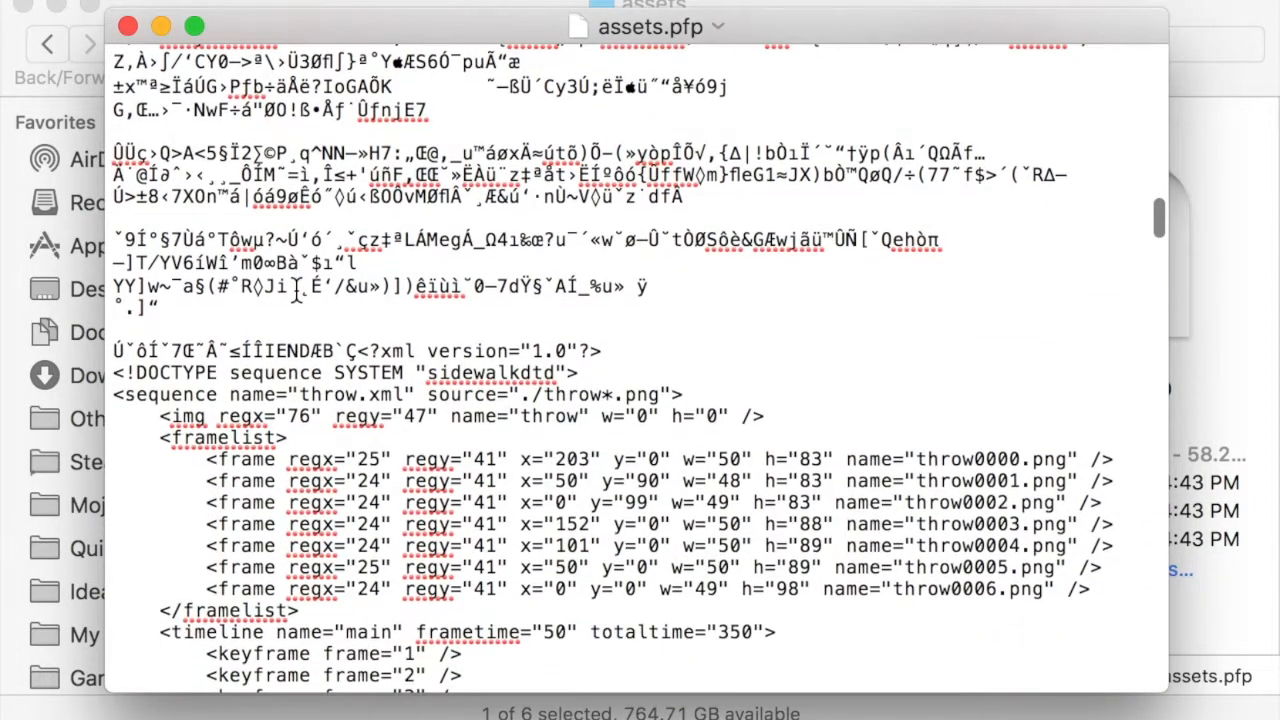
mouse_move(424, 347)
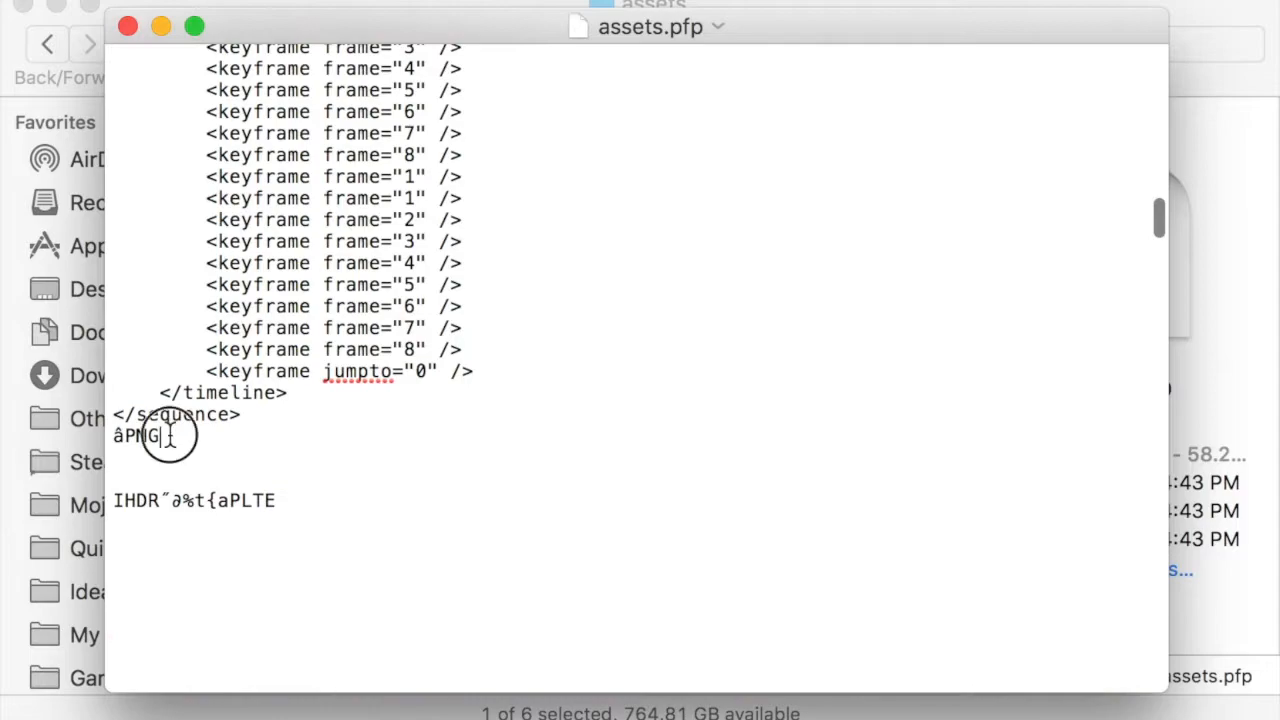
double_click(142, 435)
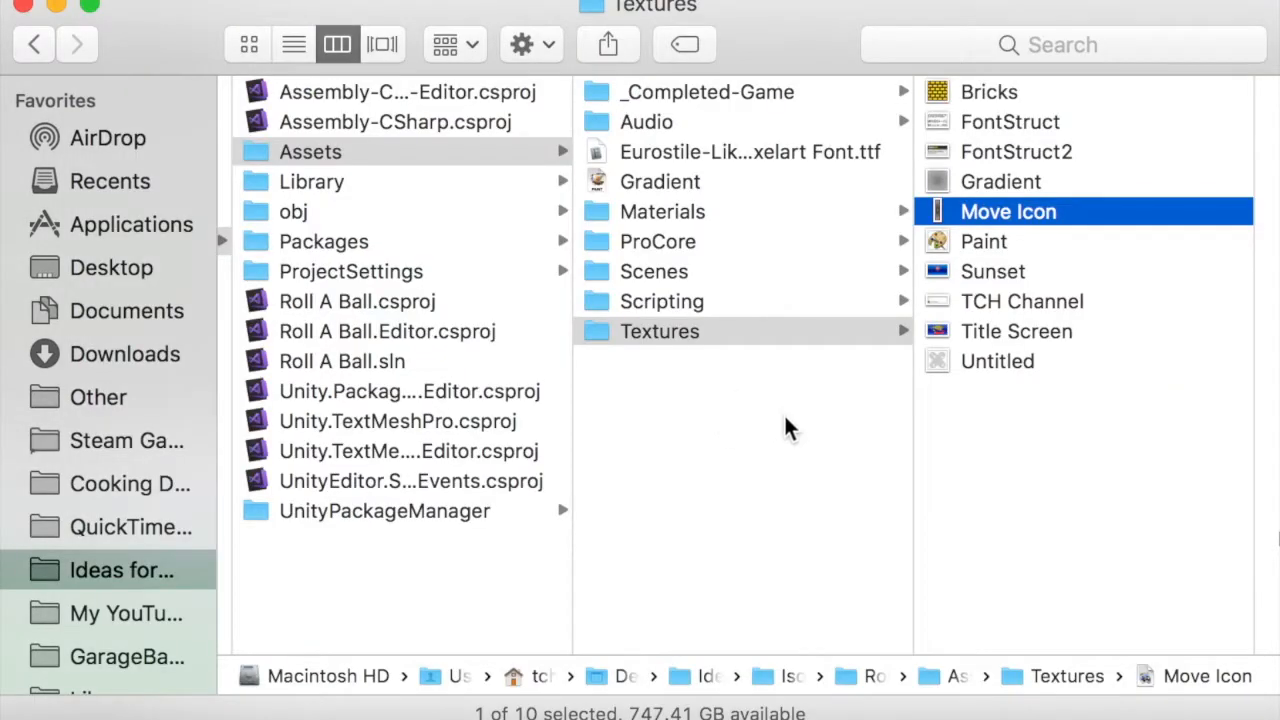
Preview Move Icon in Textures and open it in TextEdit to view its âPNG header
click(1008, 211)
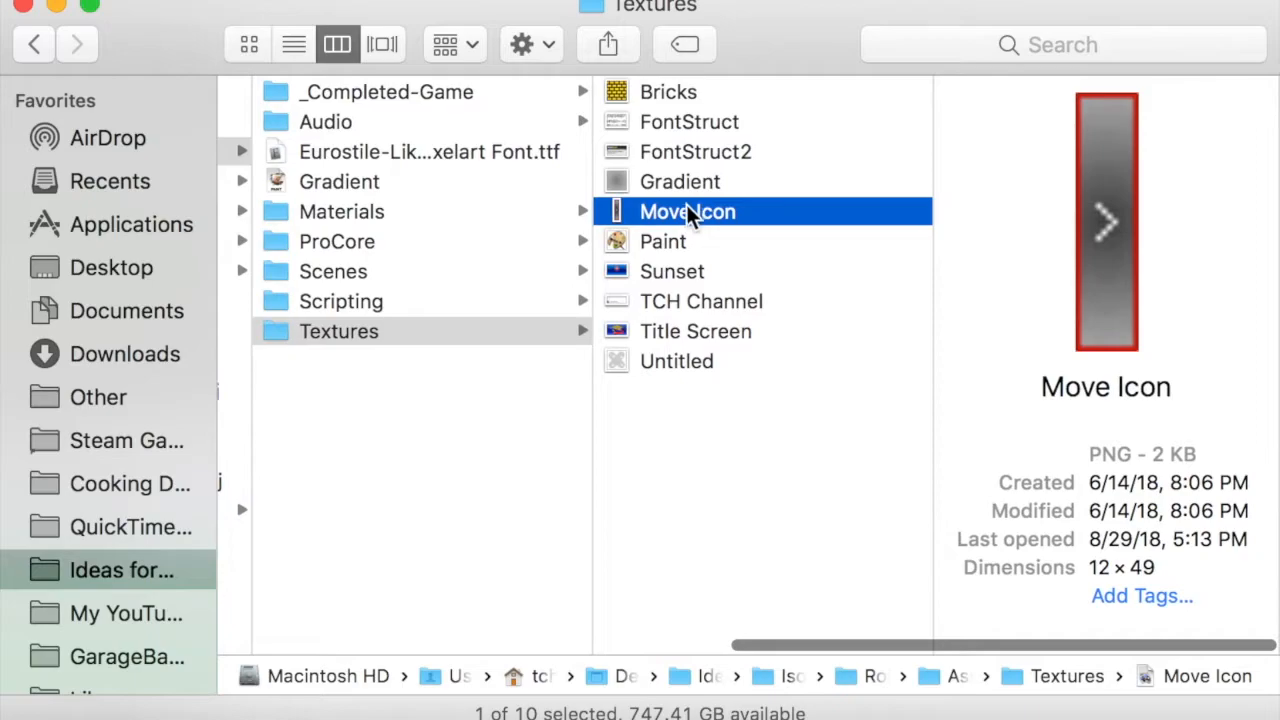
double_click(686, 211)
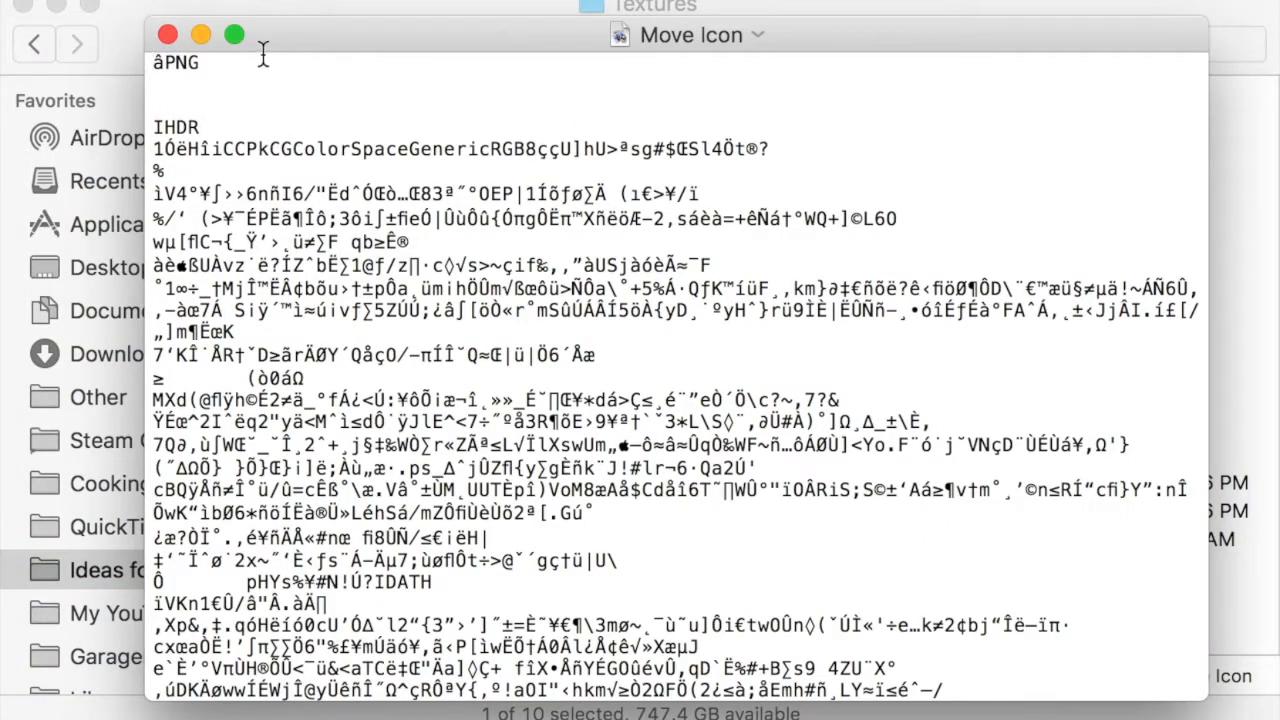
scroll(down, 3)
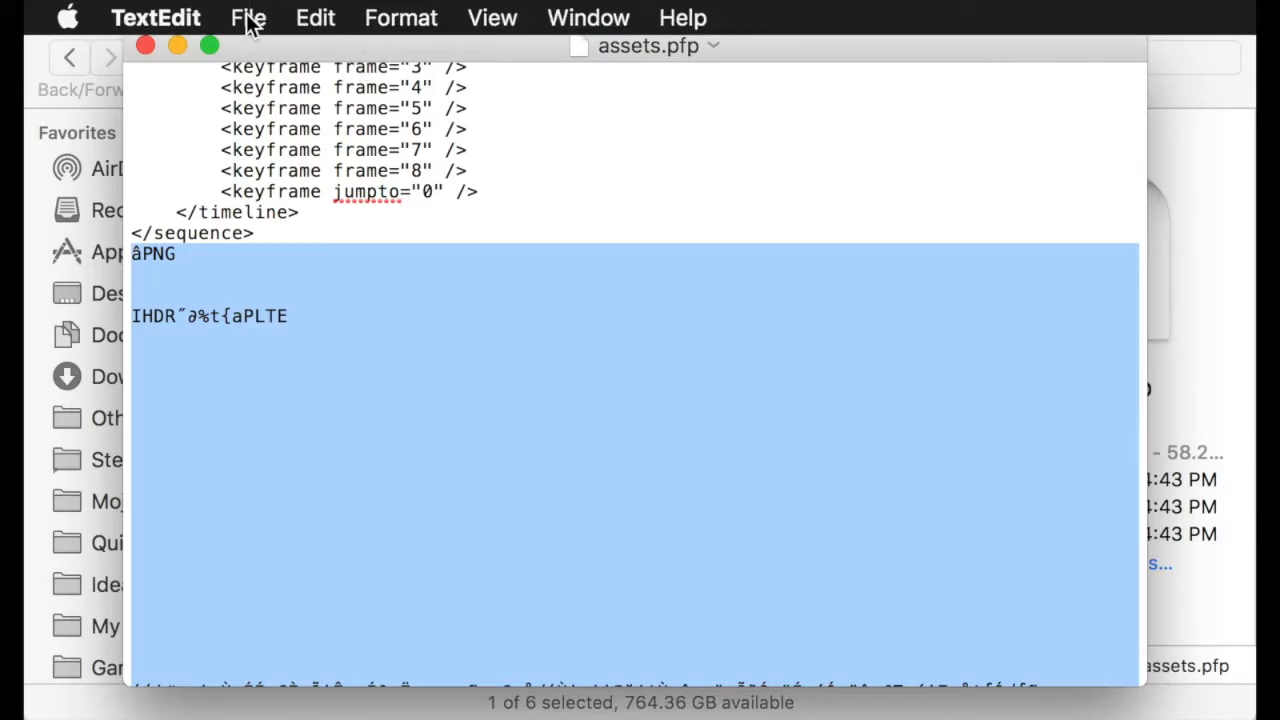
Create a new TextEdit document and paste the extracted âPNG data into Untitled 14
click(248, 17)
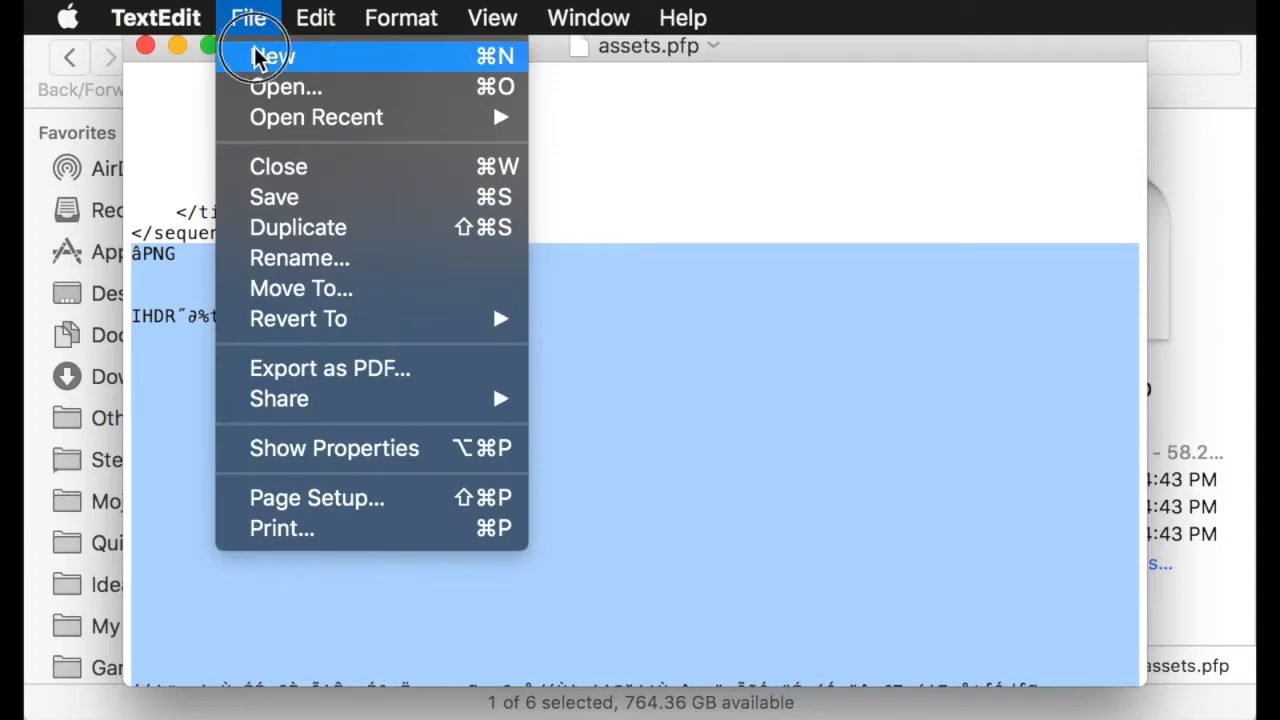
click(271, 55)
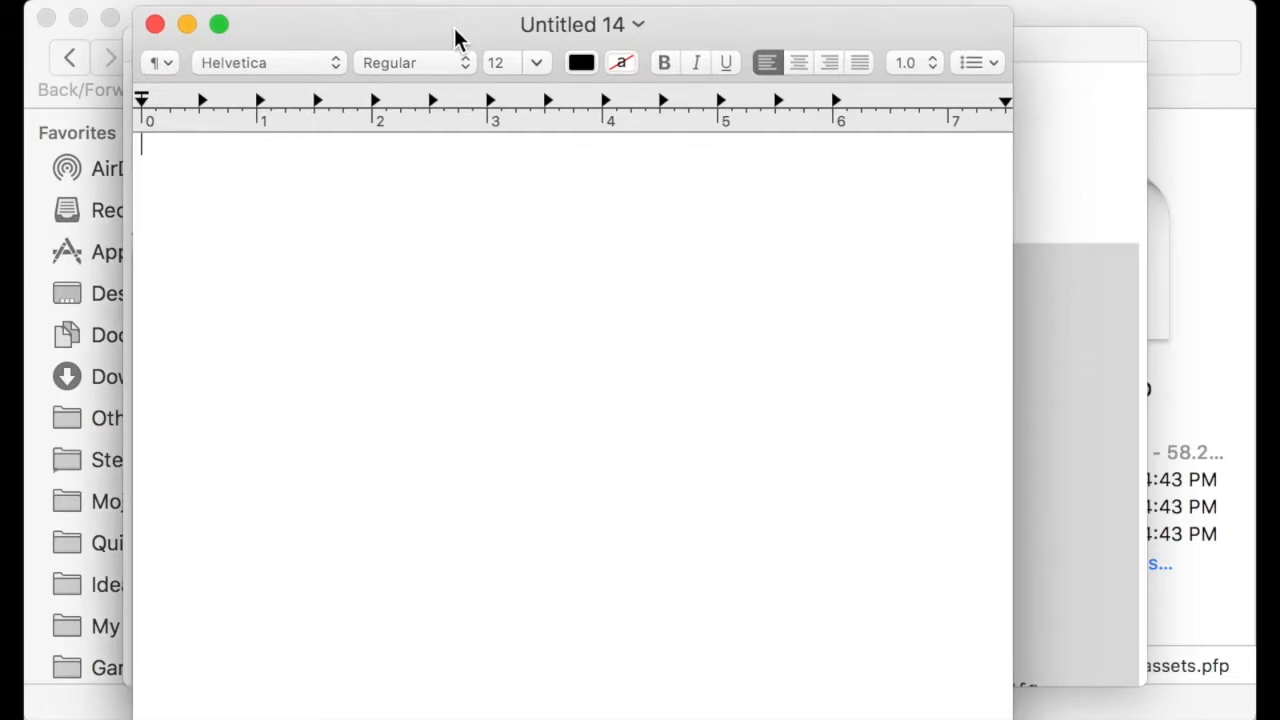
text(In RTF,)
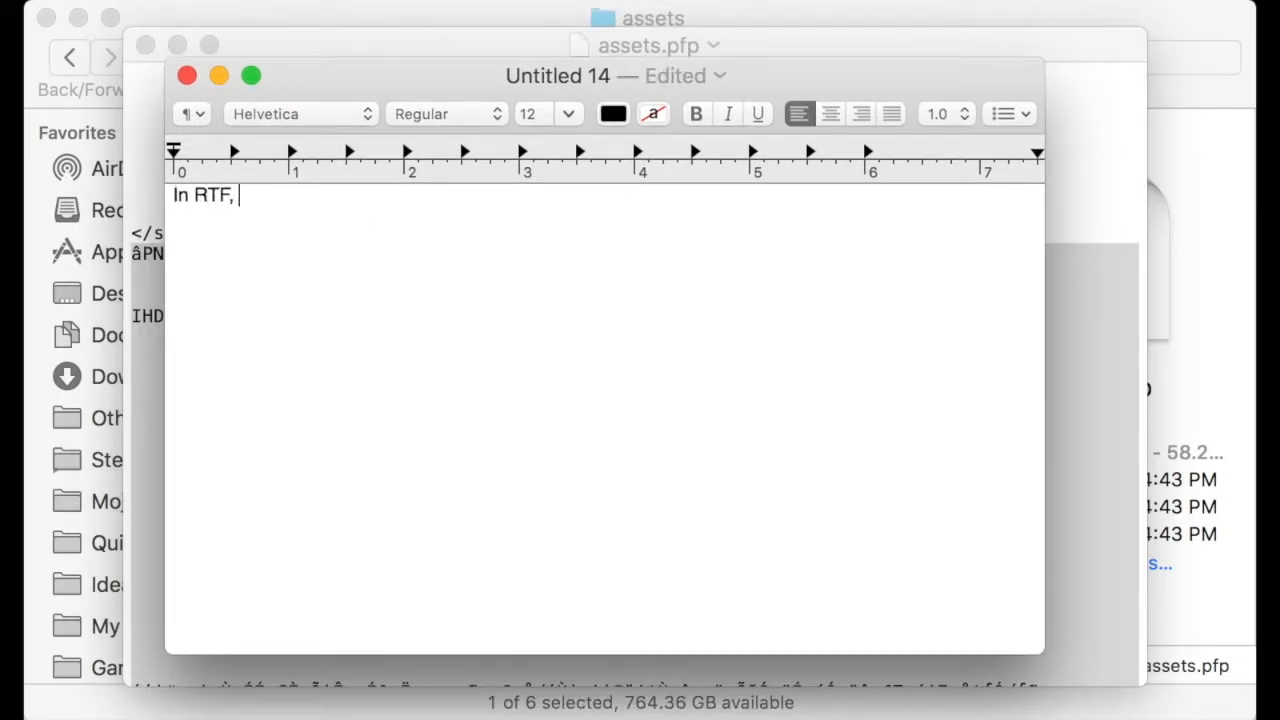
text(you can have reg)
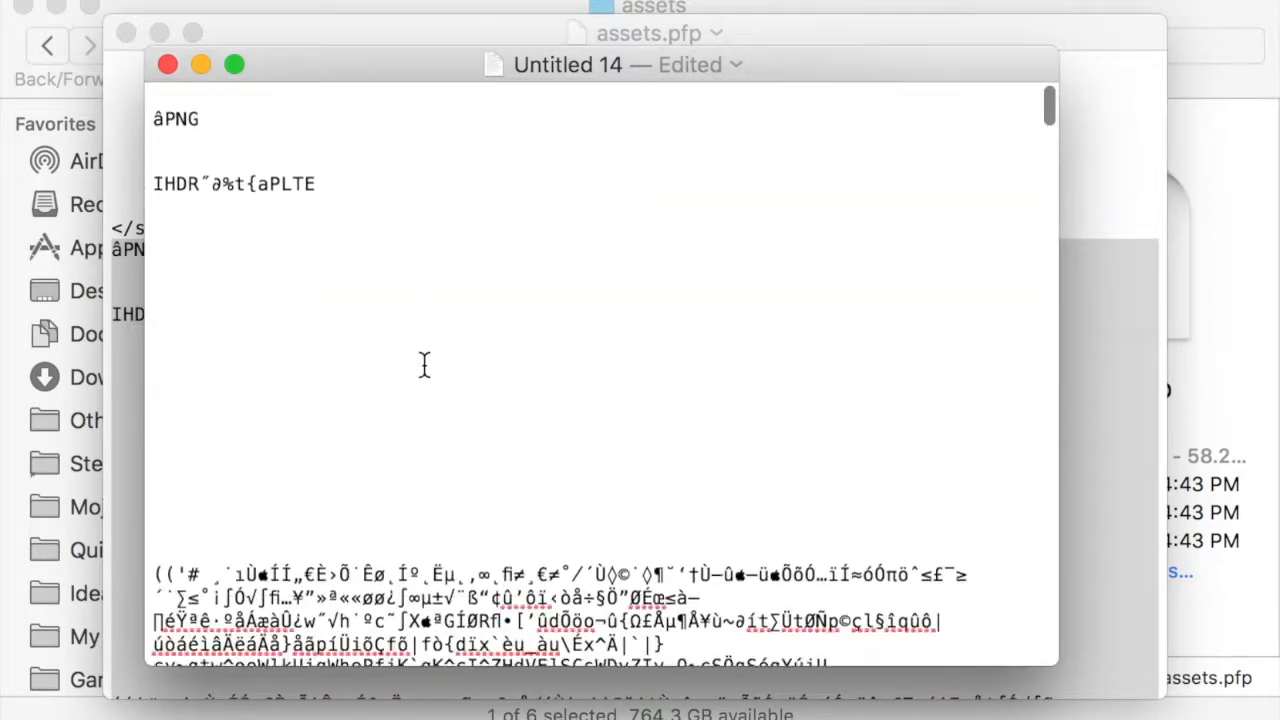
click(167, 64)
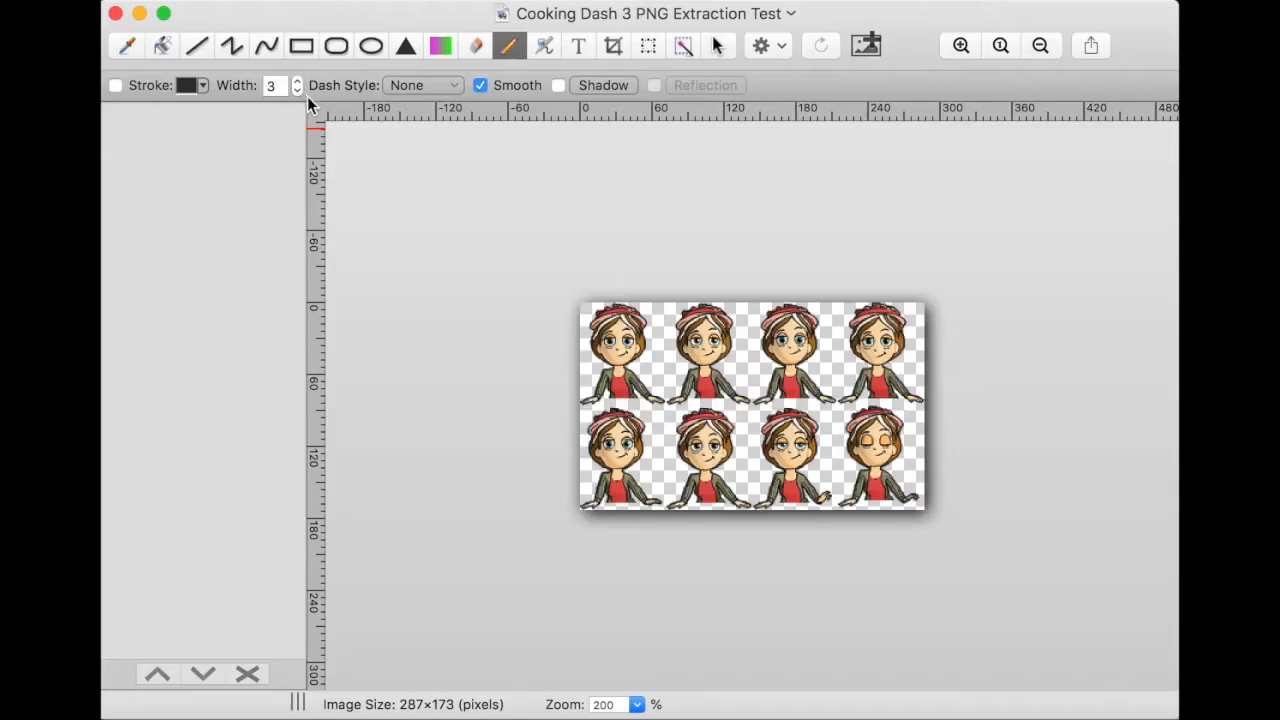
Open the Cooking Dash 3 PNG Extraction Test image and review the stand sequence frame XML
click(959, 45)
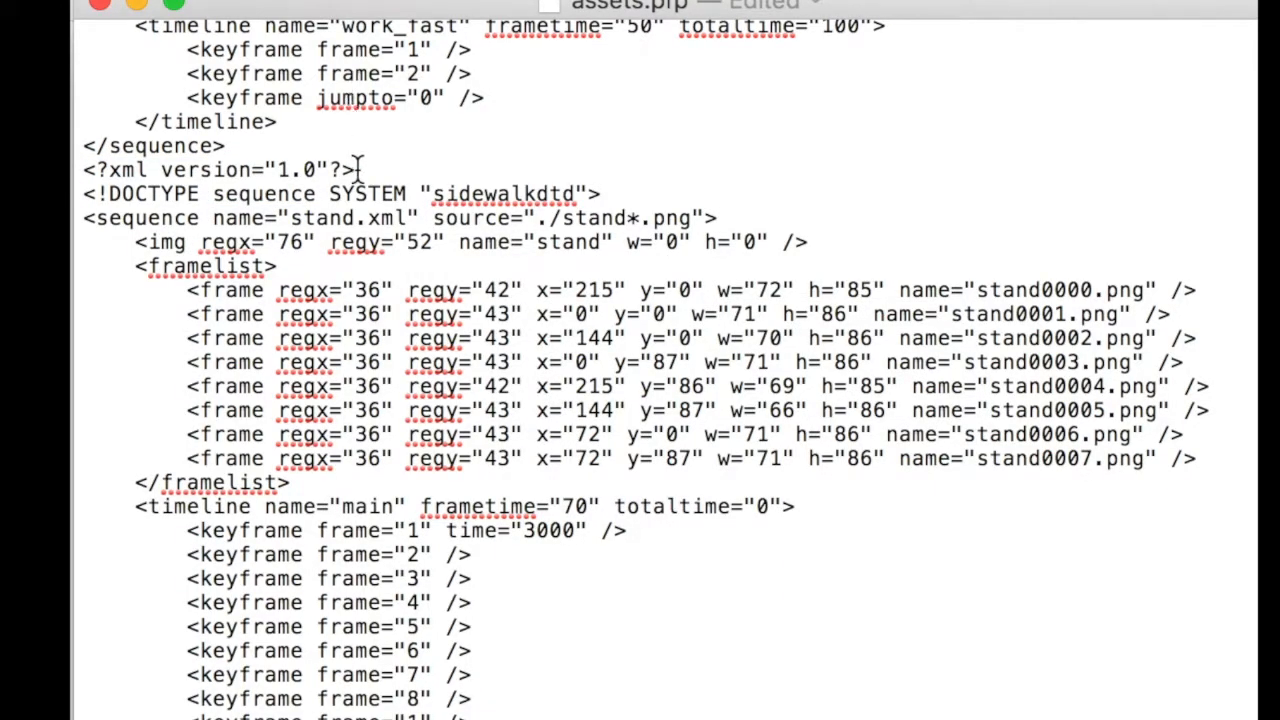
scroll(down, 3)
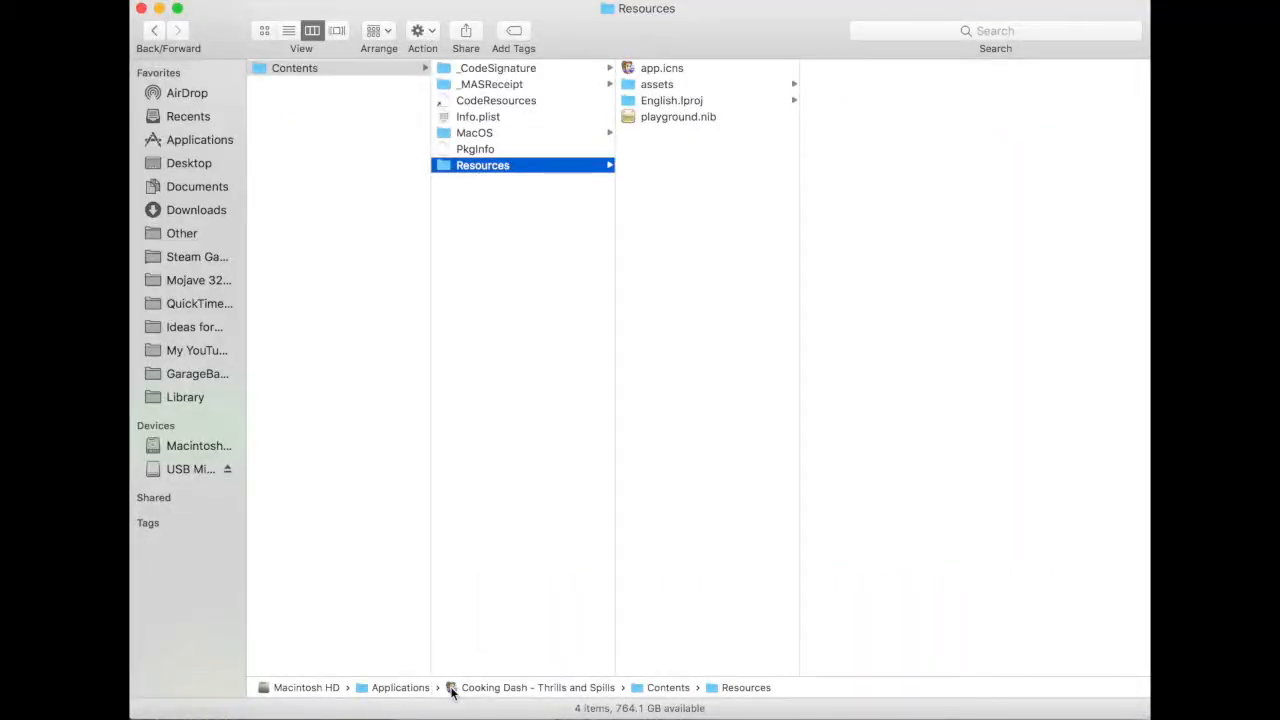
mouse_move(559, 523)
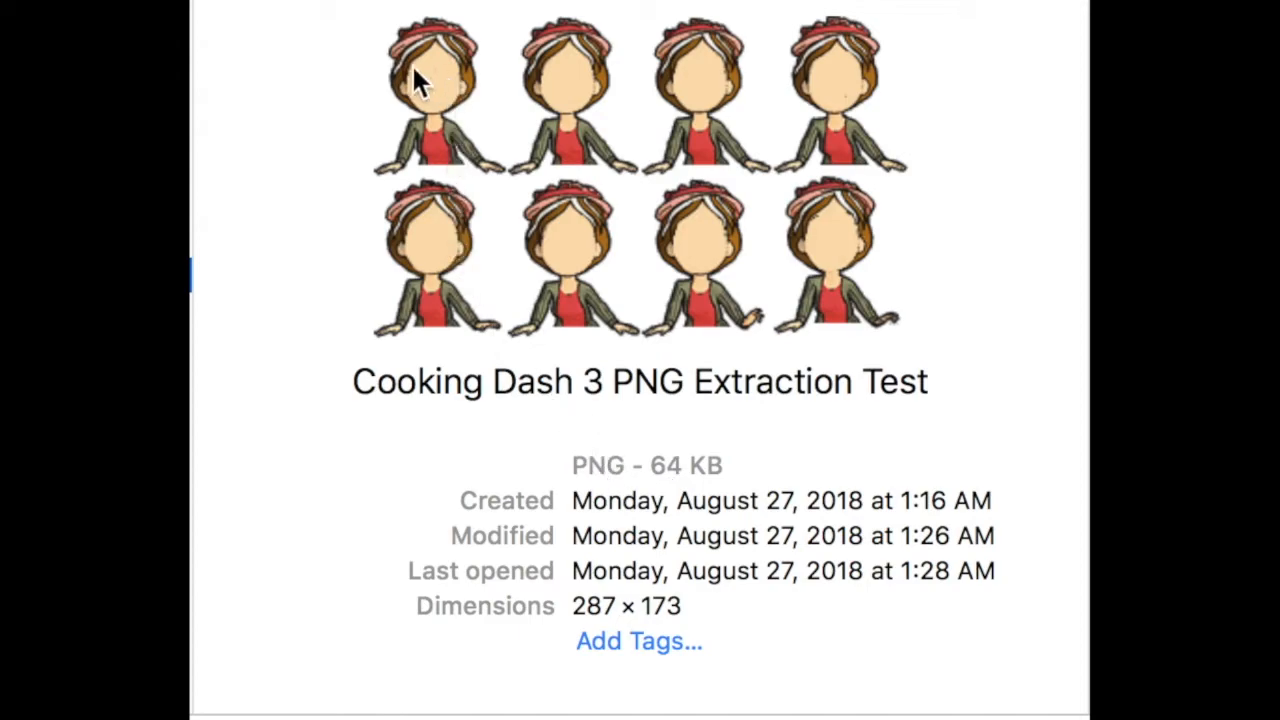
mouse_move(878, 245)
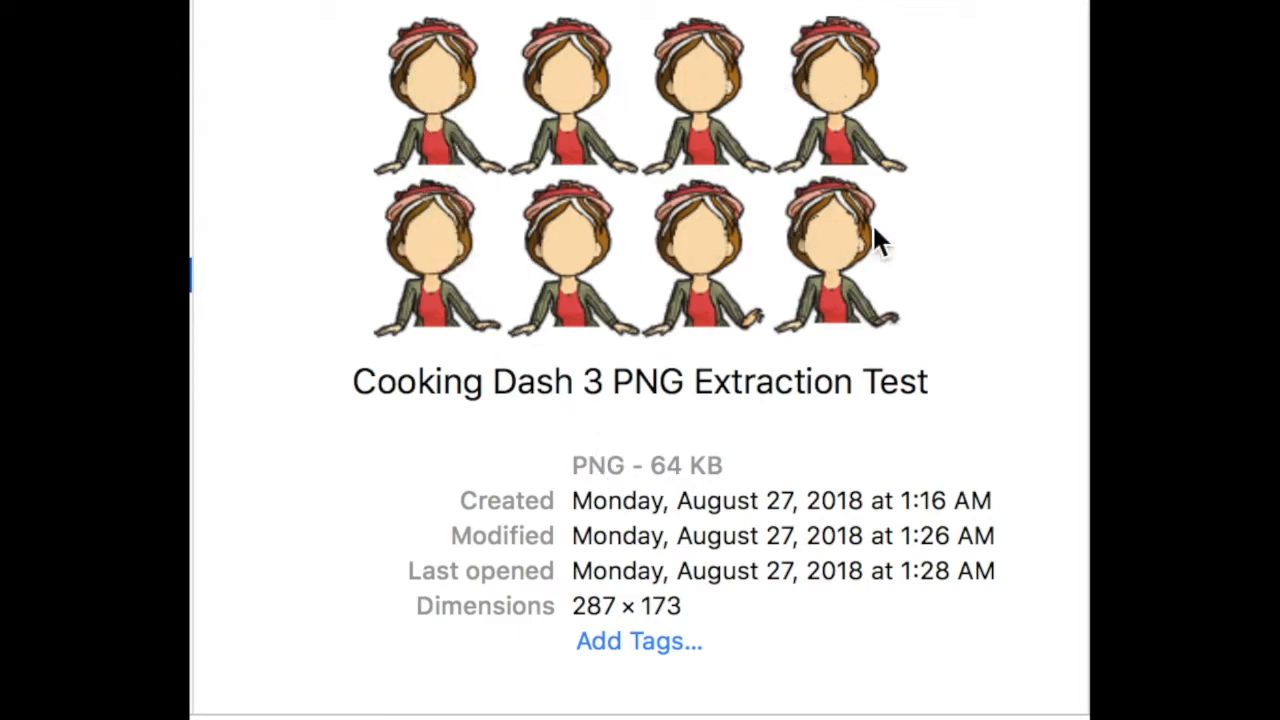
mouse_move(835, 205)
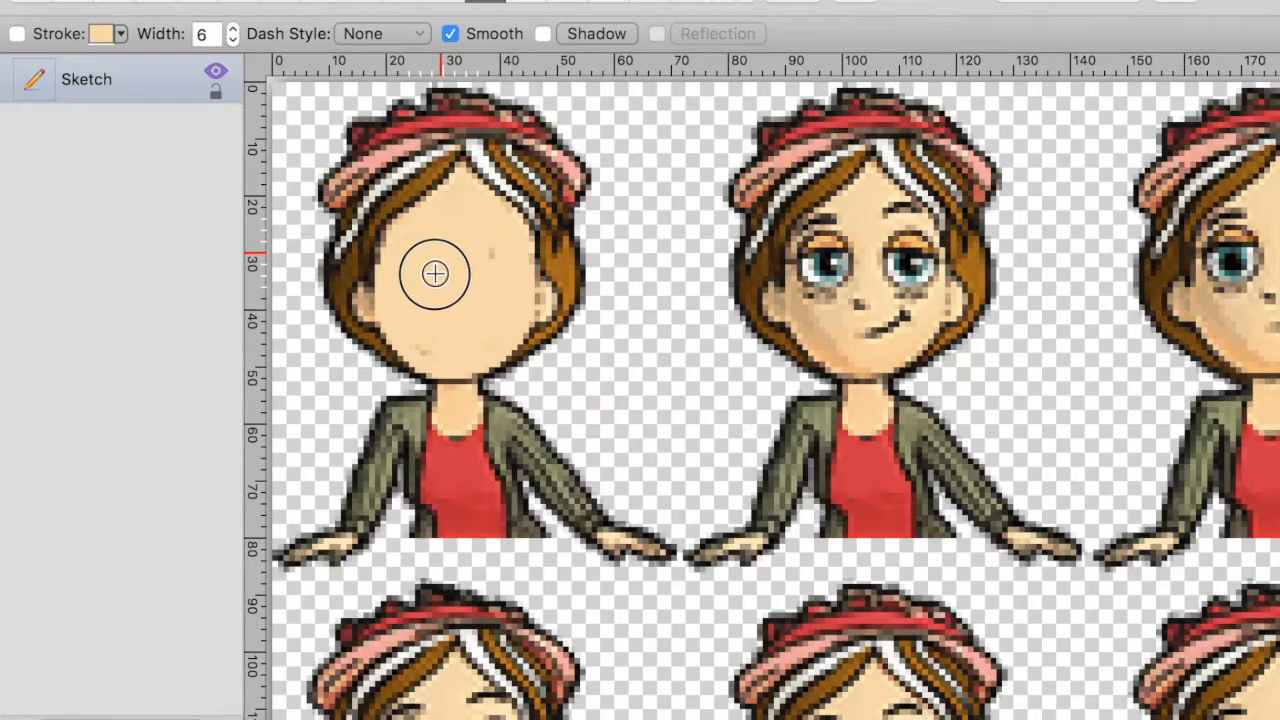
Reduce the skin-colour Sketch brush Width from 6 to 5 while erasing the first face
click(233, 40)
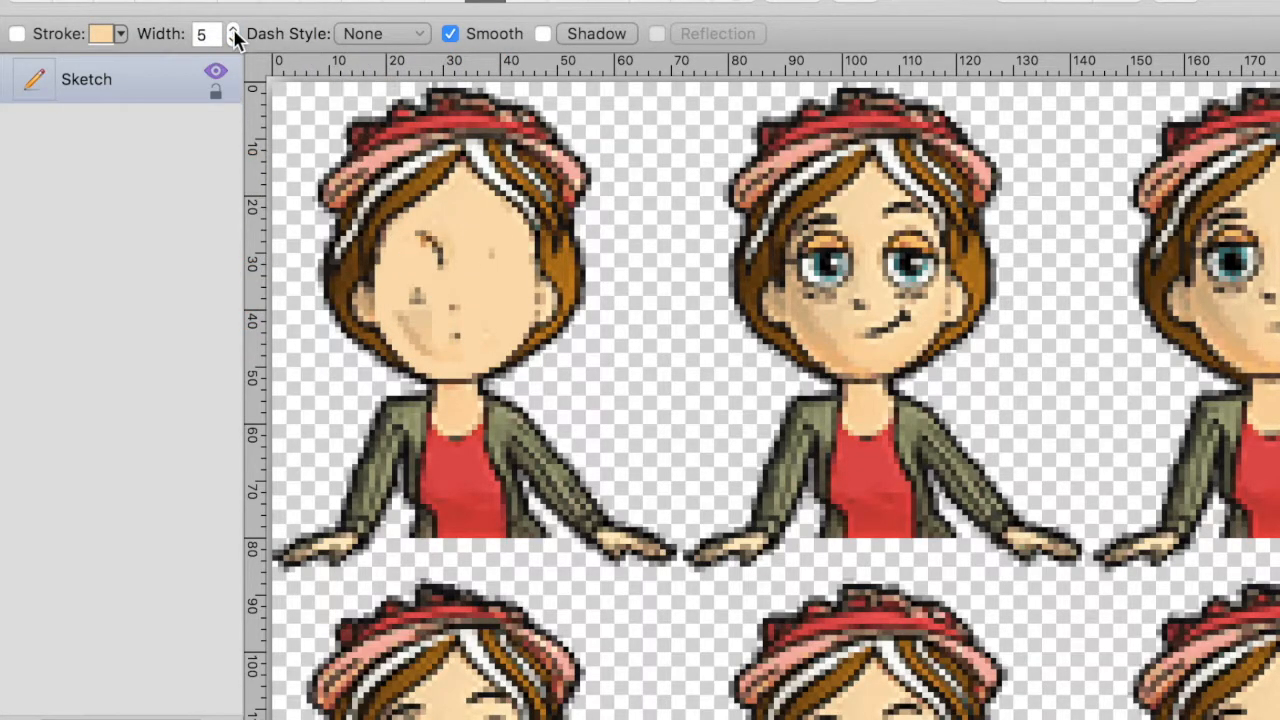